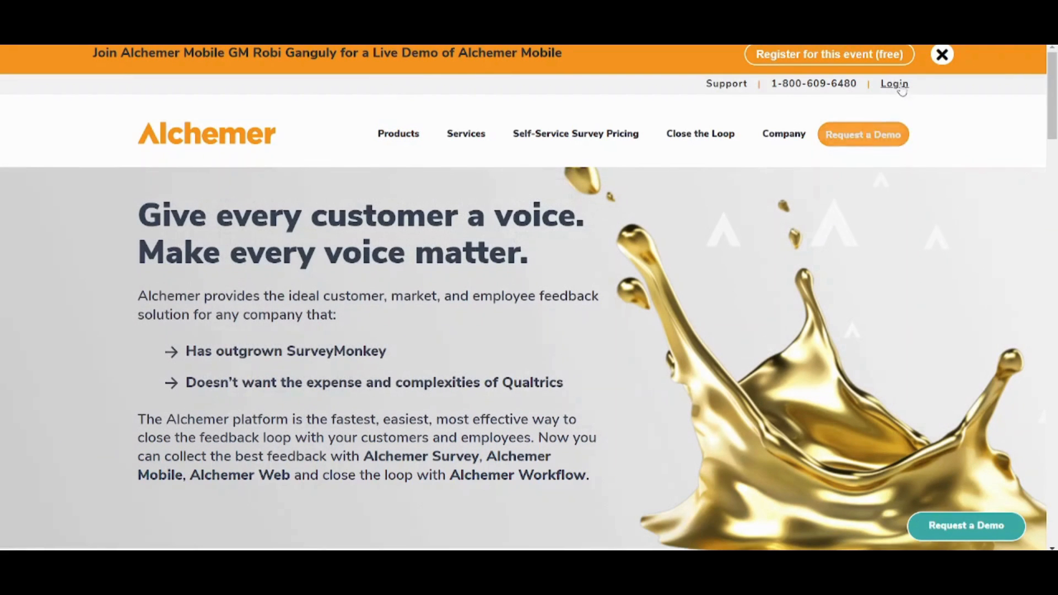
Step: Go from the Alchemer homepage Login to the Account Logins page and into Alchemer Survey sign-in
{"action": "left_click", "coordinate": [894, 83]}
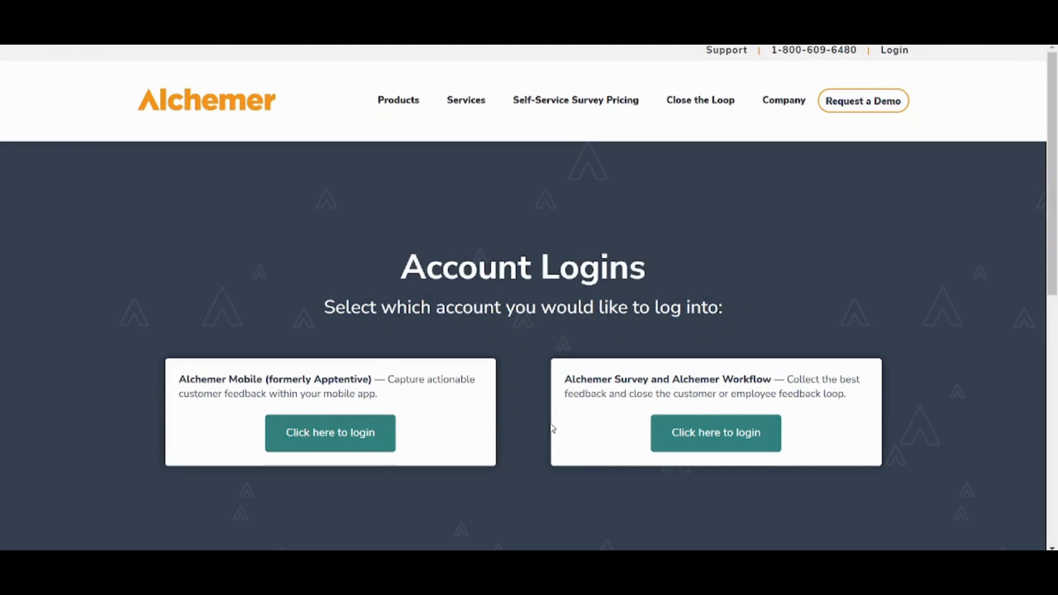
{"action": "mouse_move", "coordinate": [697, 357]}
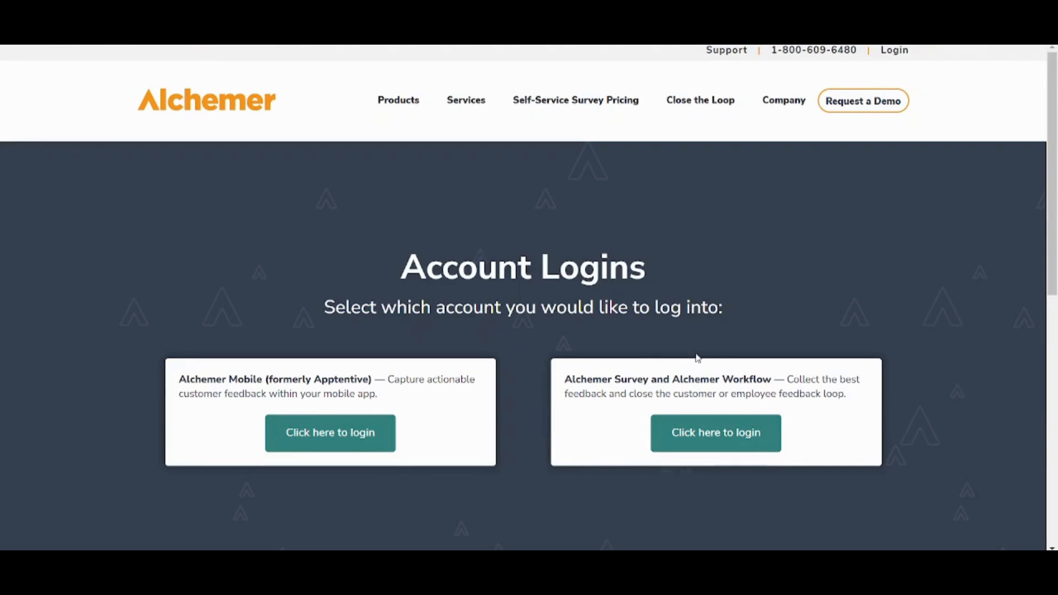
{"action": "left_click_drag", "start_coordinate": [733, 379], "coordinate": [584, 394]}
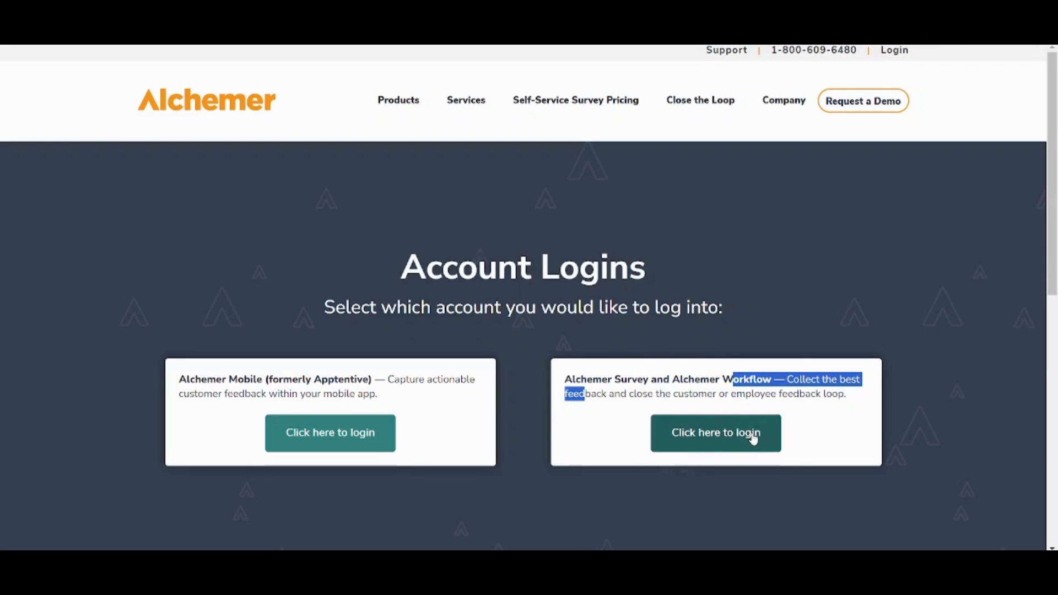
{"action": "left_click", "coordinate": [715, 432]}
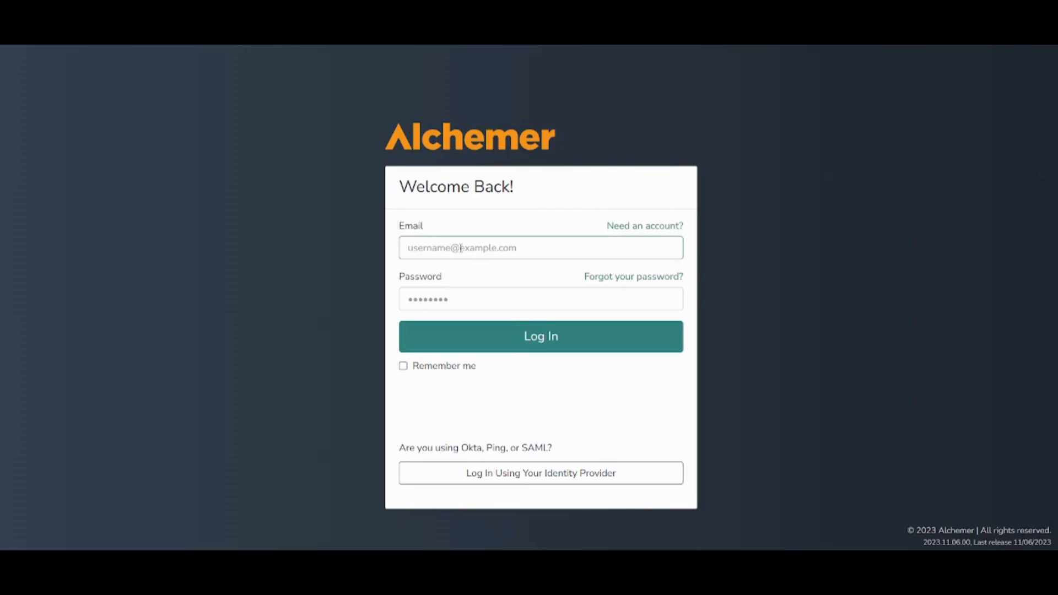
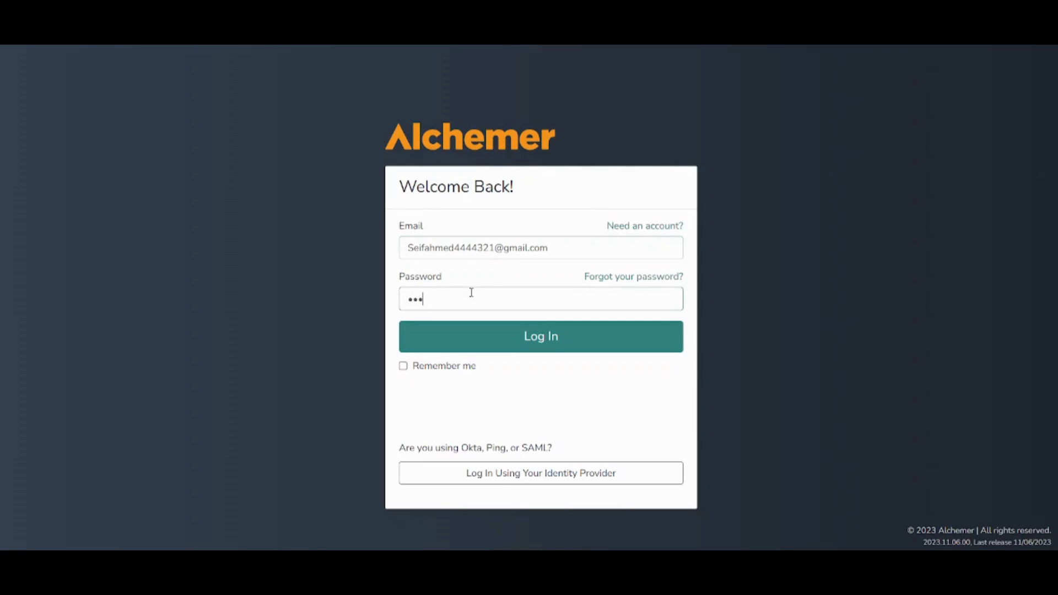
Step: Log in with the account credentials to reach the surveys dashboard
{"action": "left_click", "coordinate": [540, 337]}
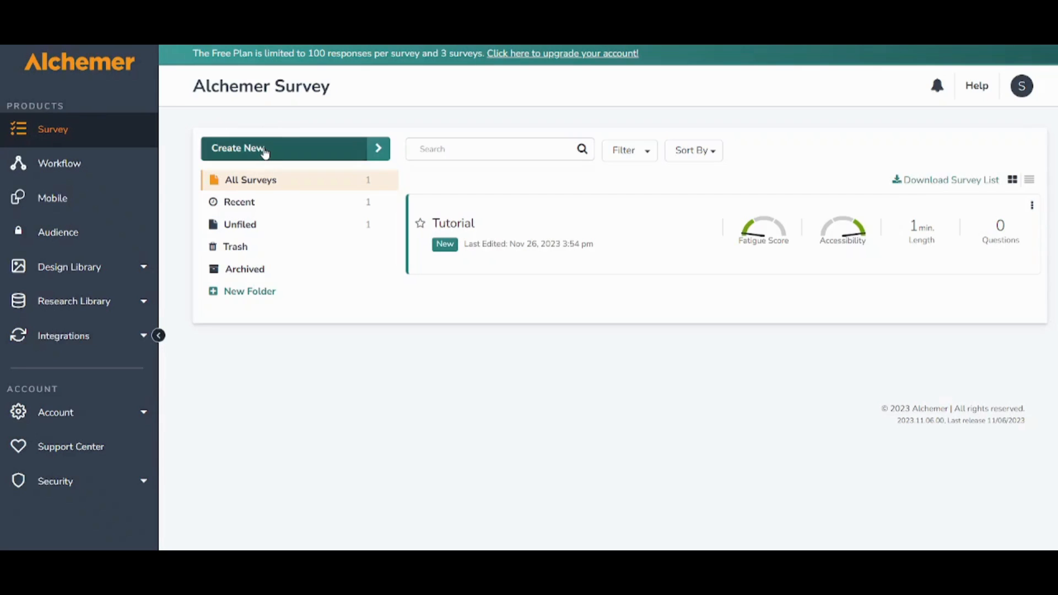
Step: Start a new survey named 'Tutorial Feedback' and pass the 'I'm not a robot' check
{"action": "left_click", "coordinate": [237, 148]}
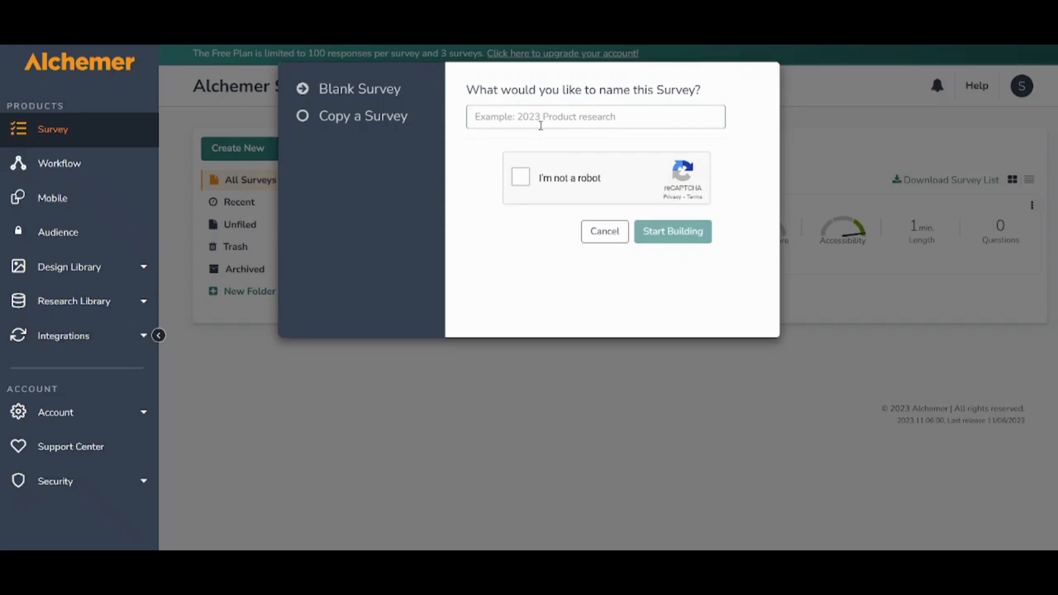
{"action": "type", "text": "Tutorial"}
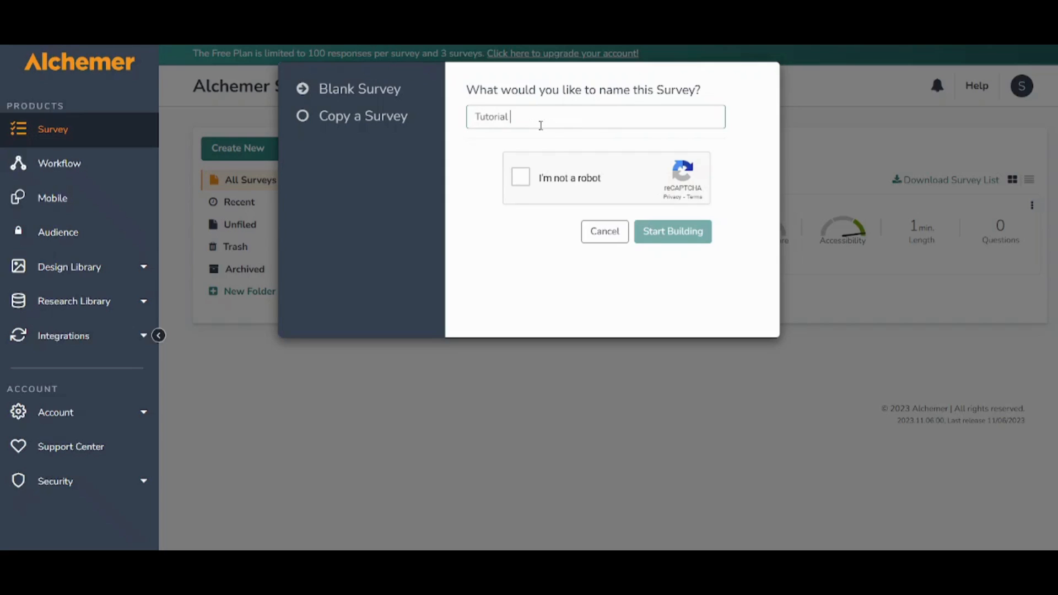
{"action": "type", "text": "F"}
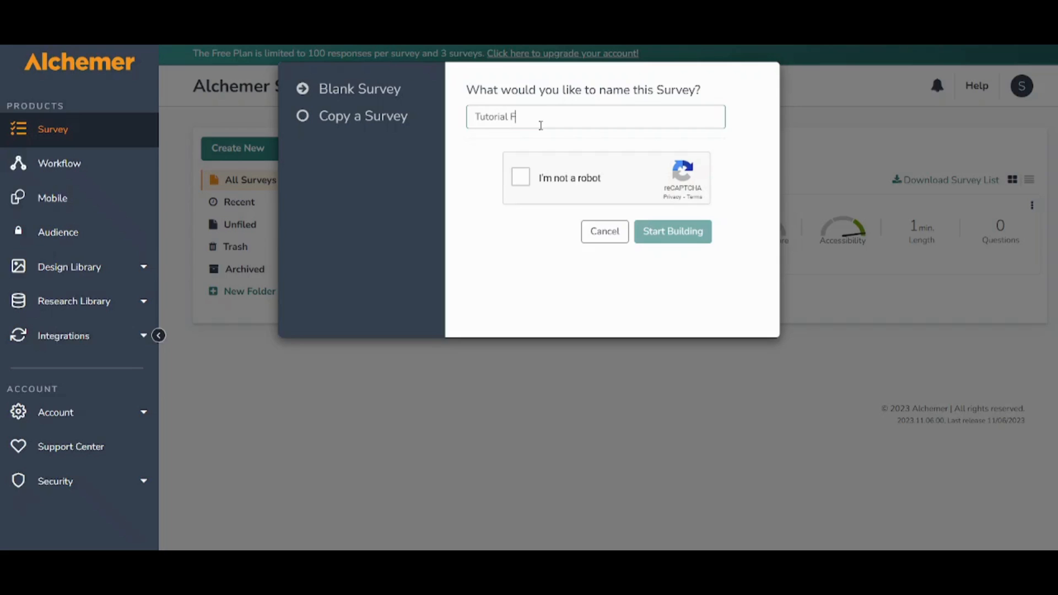
{"action": "type", "text": "eedback"}
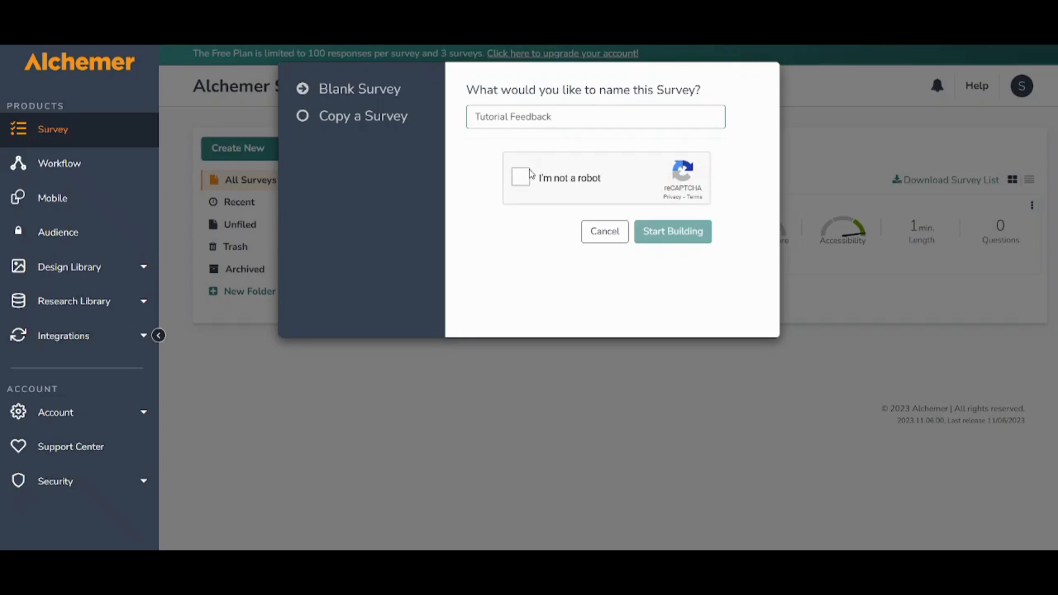
{"action": "left_click", "coordinate": [521, 177]}
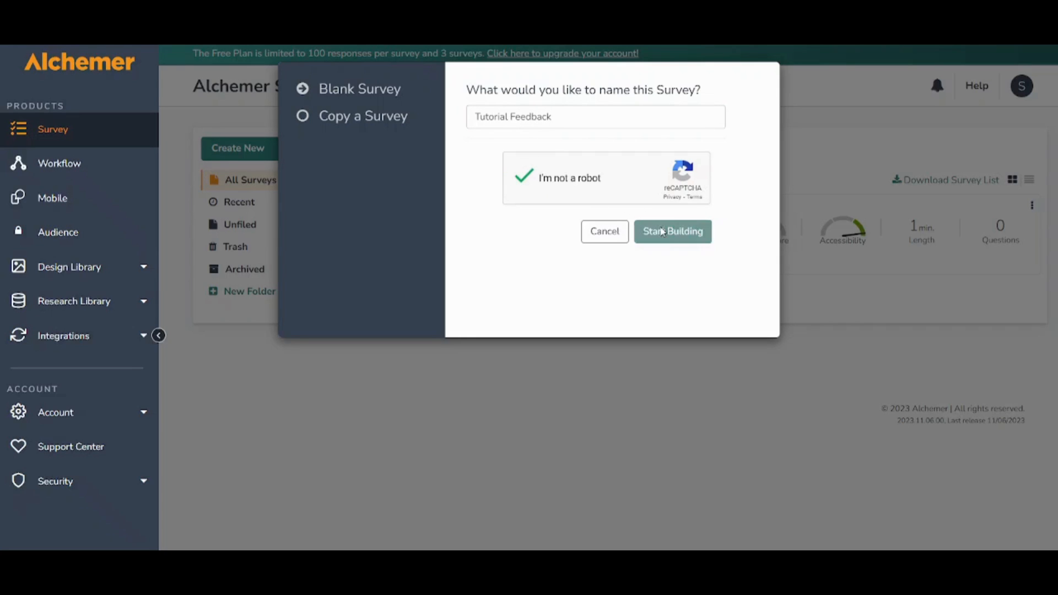
Step: Start building the survey so its blank first page shows in the Build view
{"action": "left_click", "coordinate": [672, 232]}
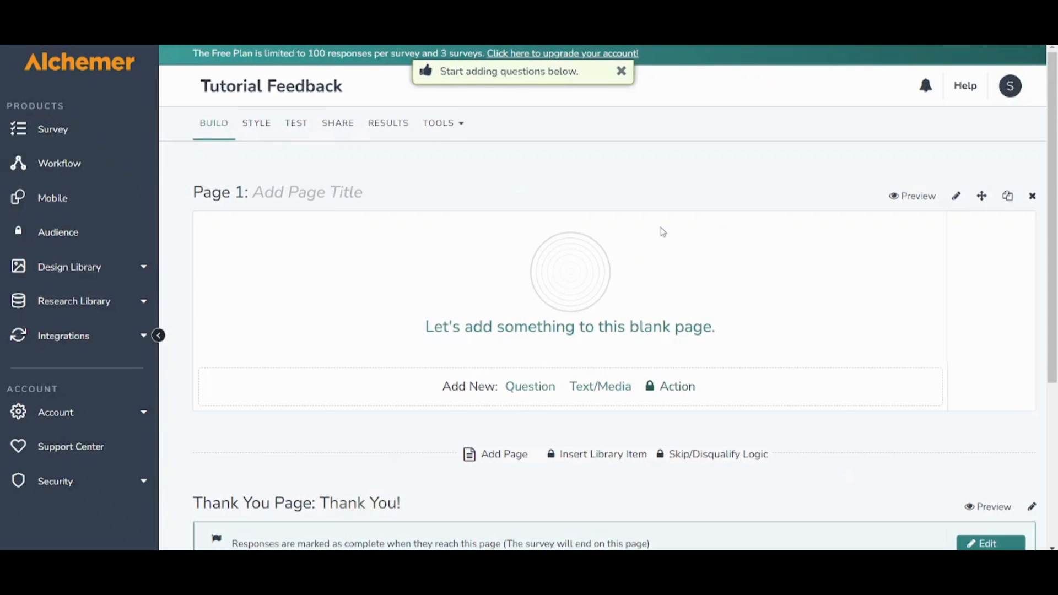
{"action": "mouse_move", "coordinate": [357, 167]}
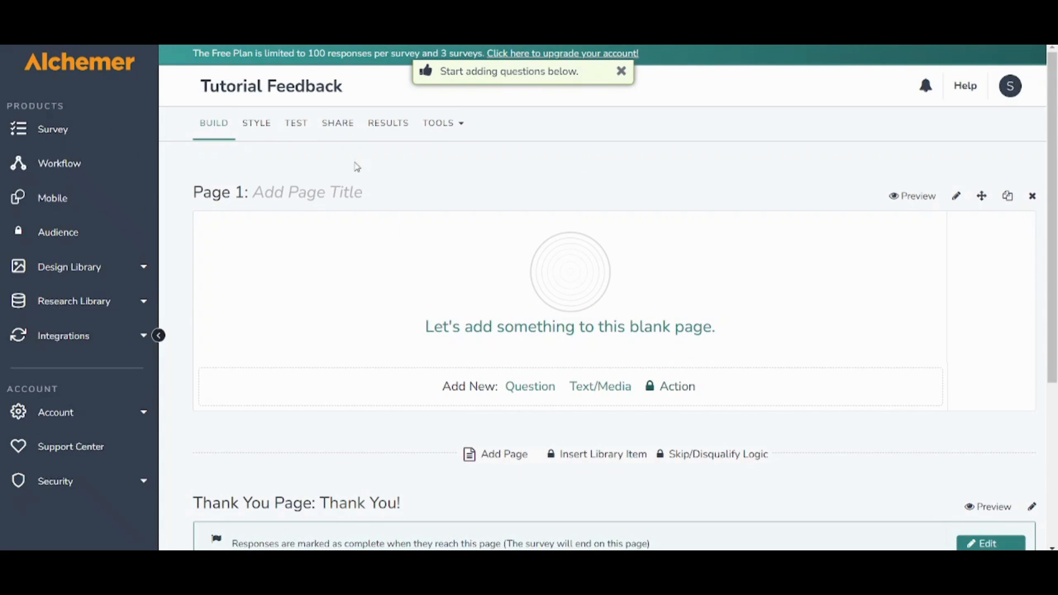
{"action": "left_click", "coordinate": [621, 71]}
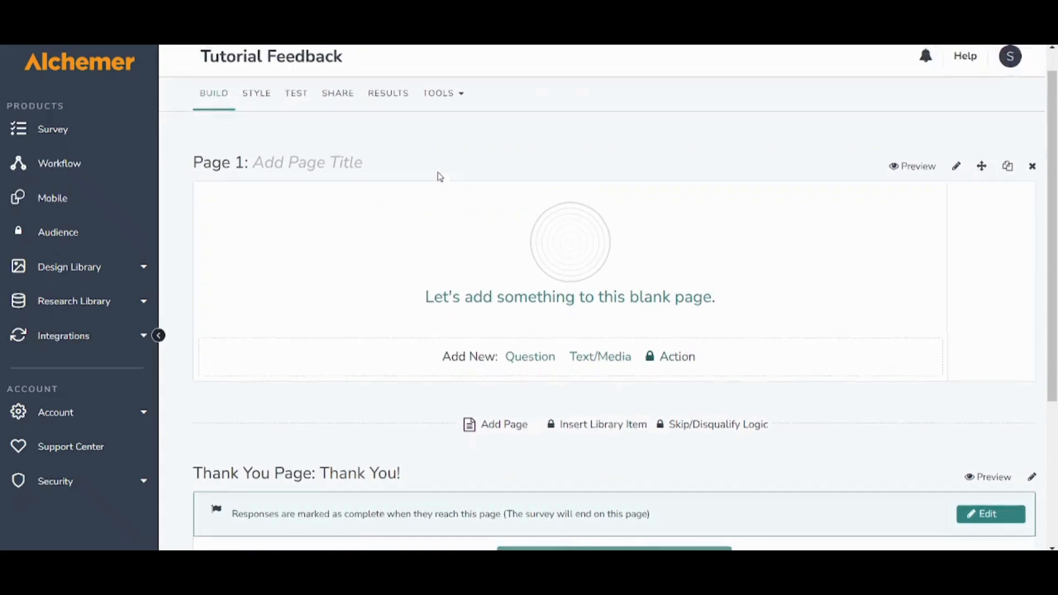
{"action": "scroll", "scroll_direction": "down", "scroll_amount": 3}
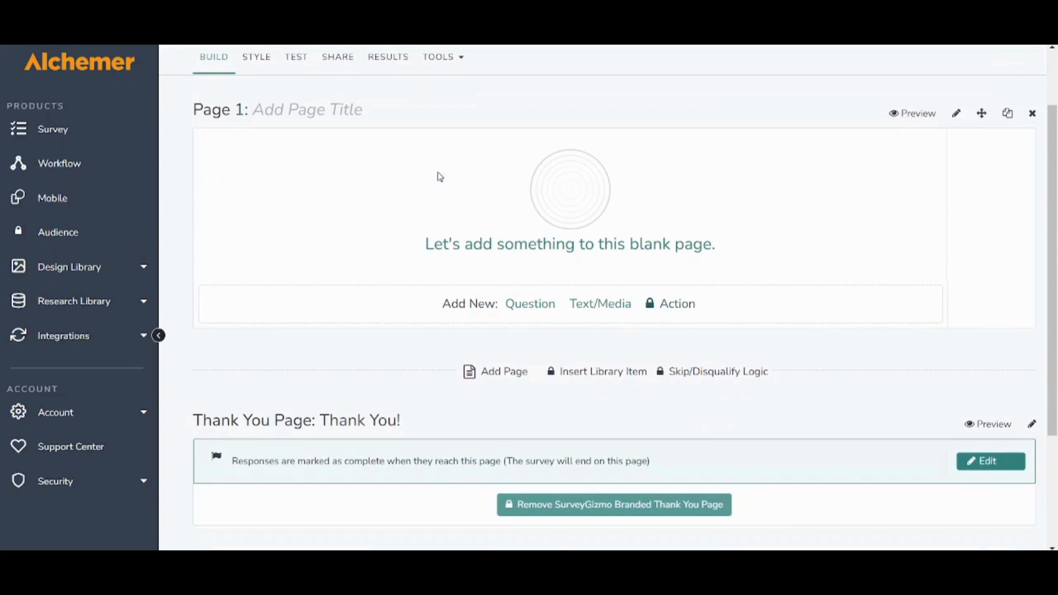
{"action": "mouse_move", "coordinate": [401, 282]}
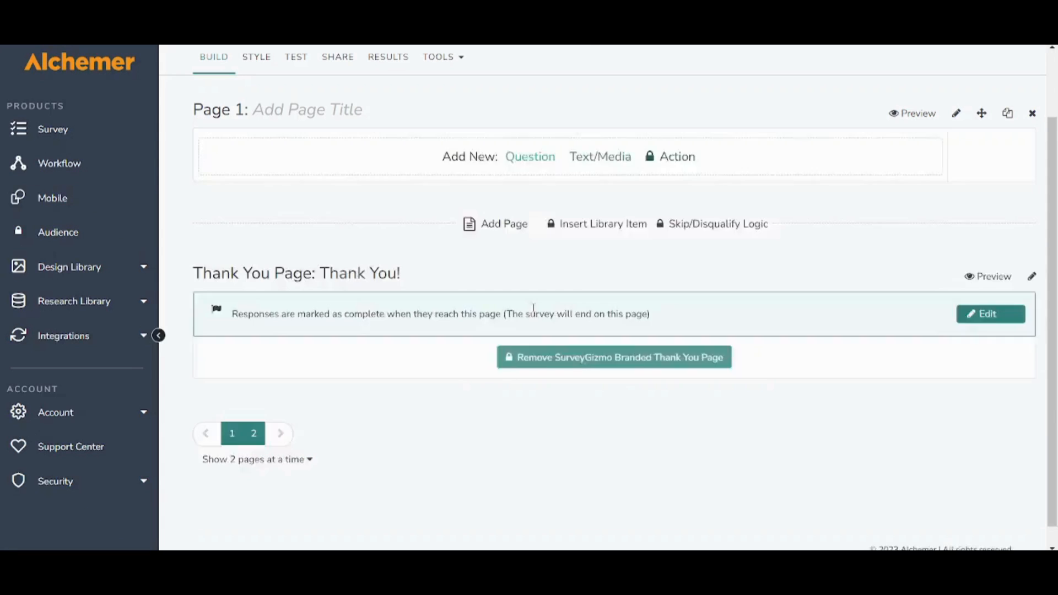
Step: Add a new question to page 1, keeping Radio Buttons as its type
{"action": "left_click", "coordinate": [530, 156]}
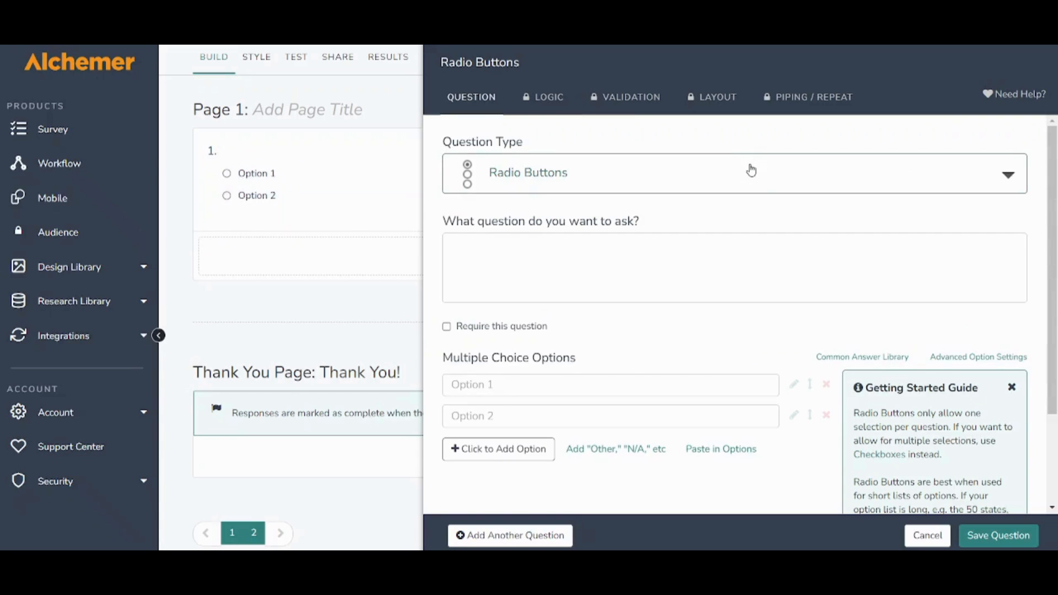
{"action": "left_click", "coordinate": [1005, 172]}
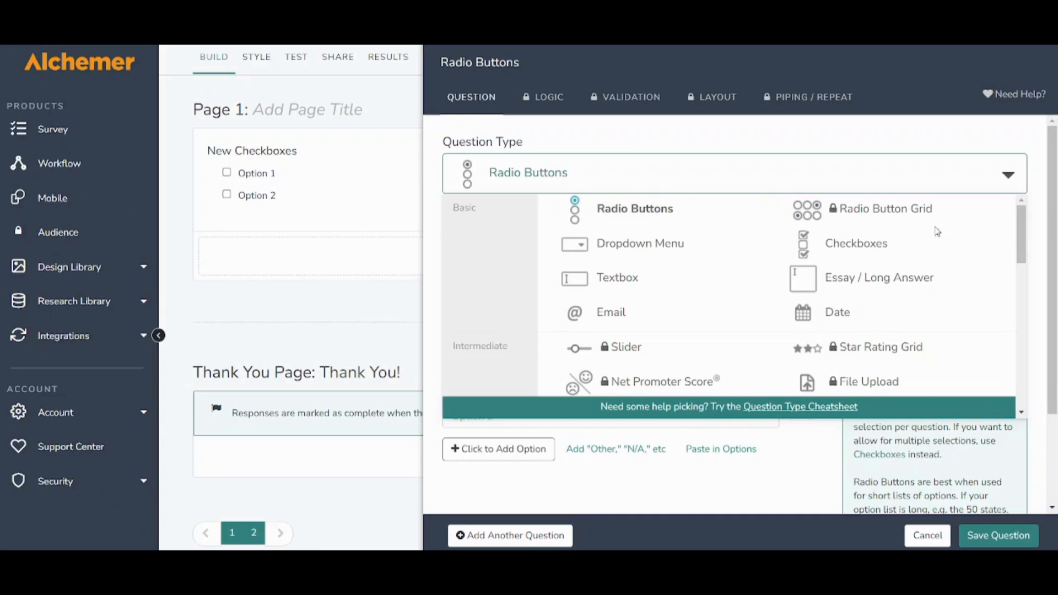
{"action": "left_click", "coordinate": [634, 208]}
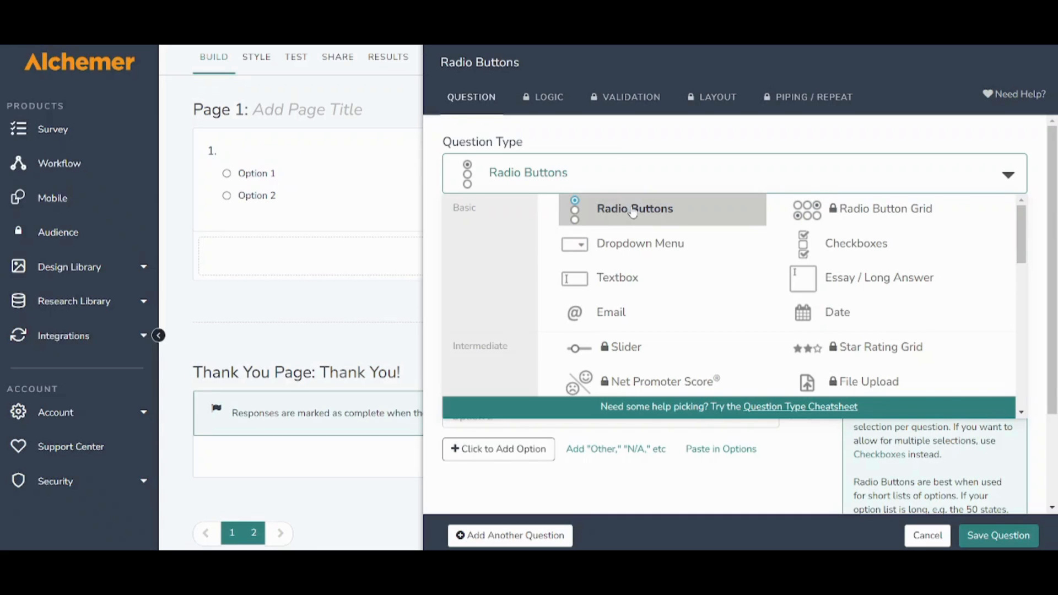
{"action": "mouse_move", "coordinate": [612, 213]}
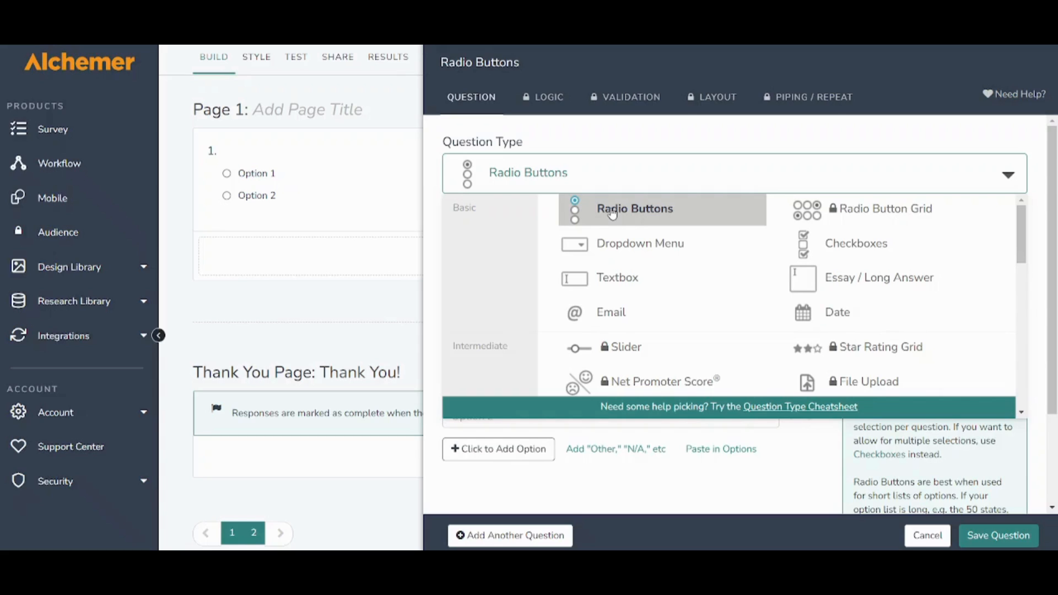
{"action": "left_click", "coordinate": [634, 208]}
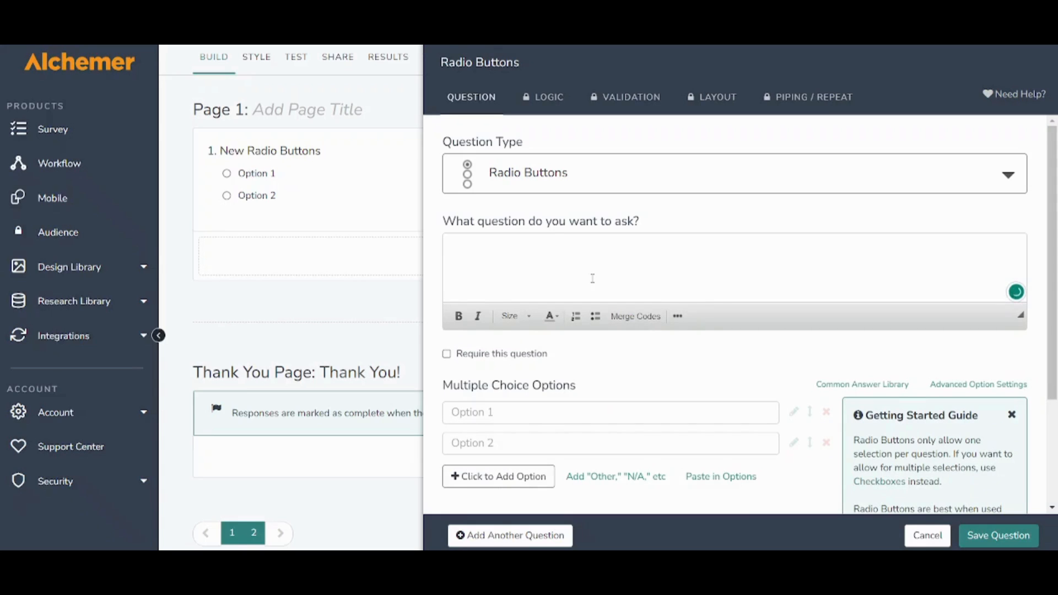
Step: Word it 'How do you find our Tutorial' with options Excellent, Good, Bad and save it
{"action": "type", "text": "How"}
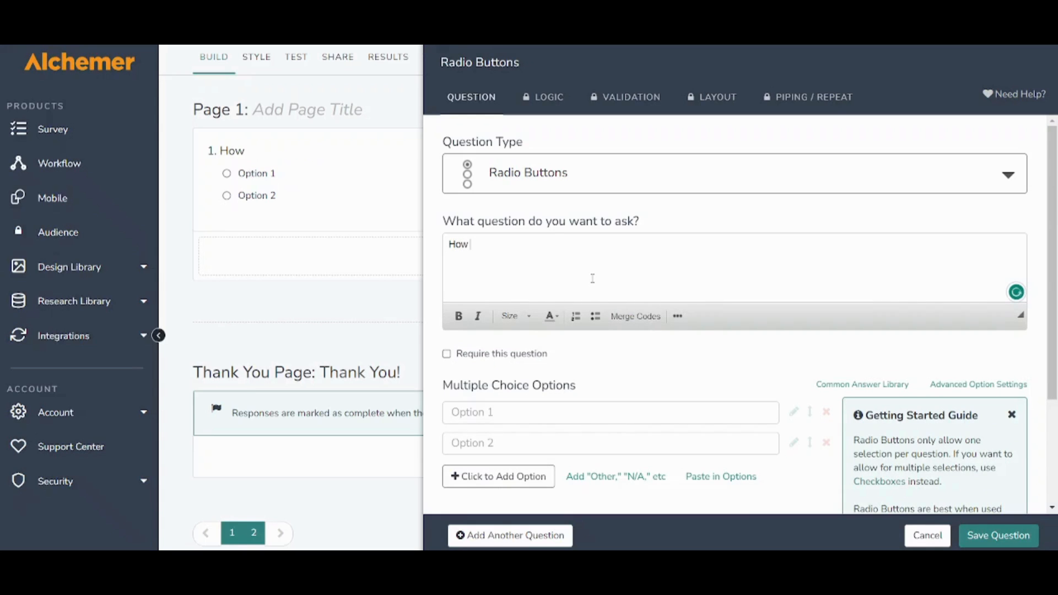
{"action": "type", "text": "do you find o"}
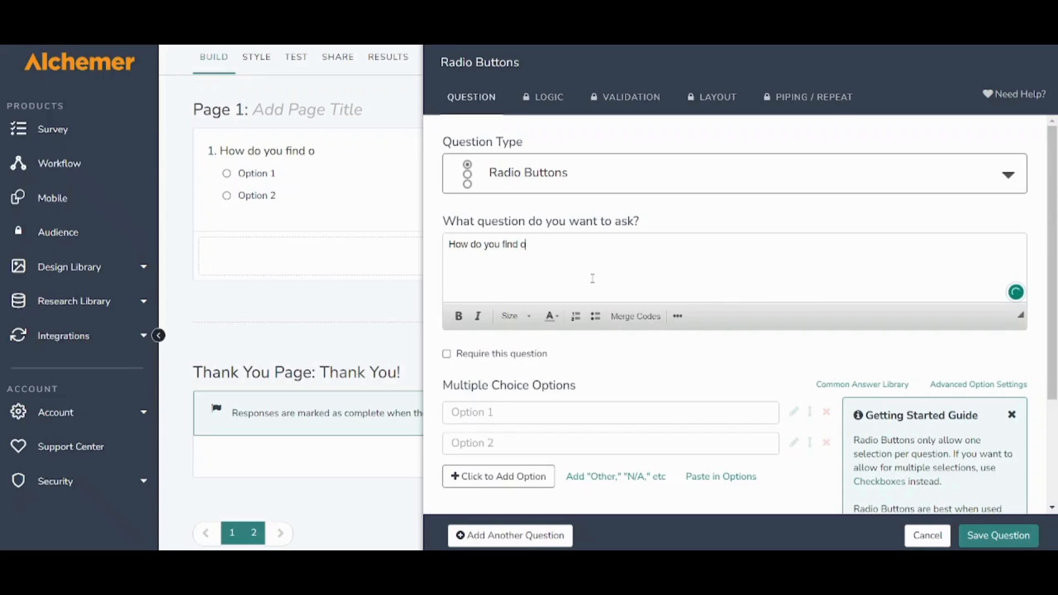
{"action": "type", "text": "ur Tutorial"}
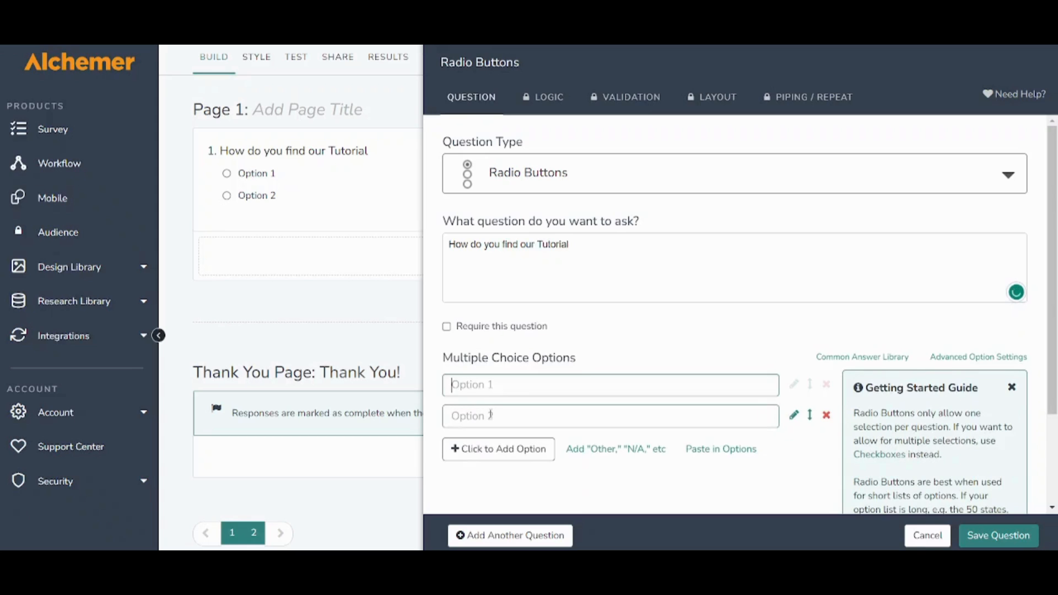
{"action": "type", "text": "Excee"}
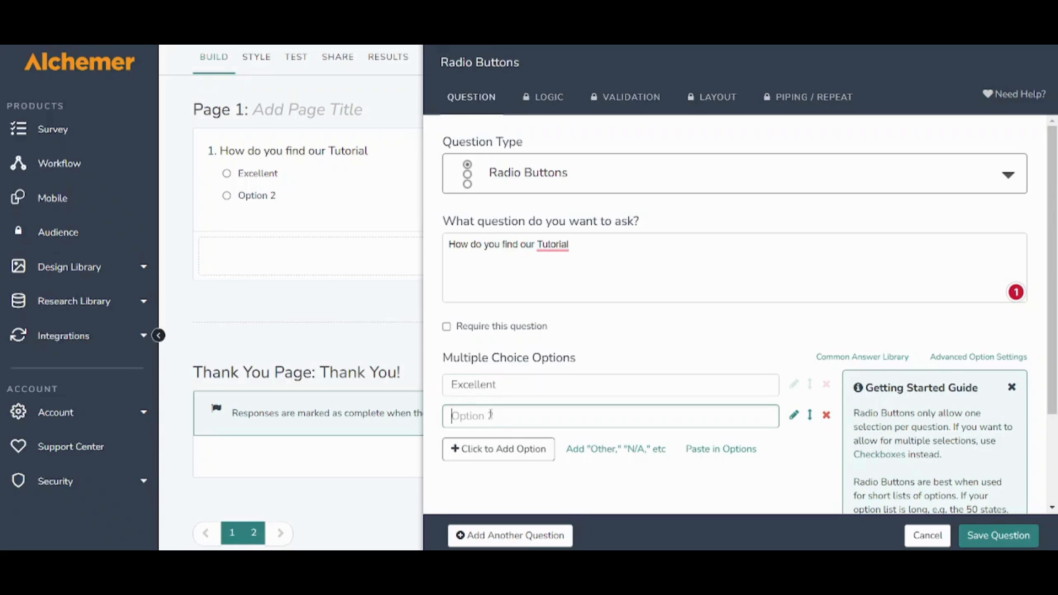
{"action": "type", "text": "Good"}
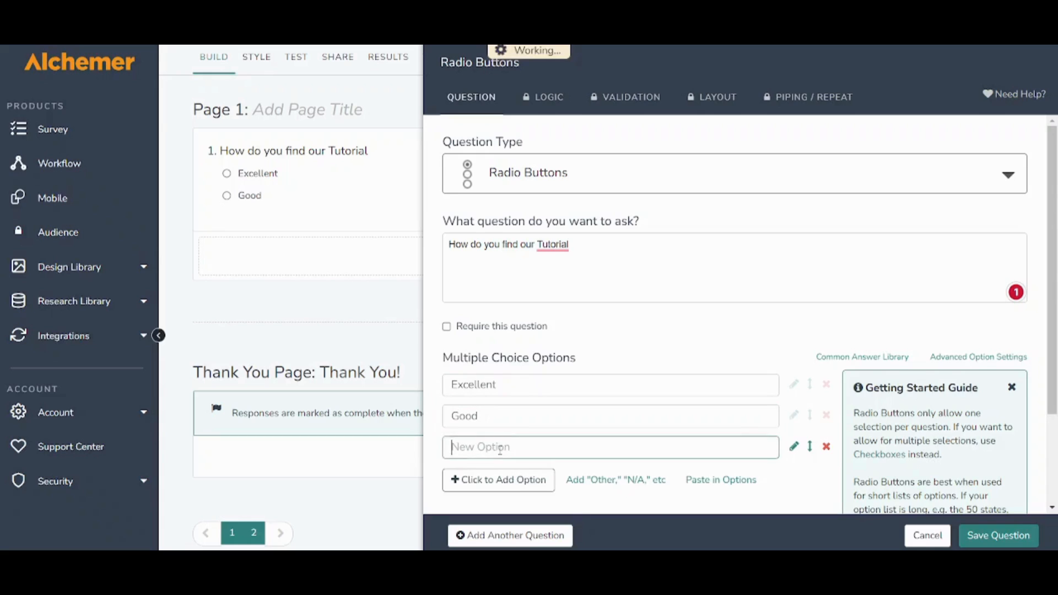
{"action": "type", "text": "Bad"}
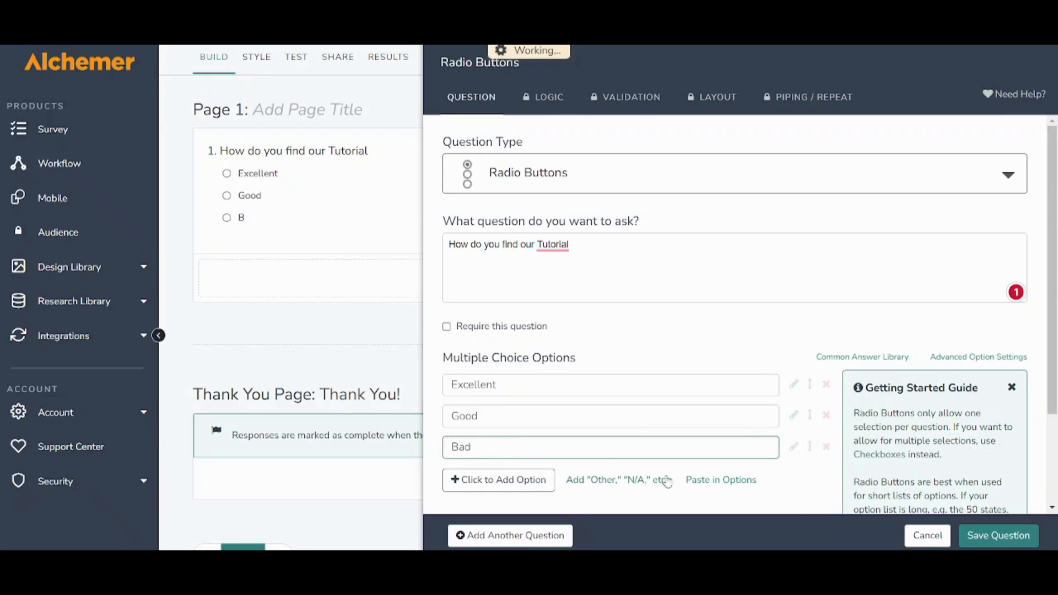
{"action": "left_click", "coordinate": [998, 535]}
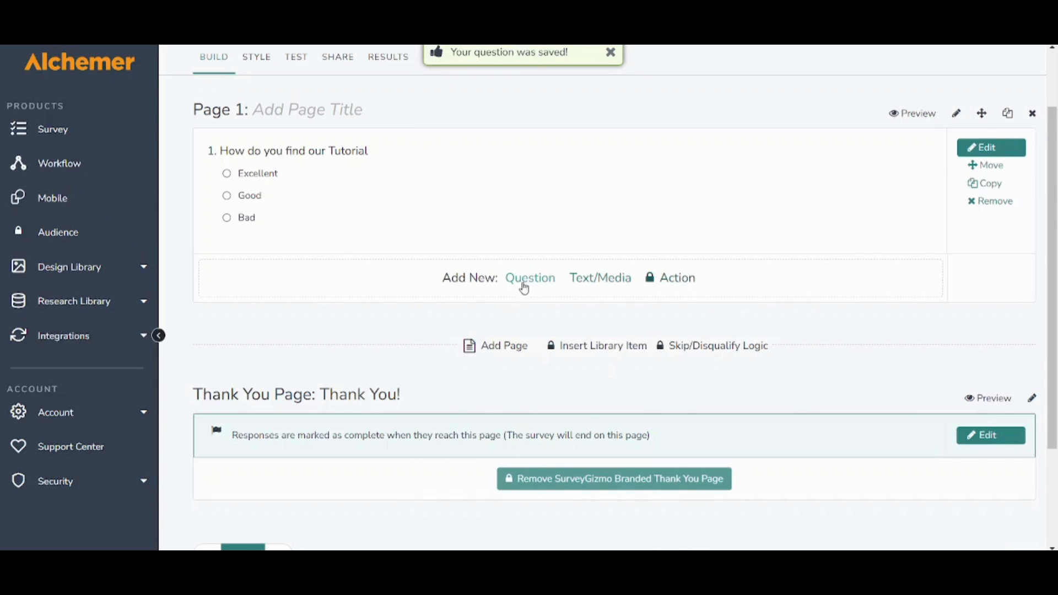
Step: Add a Dropdown Menu question reading 'How do you find our Tutorial'
{"action": "left_click", "coordinate": [530, 277]}
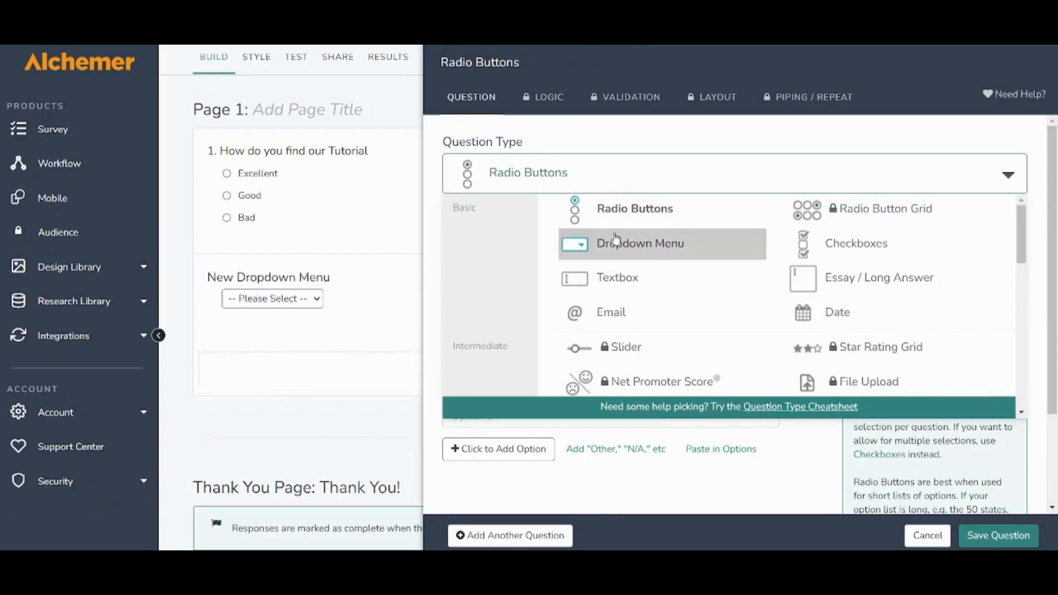
{"action": "left_click", "coordinate": [640, 243]}
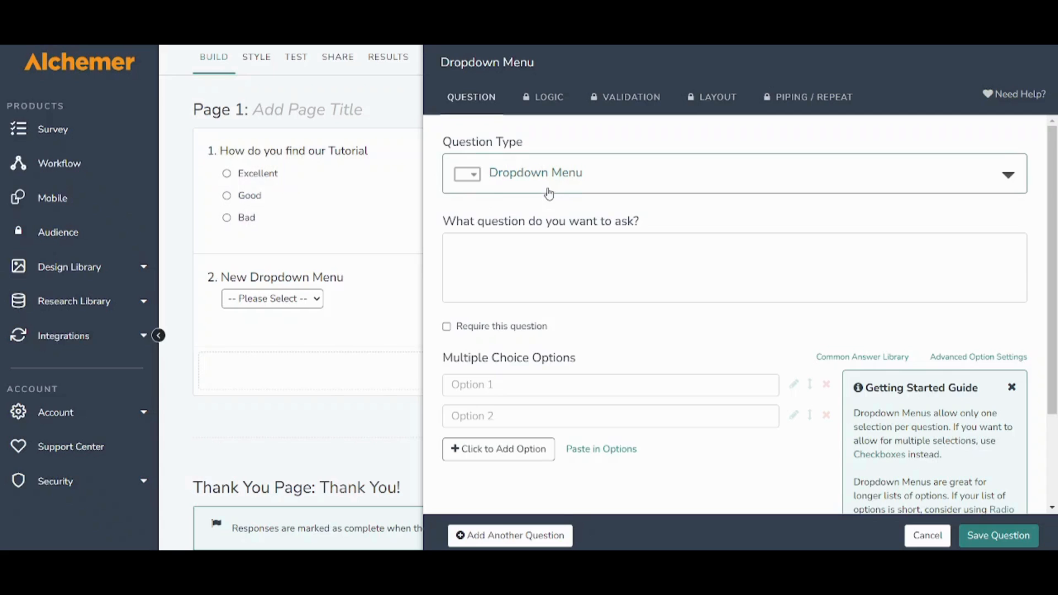
{"action": "left_click", "coordinate": [734, 173]}
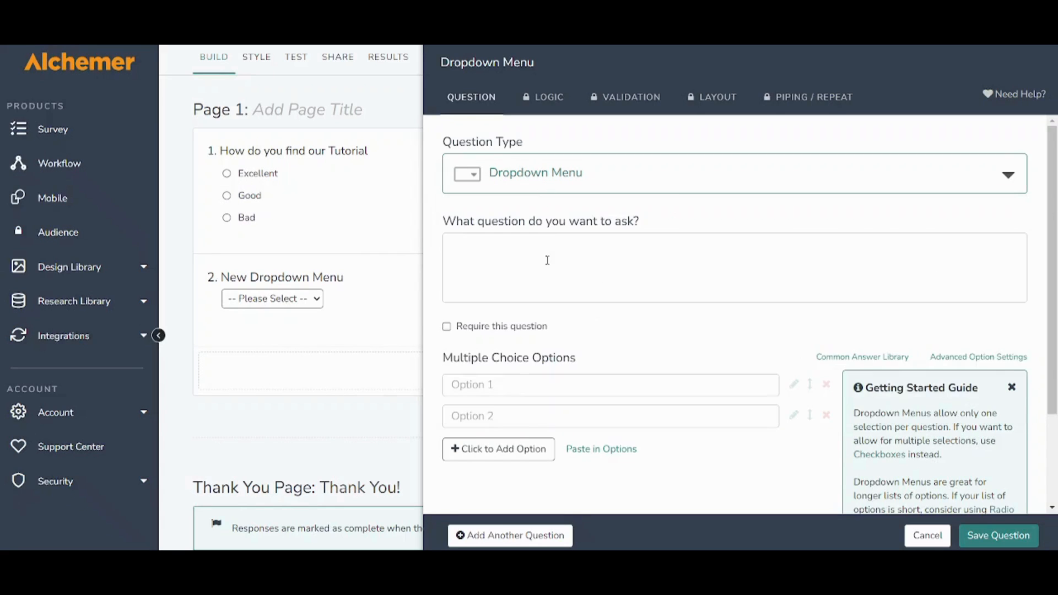
{"action": "type", "text": "H"}
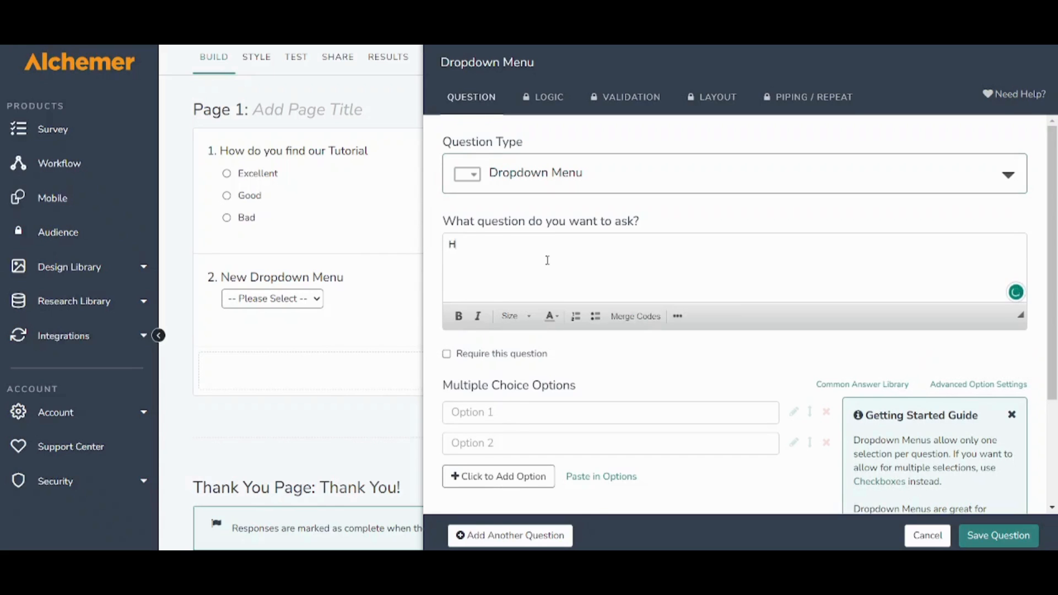
{"action": "type", "text": "ow do you find"}
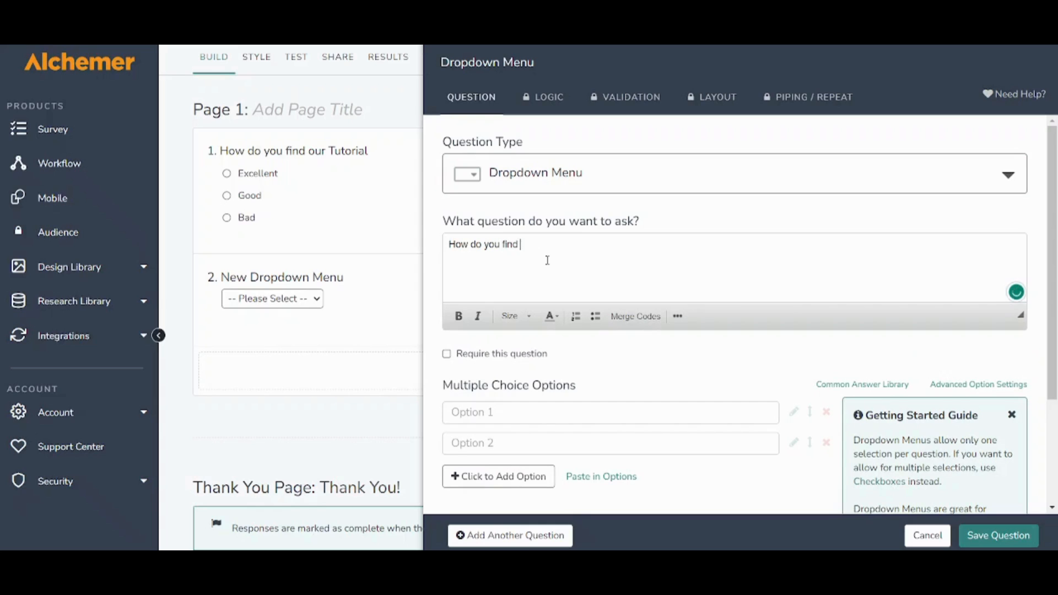
{"action": "type", "text": "our Tutorial"}
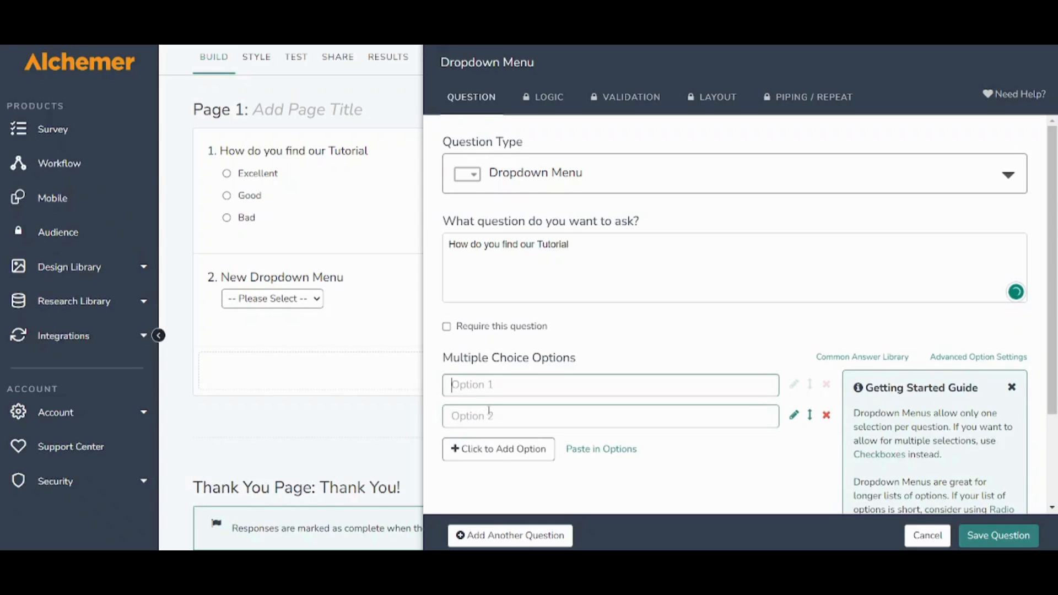
Step: Give the dropdown the options Excellent, Good and Bad and save it
{"action": "type", "text": "Excellent"}
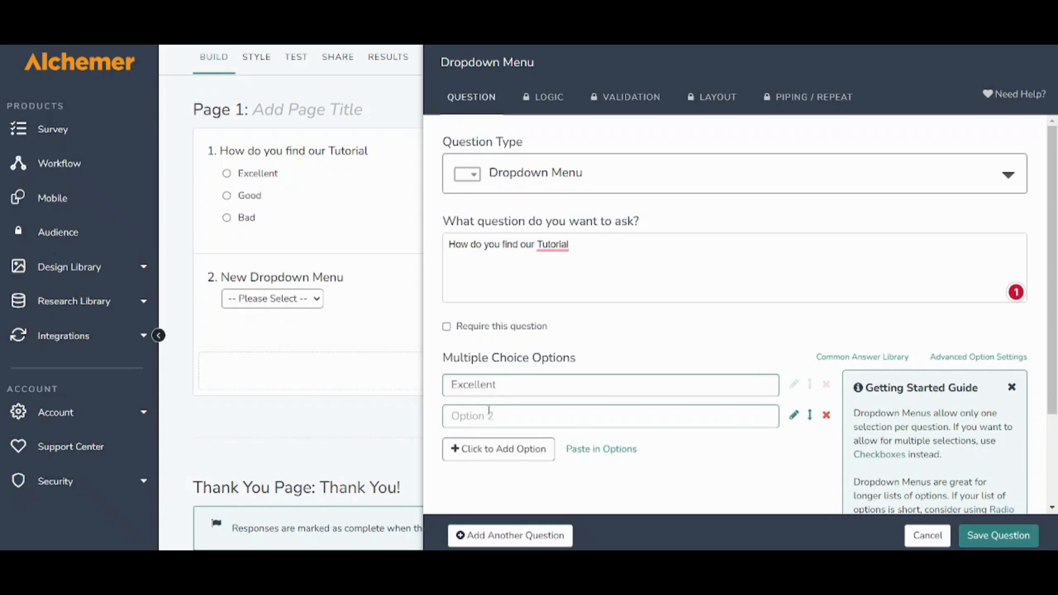
{"action": "left_click", "coordinate": [610, 385]}
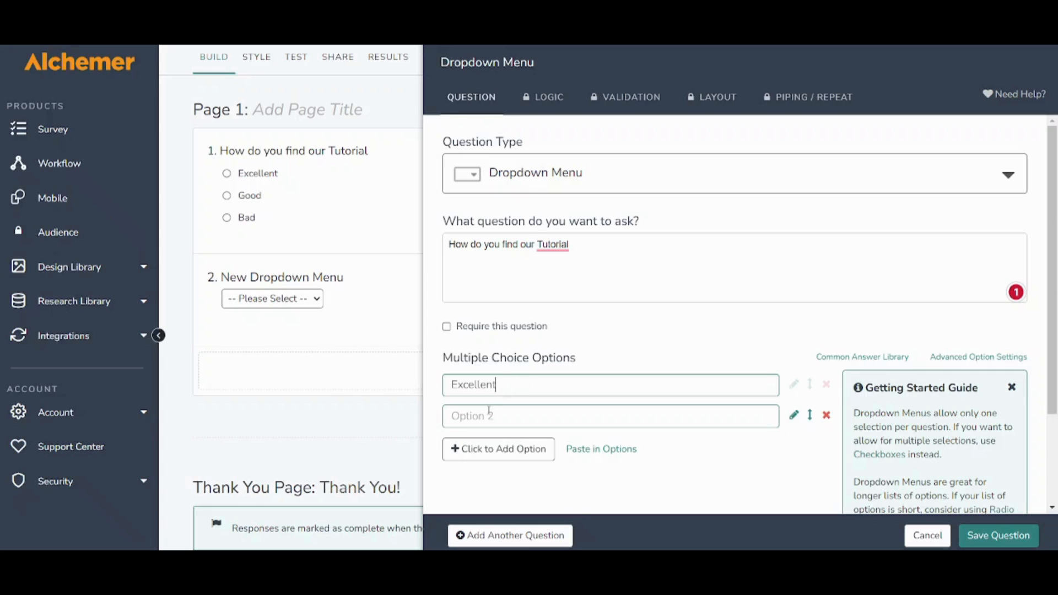
{"action": "type", "text": "Good"}
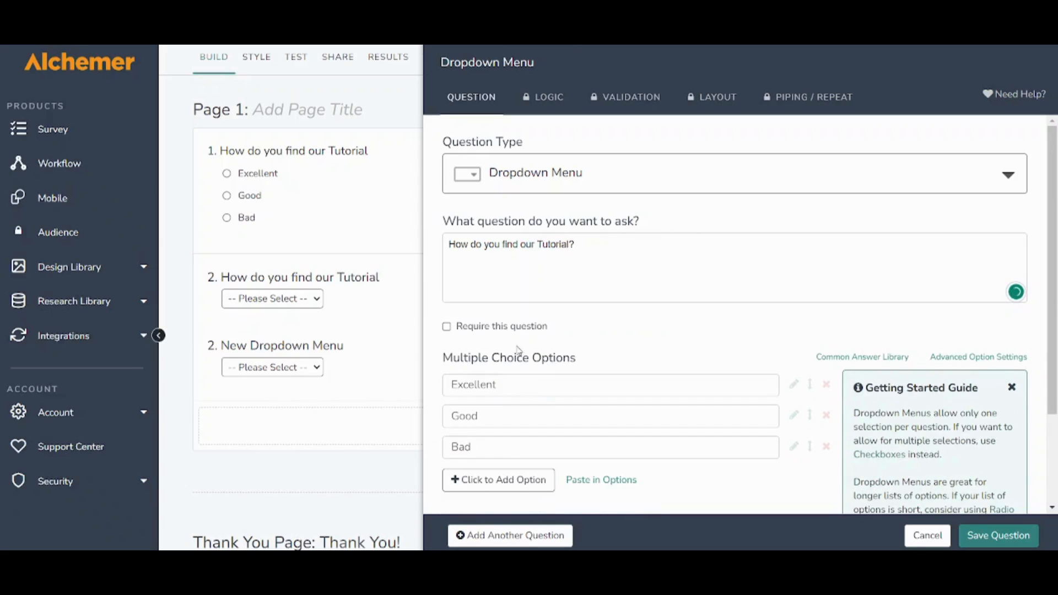
{"action": "mouse_move", "coordinate": [724, 156]}
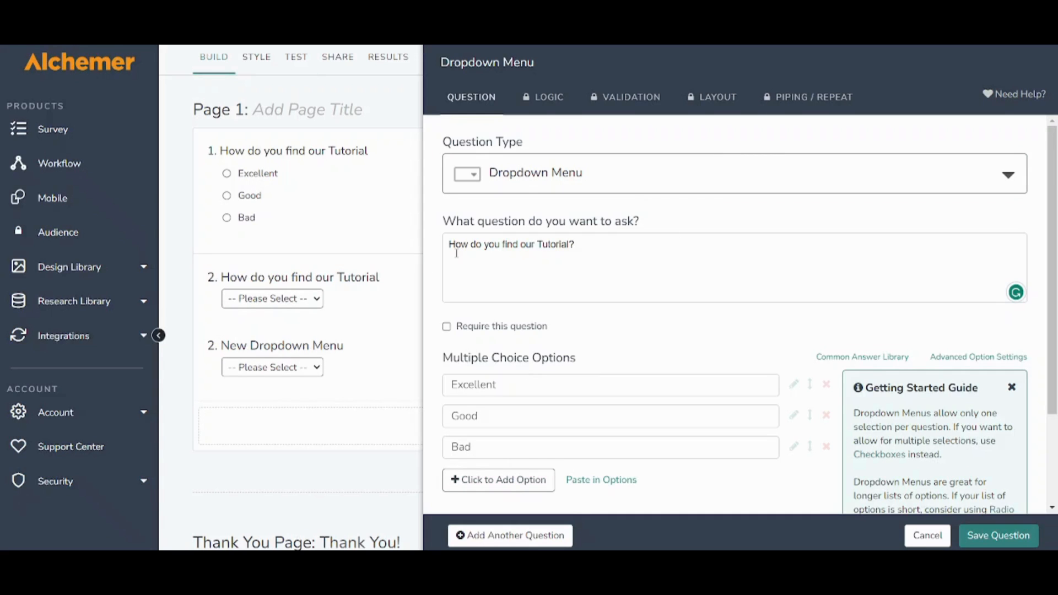
{"action": "mouse_move", "coordinate": [712, 338]}
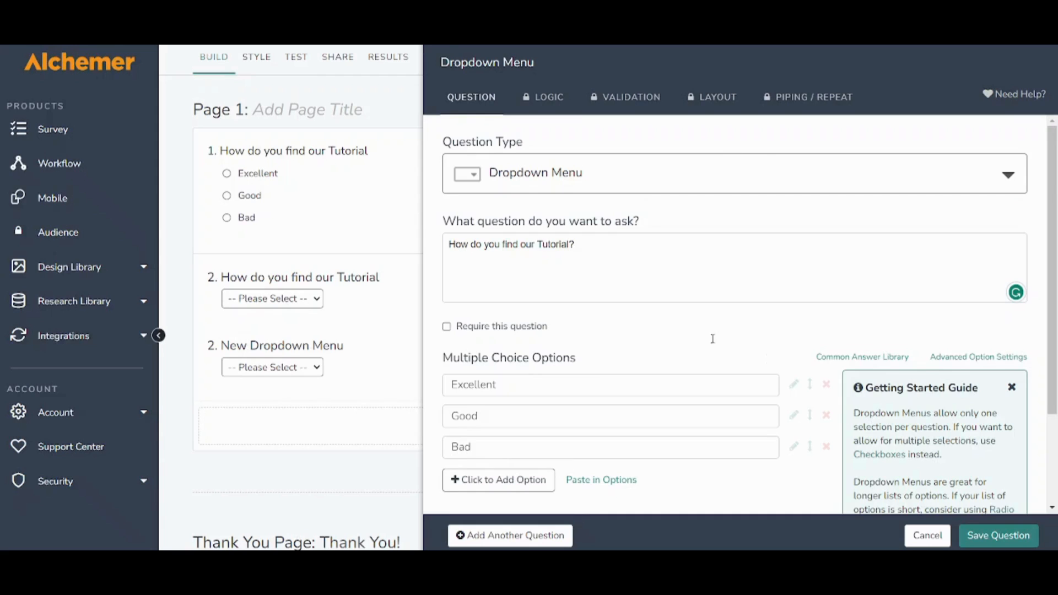
{"action": "left_click", "coordinate": [998, 535]}
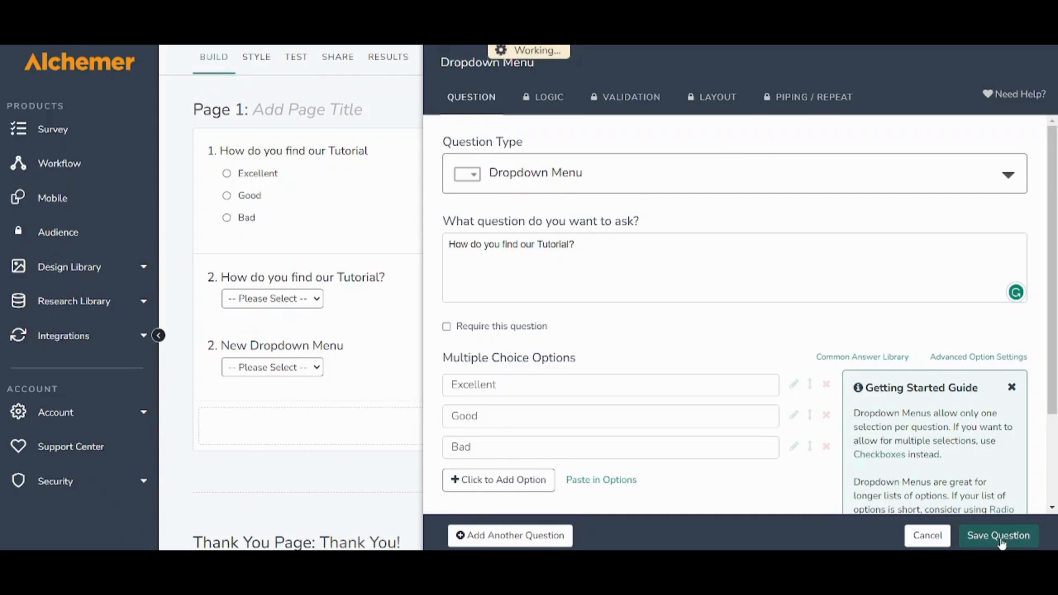
{"action": "left_click", "coordinate": [997, 535]}
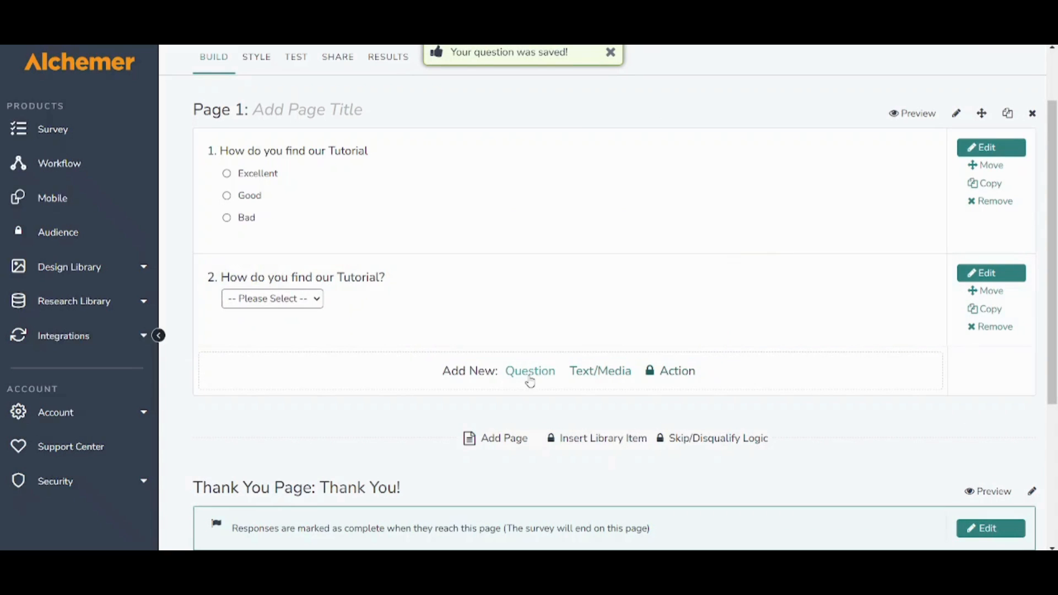
Step: Add a Checkboxes question reading 'How do you find our tutorial?'
{"action": "left_click", "coordinate": [530, 371]}
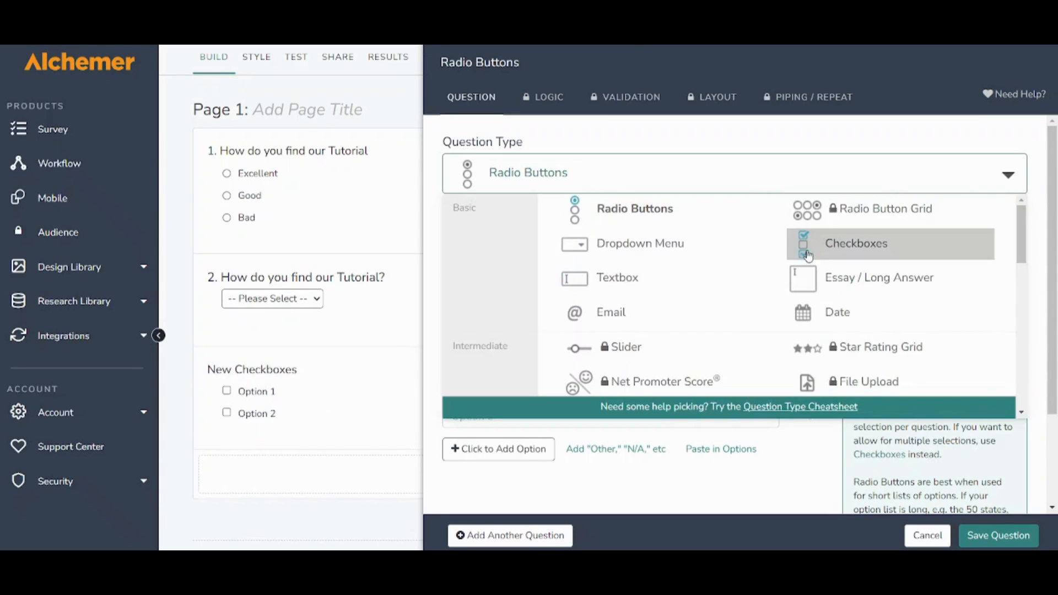
{"action": "left_click", "coordinate": [855, 244]}
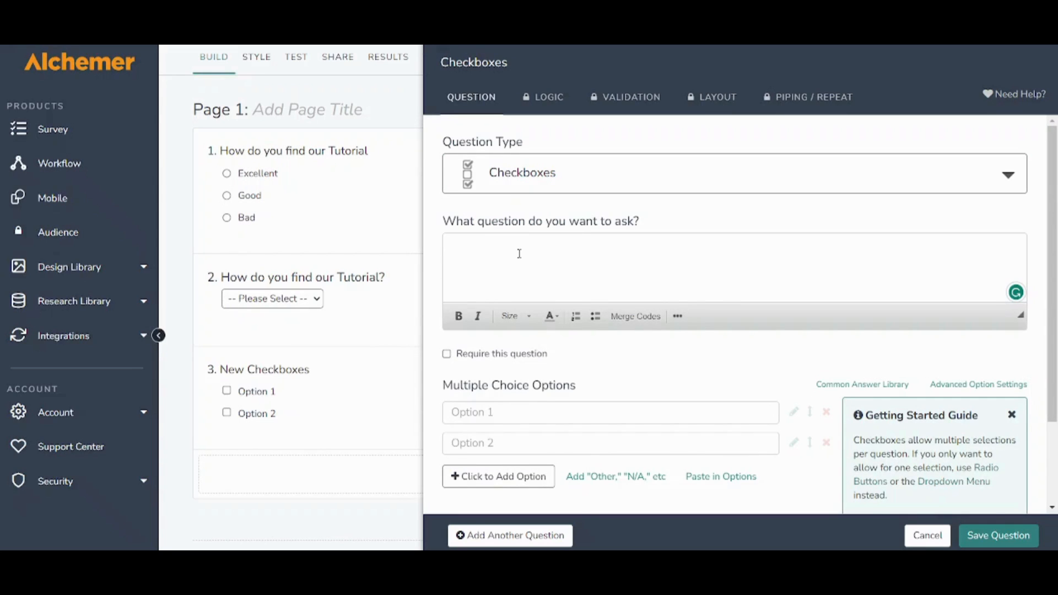
{"action": "type", "text": "How do you find"}
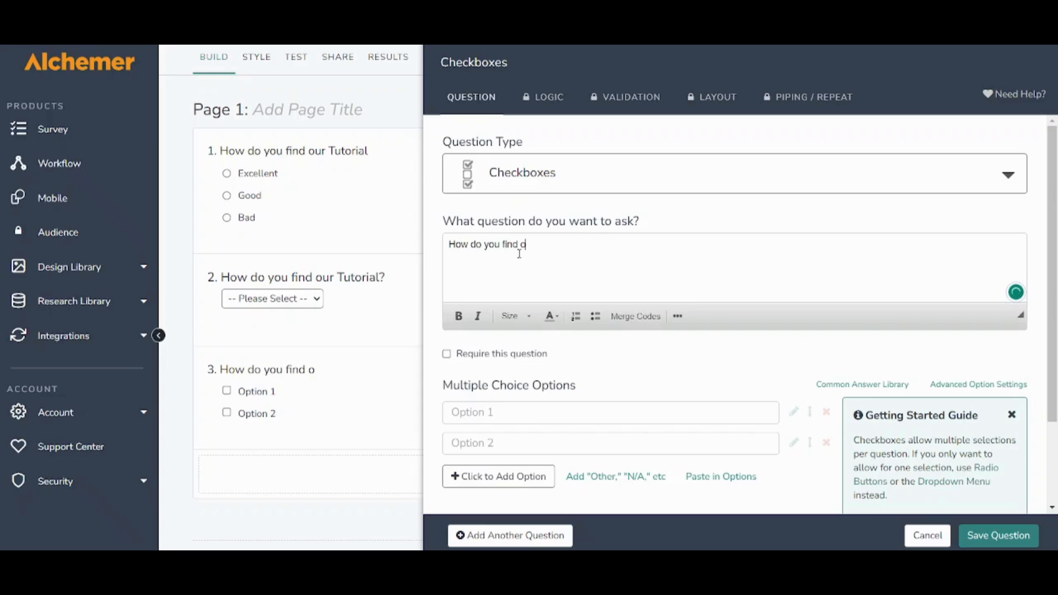
{"action": "type", "text": "our tutorial?"}
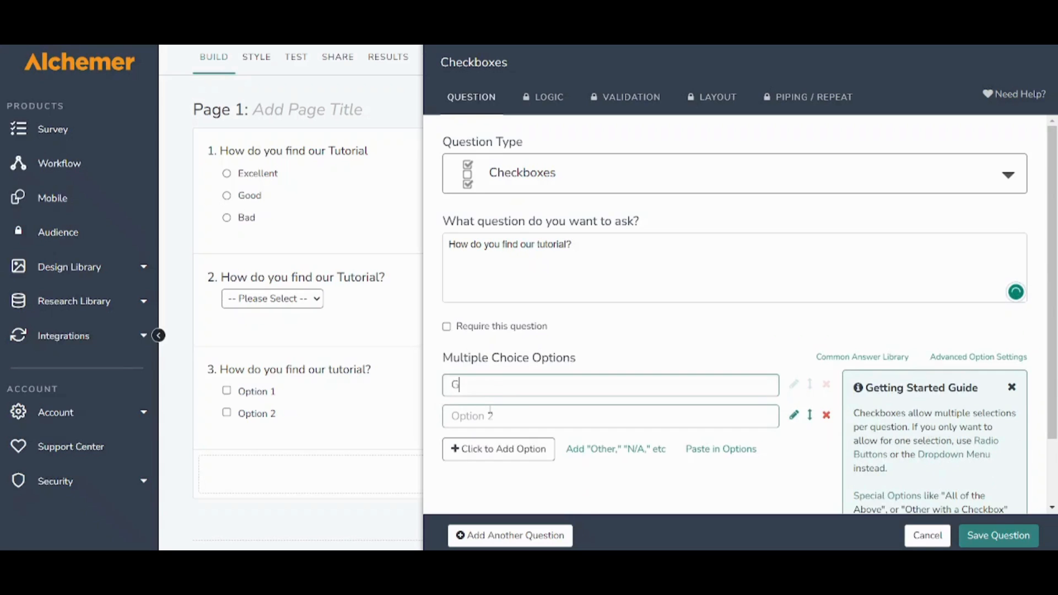
Step: Give it the options Good, Needs improvement and Bad and save it
{"action": "type", "text": "ood"}
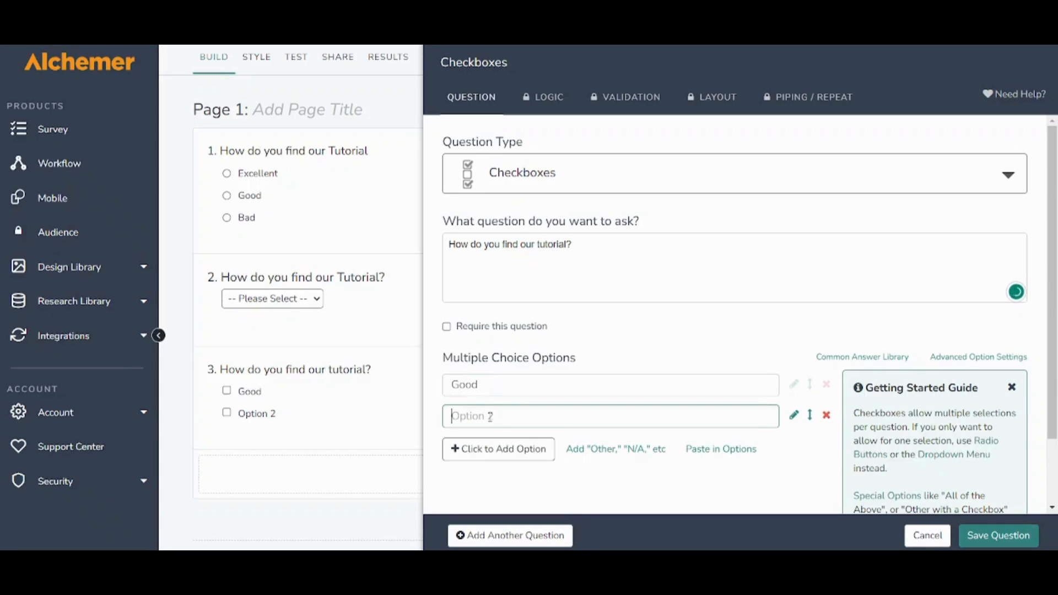
{"action": "type", "text": "Needs"}
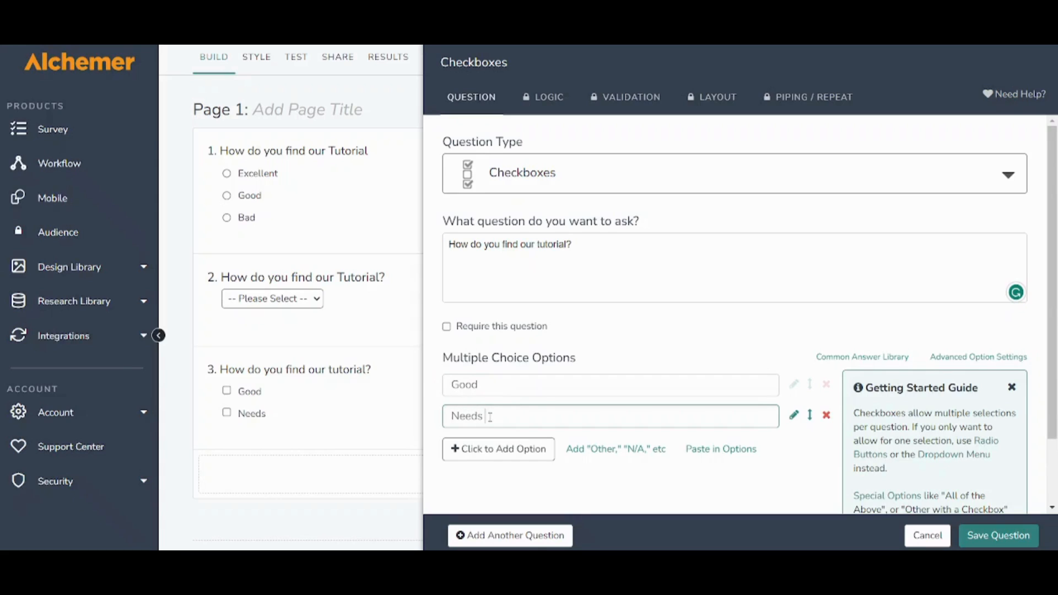
{"action": "type", "text": "improvem"}
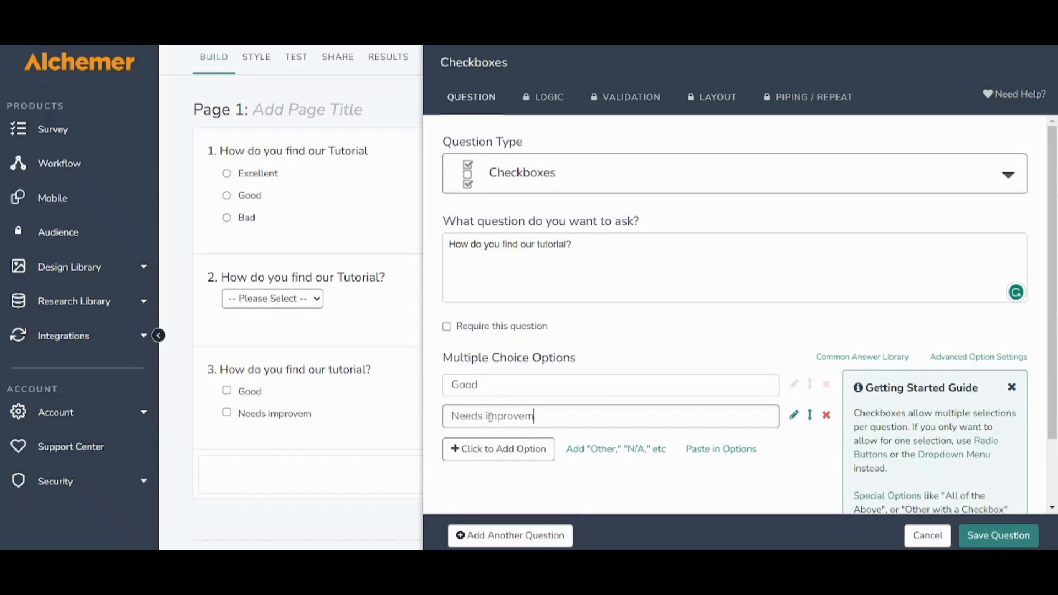
{"action": "left_click", "coordinate": [499, 448]}
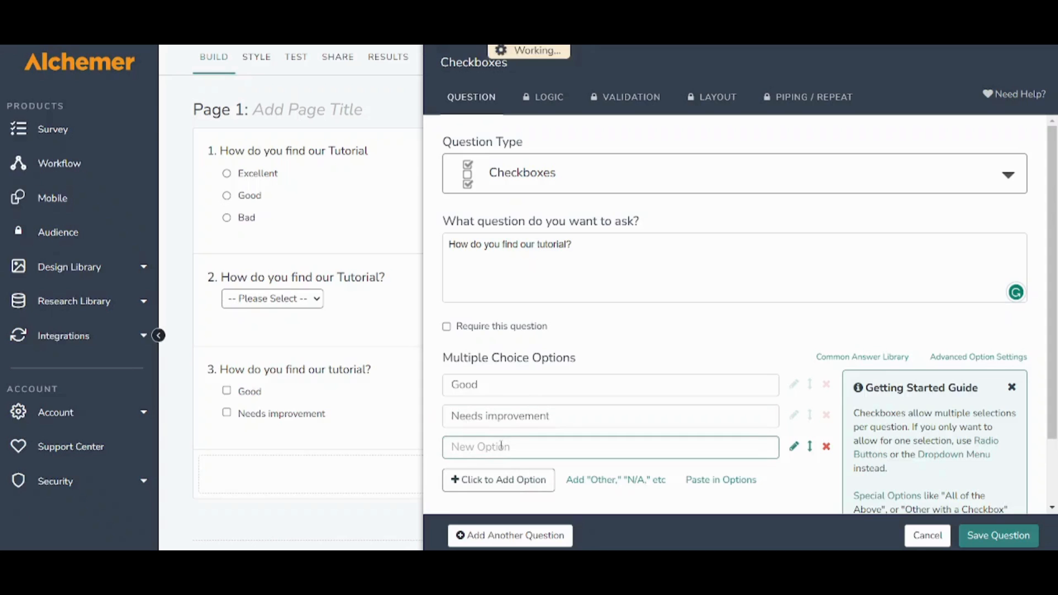
{"action": "type", "text": "Bad"}
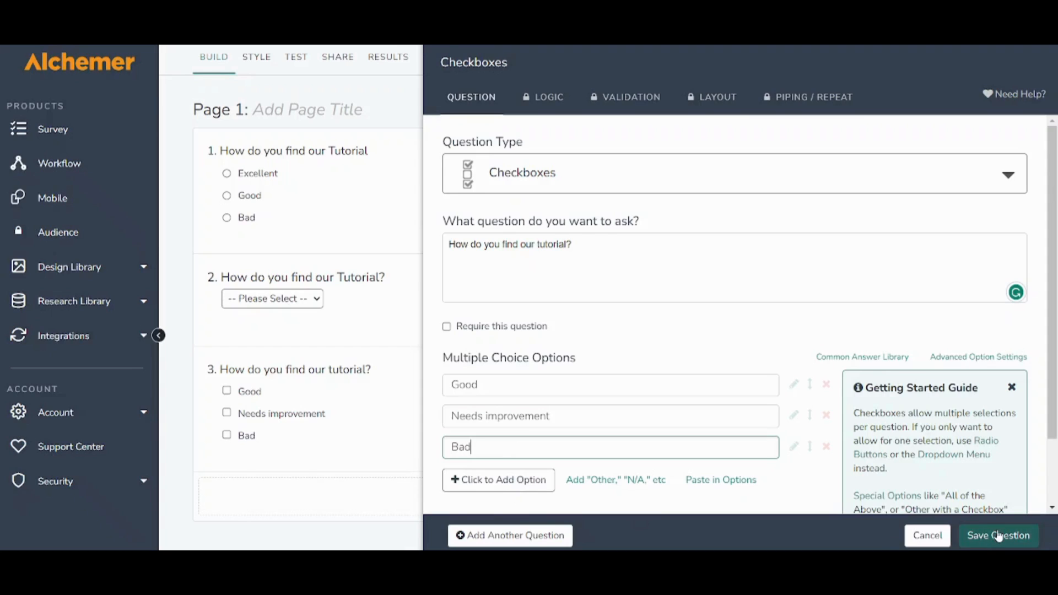
{"action": "left_click", "coordinate": [997, 535]}
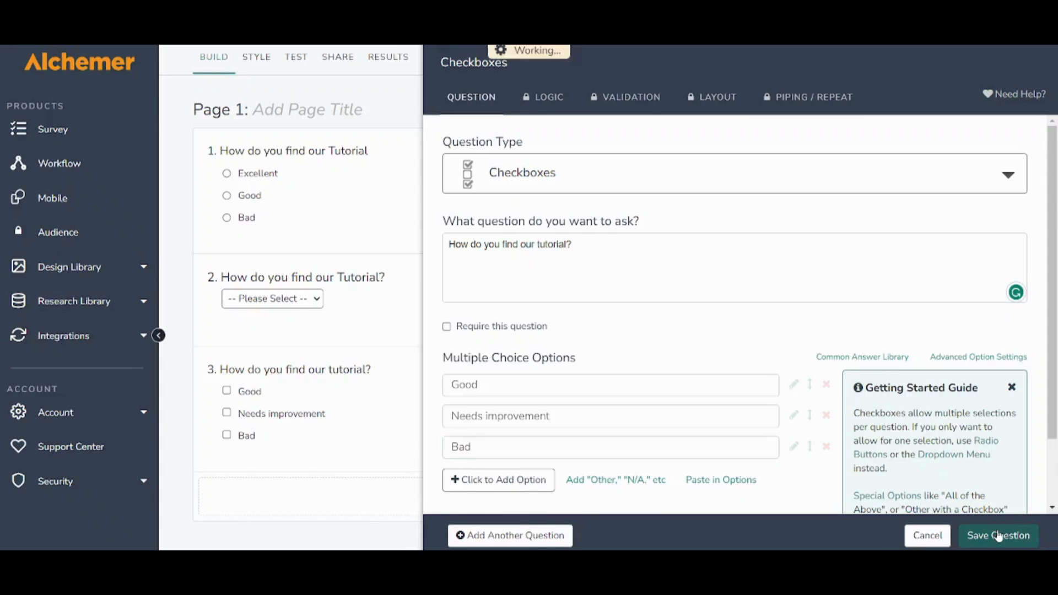
{"action": "left_click", "coordinate": [998, 535]}
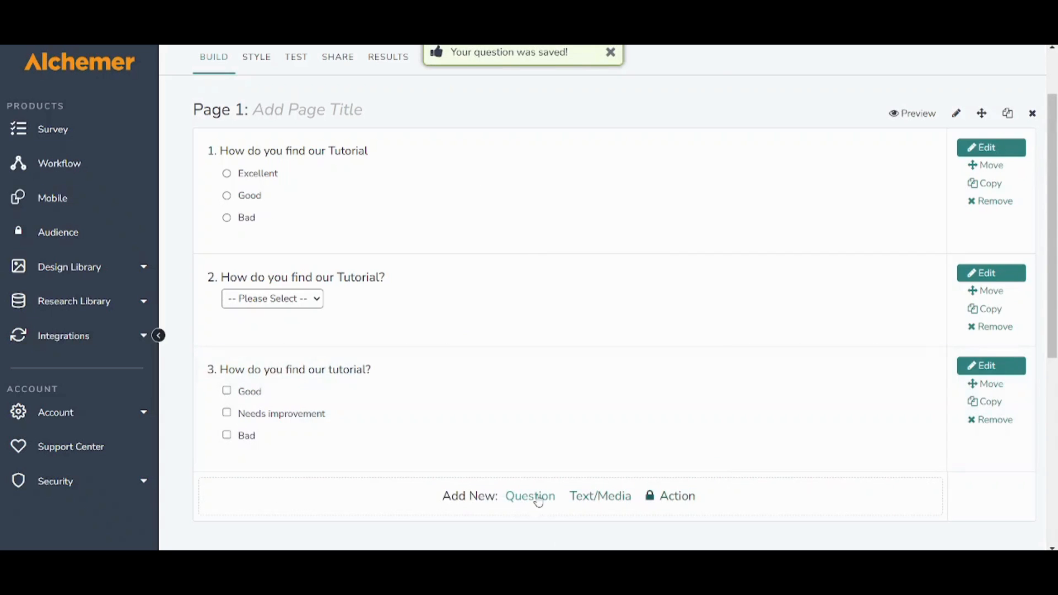
Step: Add a Textbox question with left label 'I think your tutorial is a'
{"action": "left_click", "coordinate": [530, 496]}
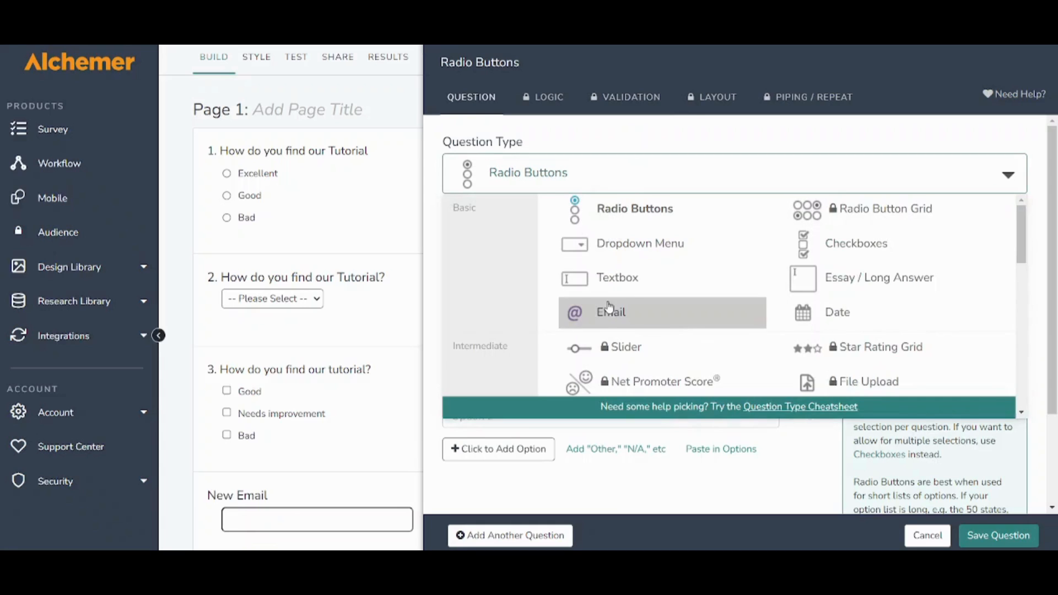
{"action": "left_click", "coordinate": [615, 277]}
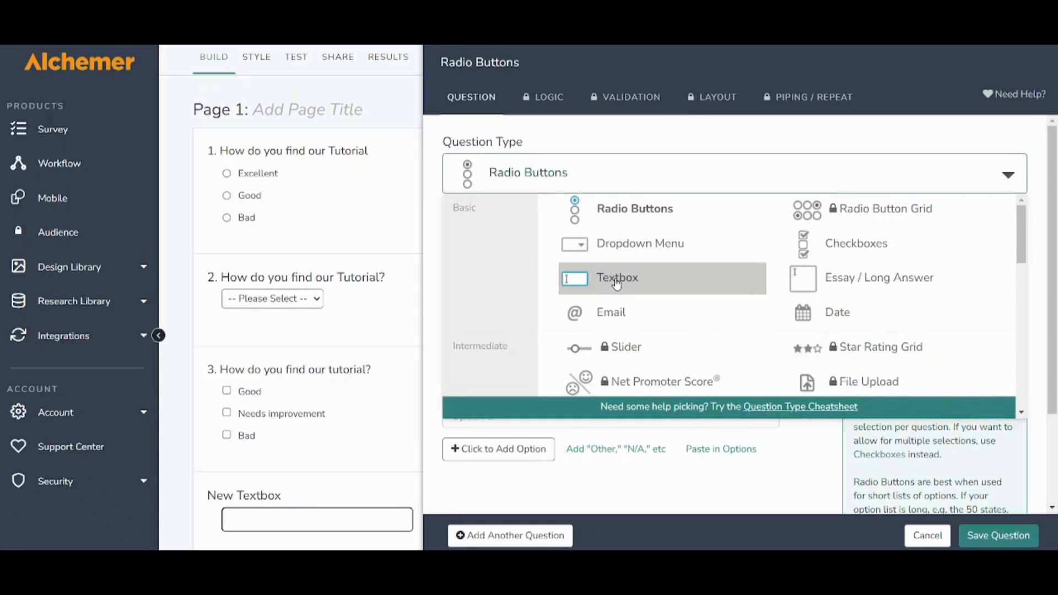
{"action": "left_click", "coordinate": [616, 277]}
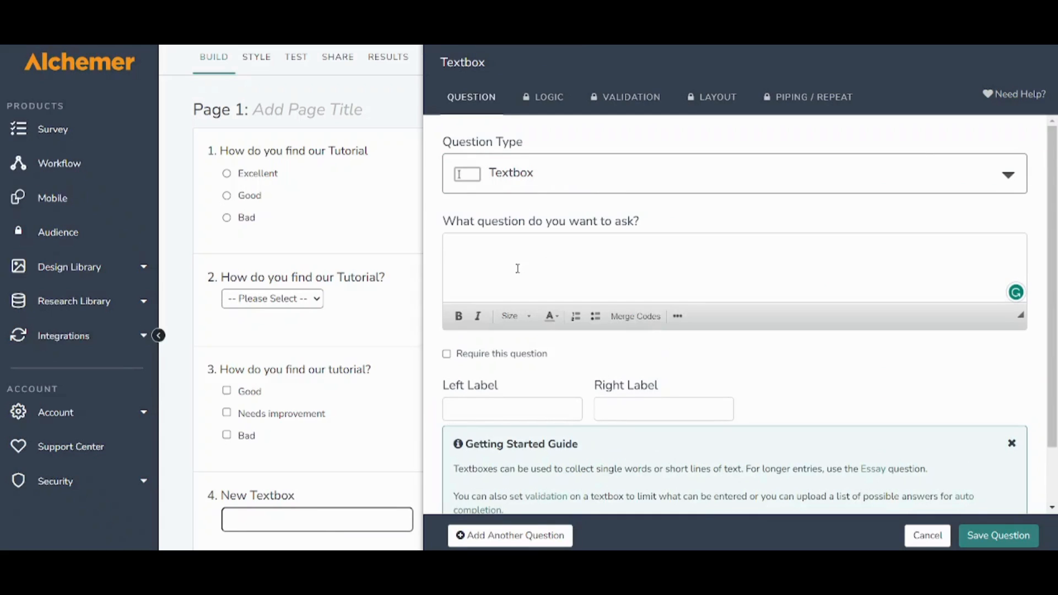
{"action": "type", "text": "W"}
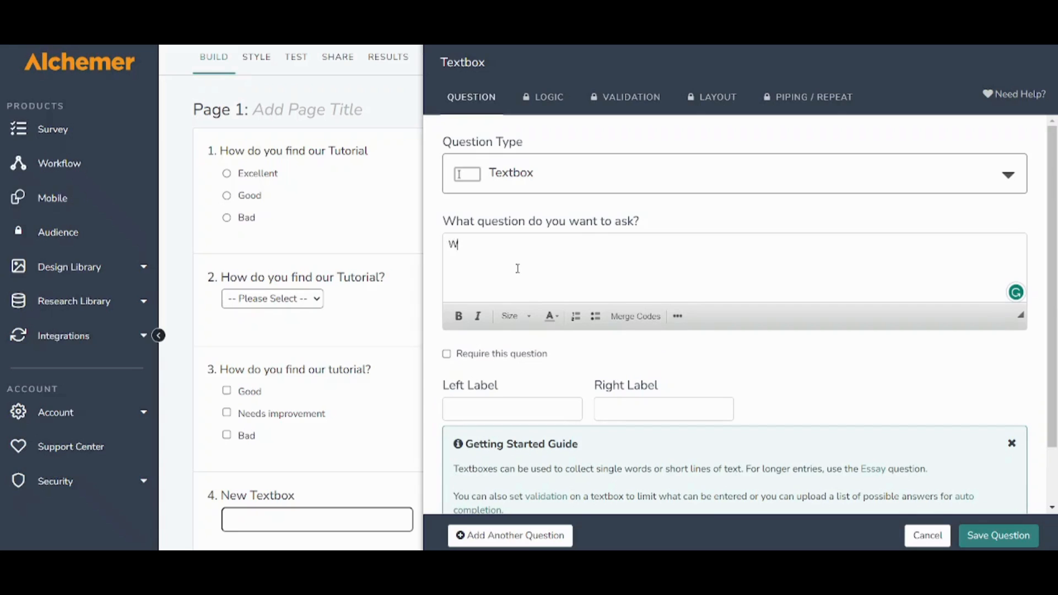
{"action": "type", "text": "How do you find our Tutorial?"}
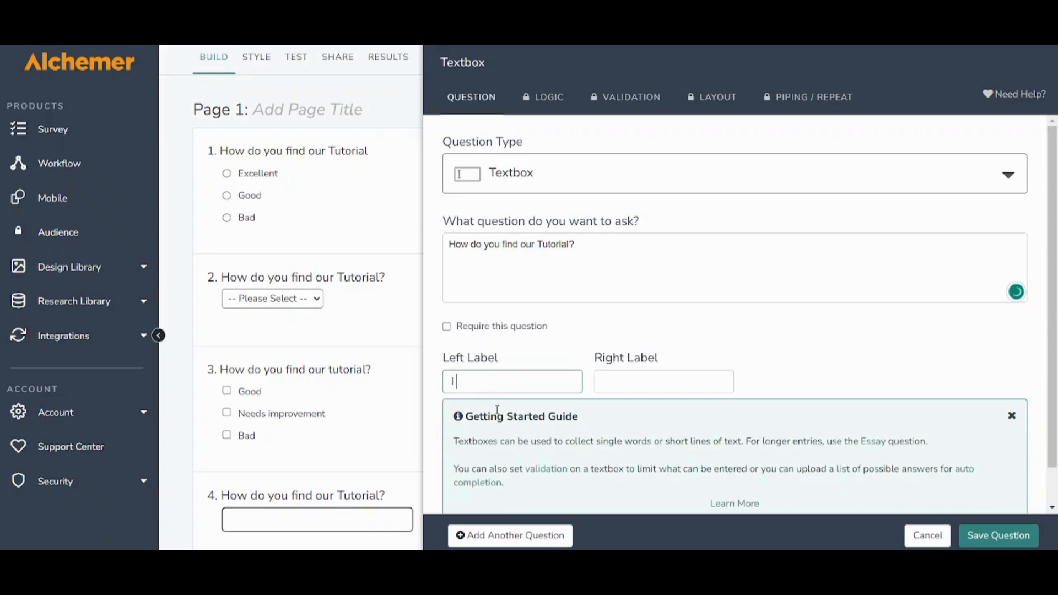
{"action": "type", "text": "I think your tutorial is"}
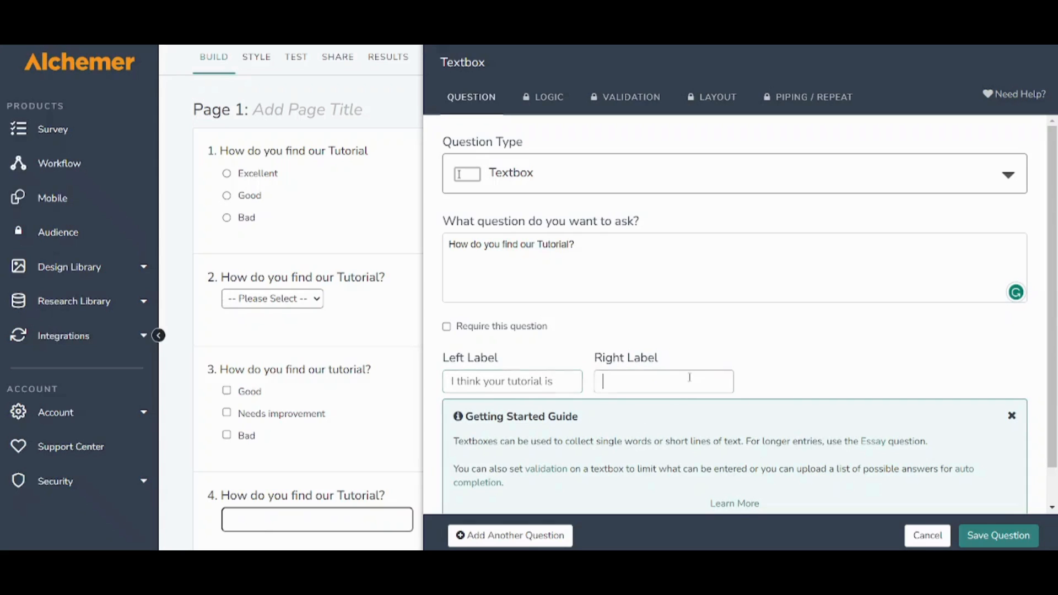
Step: Add the right label 'tutorial' to complete the fill-in-the-blank and save question 4
{"action": "left_click", "coordinate": [512, 381]}
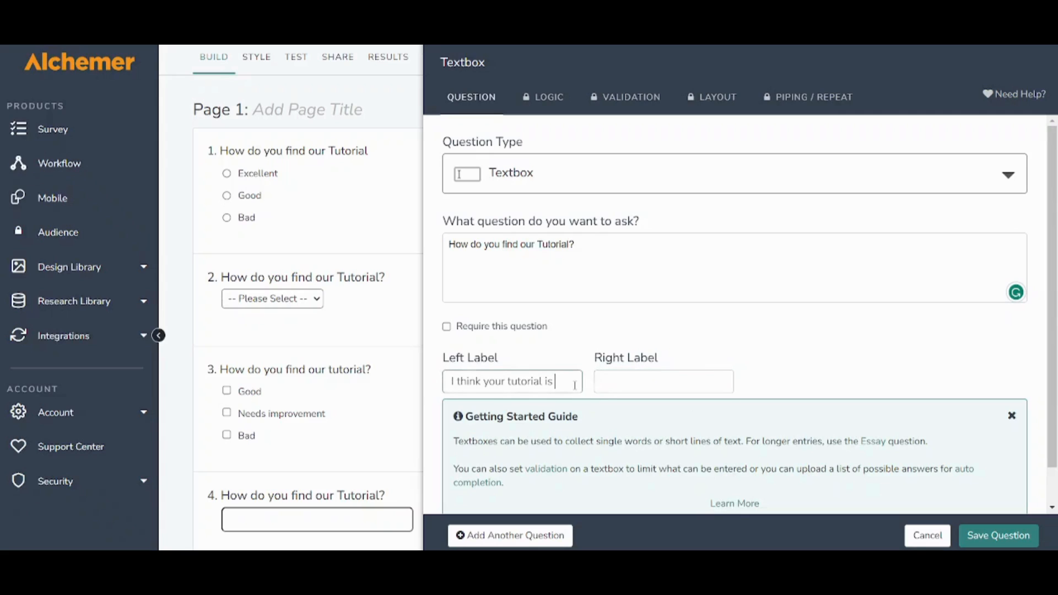
{"action": "left_click", "coordinate": [662, 381]}
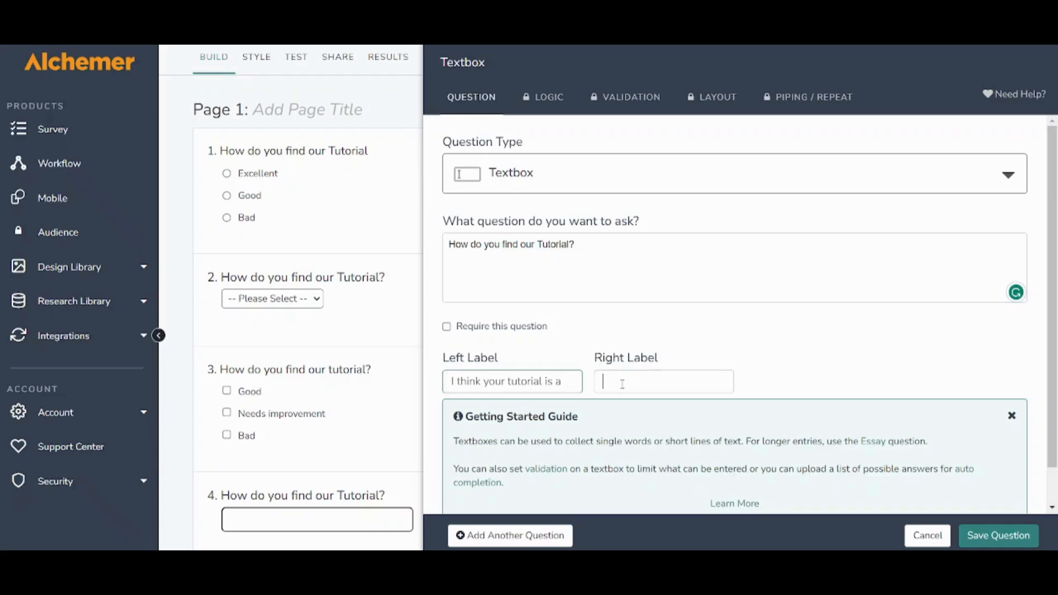
{"action": "type", "text": "tutorial"}
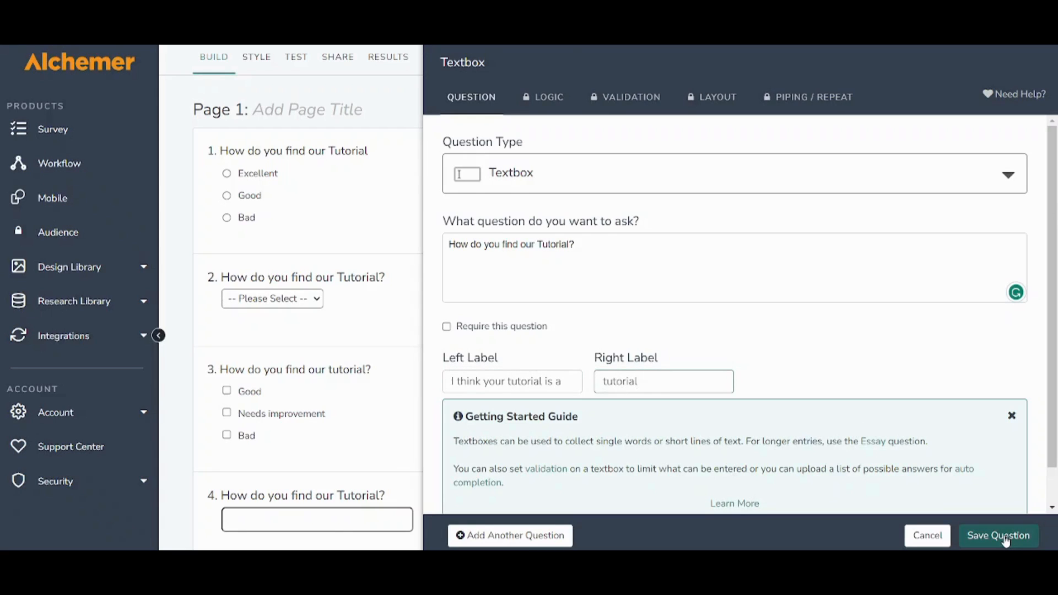
{"action": "left_click", "coordinate": [998, 535]}
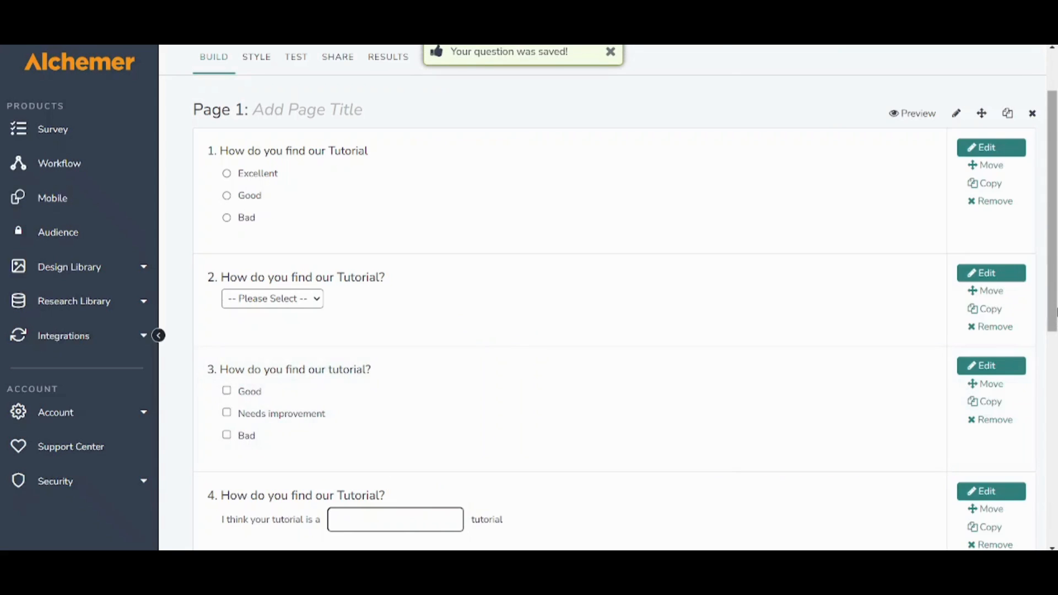
{"action": "scroll", "scroll_direction": "down", "scroll_amount": 3}
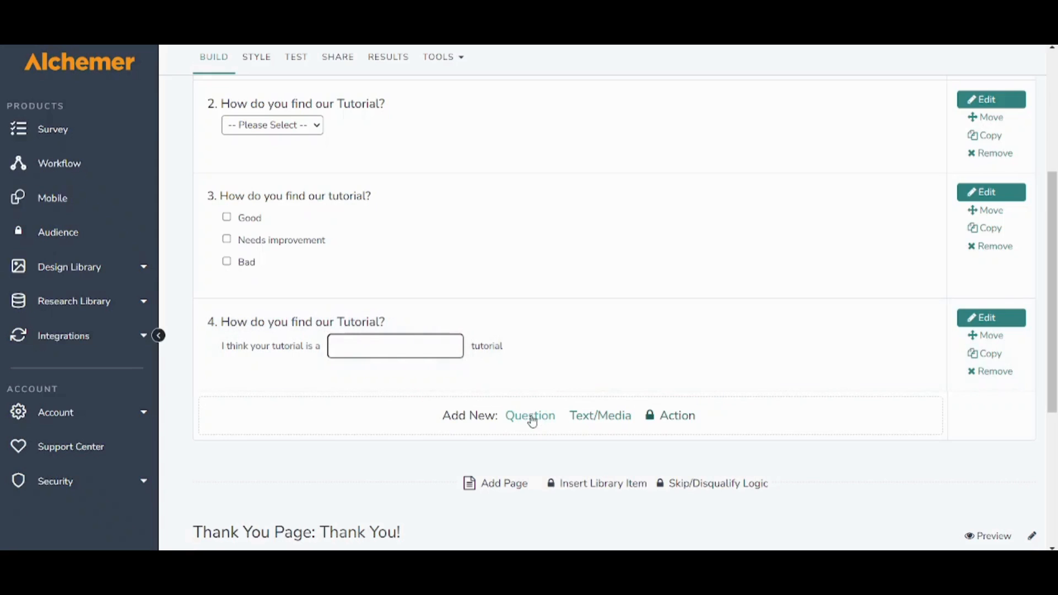
Step: Add an optional Essay / Long Answer question 'How do you find this tutorial?' and save it
{"action": "left_click", "coordinate": [530, 415]}
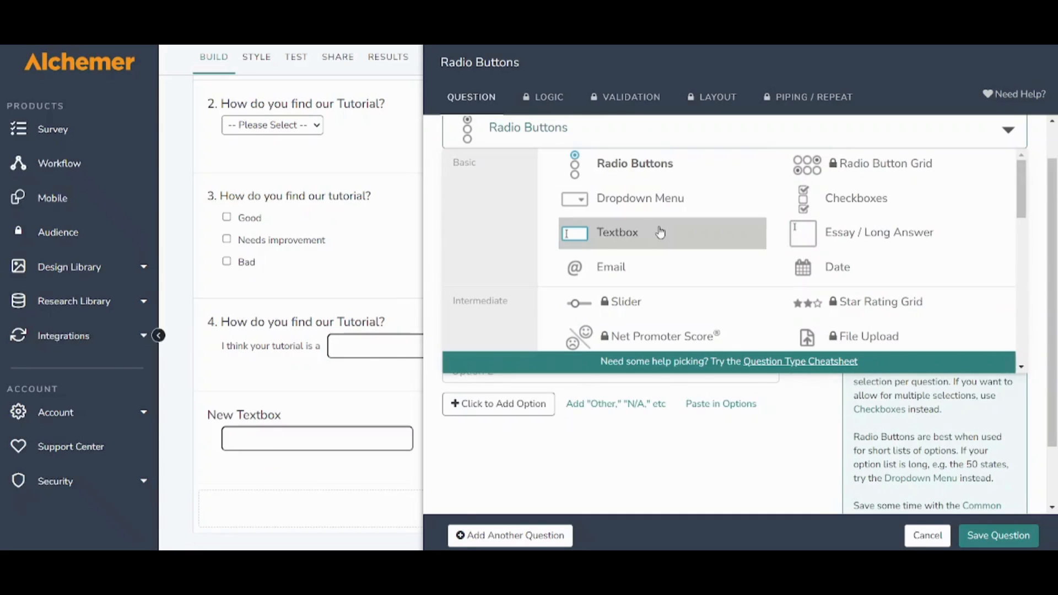
{"action": "left_click", "coordinate": [878, 232]}
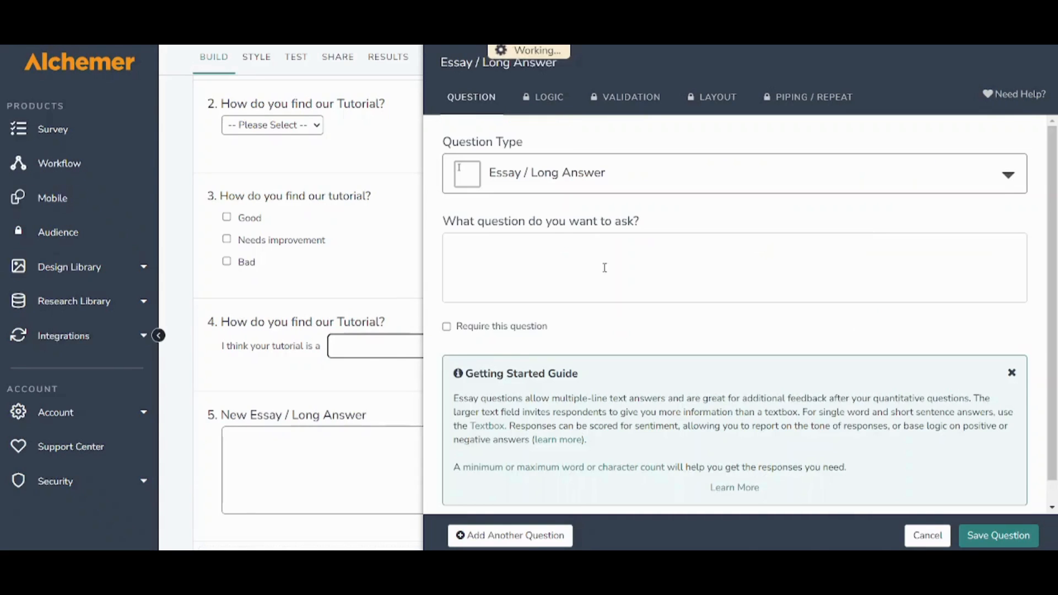
{"action": "type", "text": "How"}
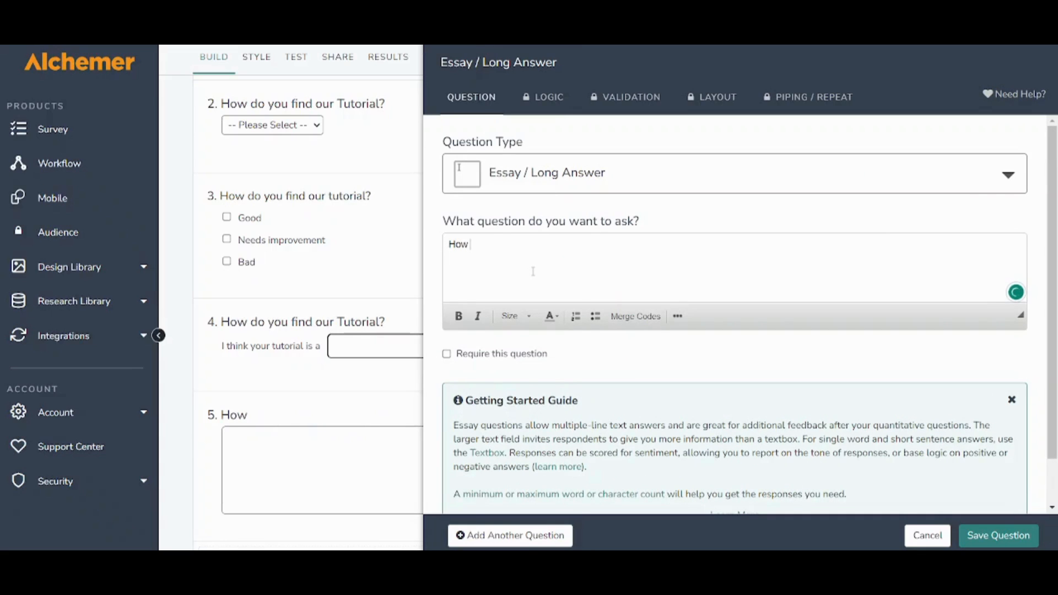
{"action": "type", "text": "do you din"}
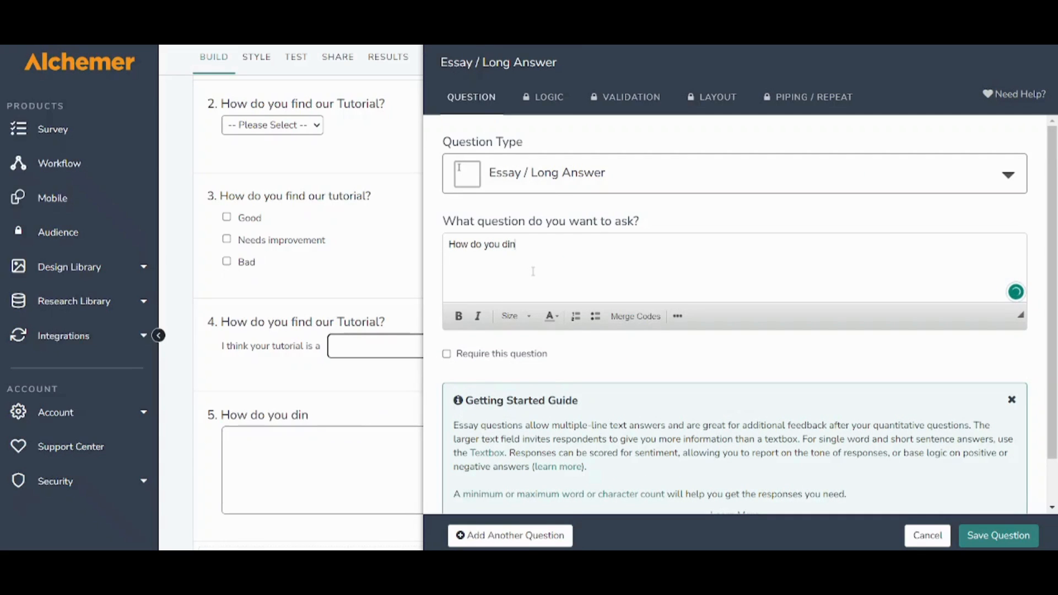
{"action": "type", "text": "find this yu"}
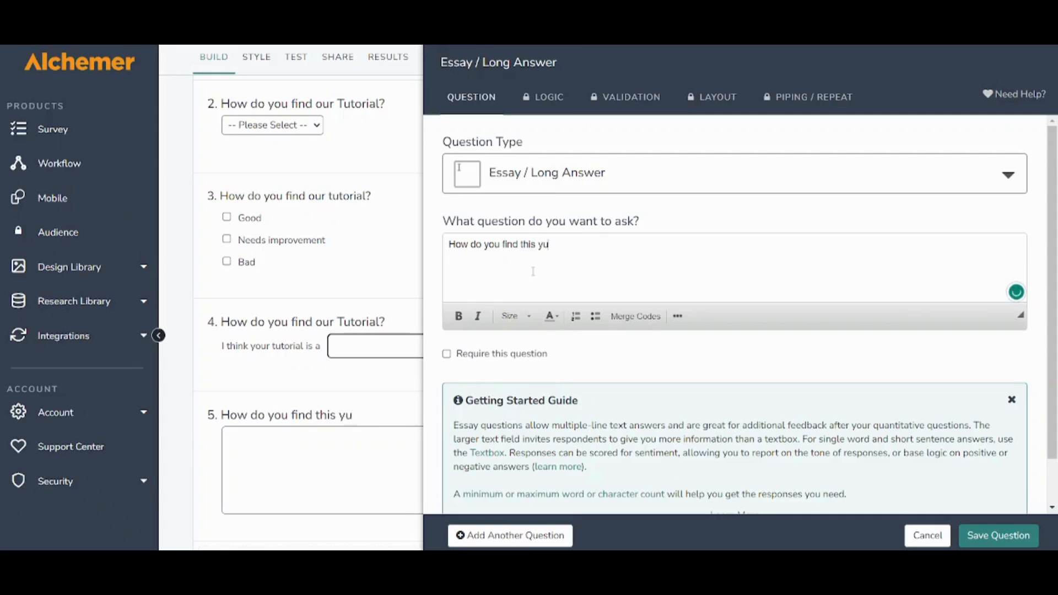
{"action": "type", "text": "tutorial?"}
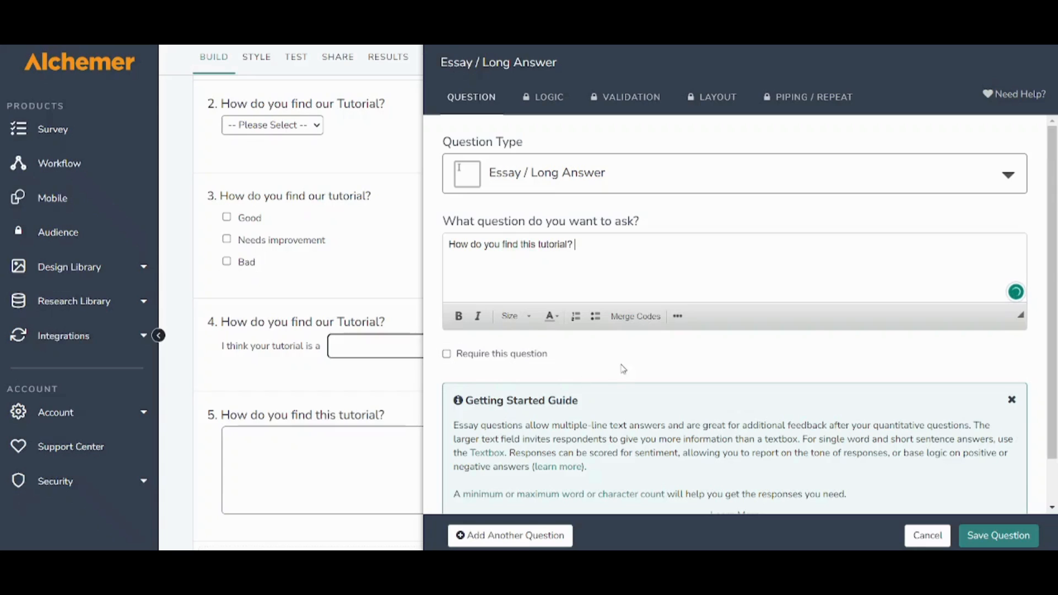
{"action": "type", "text": "."}
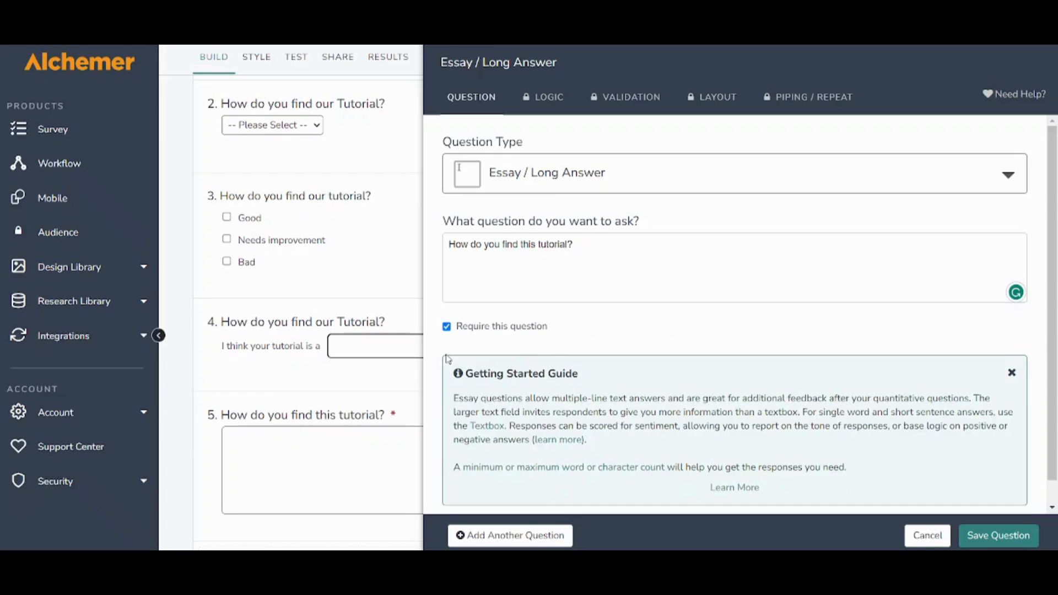
{"action": "left_click", "coordinate": [445, 325]}
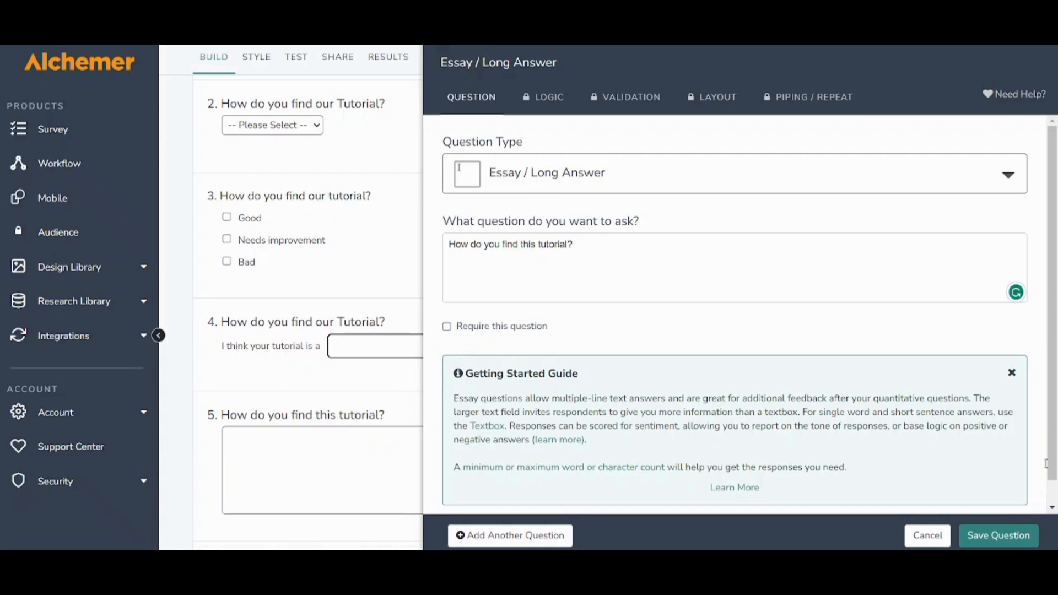
{"action": "left_click", "coordinate": [998, 535]}
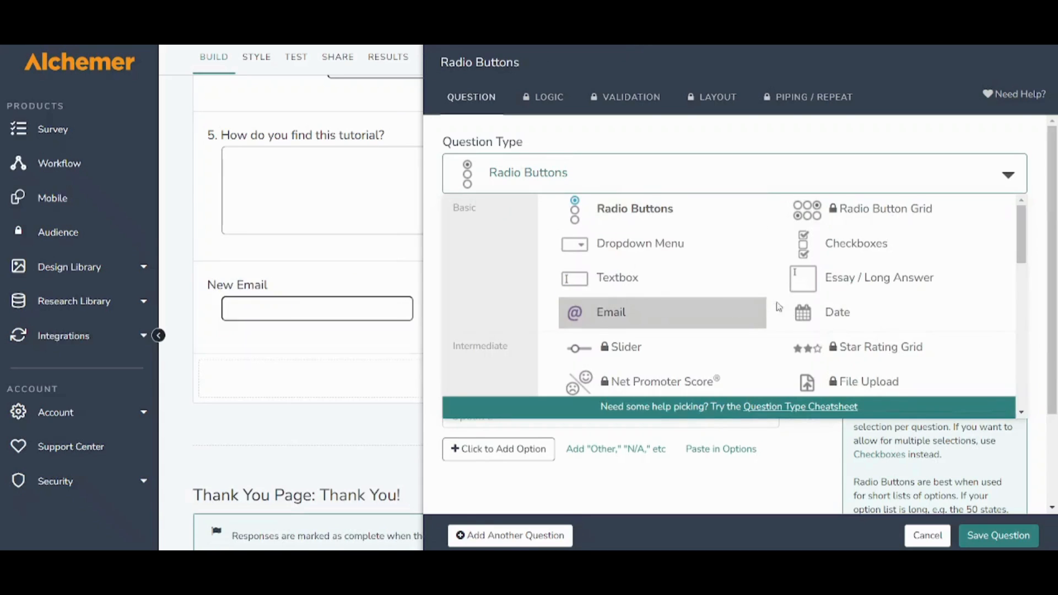
Step: Make question 6 a Date question 'When do you want to subscribe?' and save it
{"action": "left_click", "coordinate": [616, 277]}
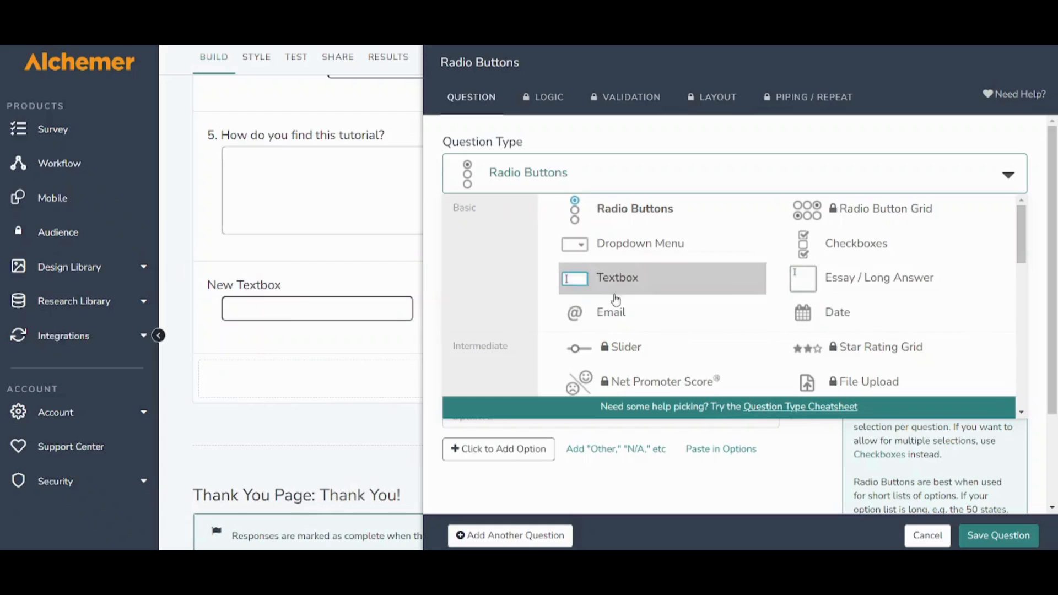
{"action": "left_click", "coordinate": [610, 312]}
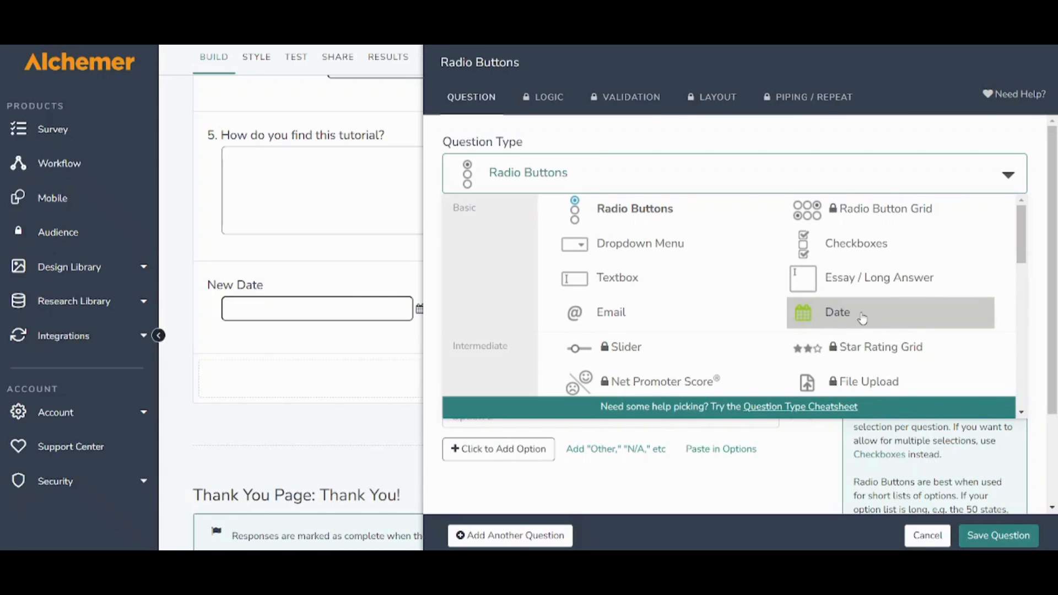
{"action": "left_click", "coordinate": [837, 312]}
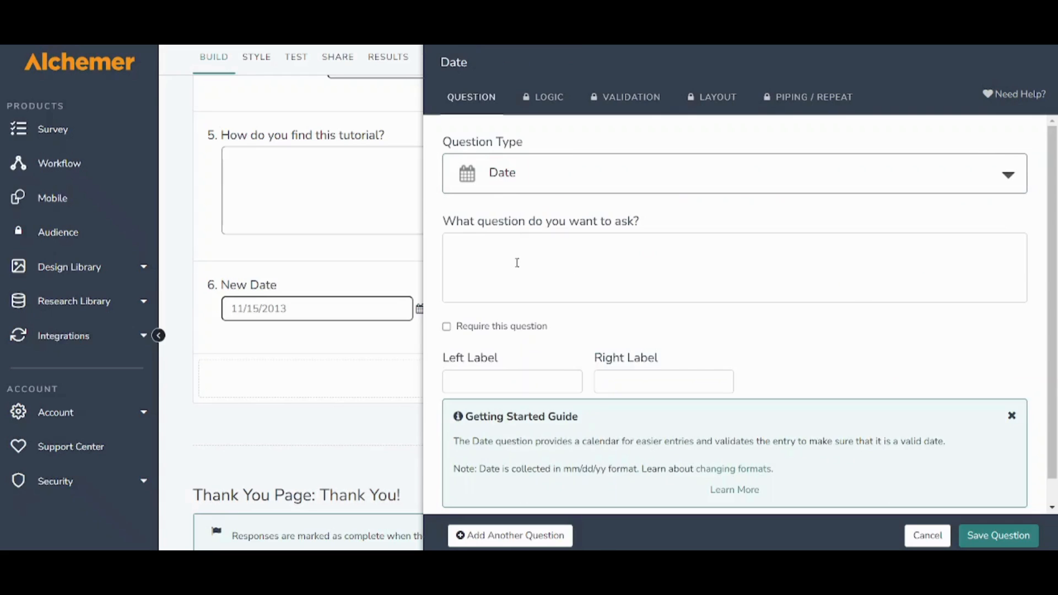
{"action": "type", "text": "When do you want to subs"}
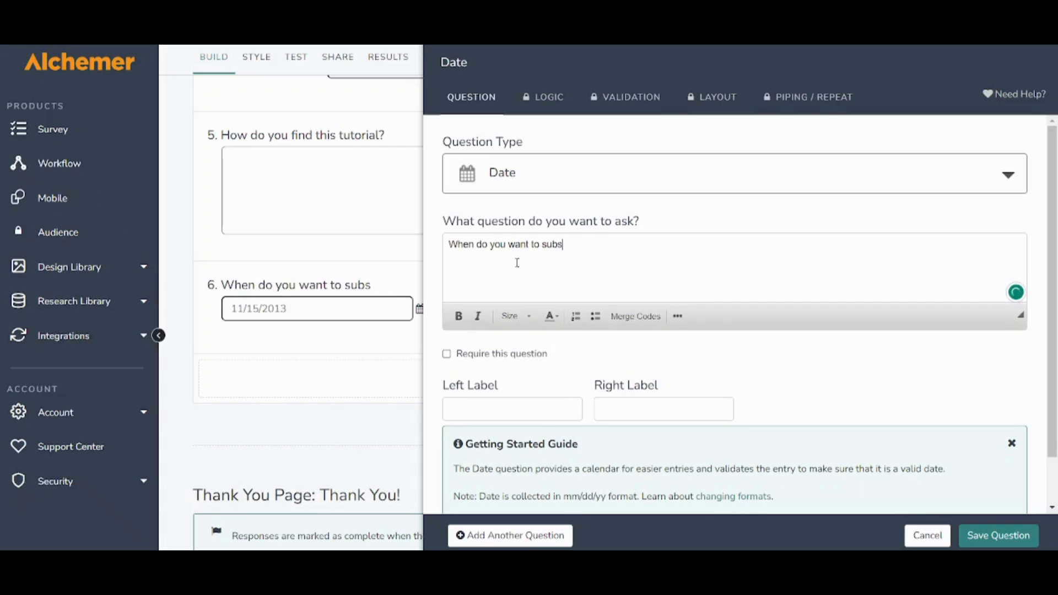
{"action": "type", "text": "cribe?"}
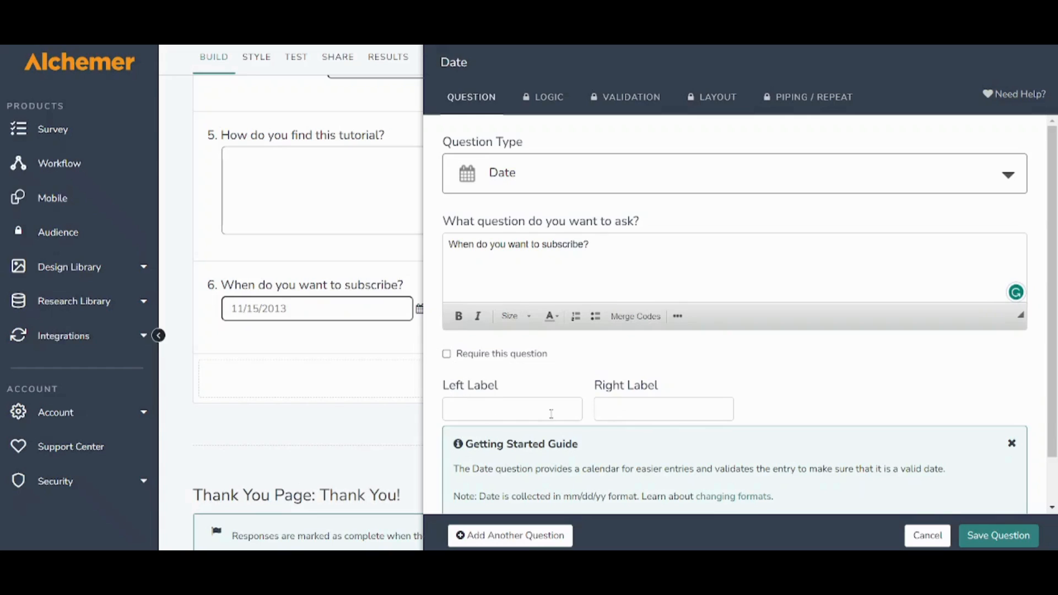
{"action": "left_click", "coordinate": [998, 535]}
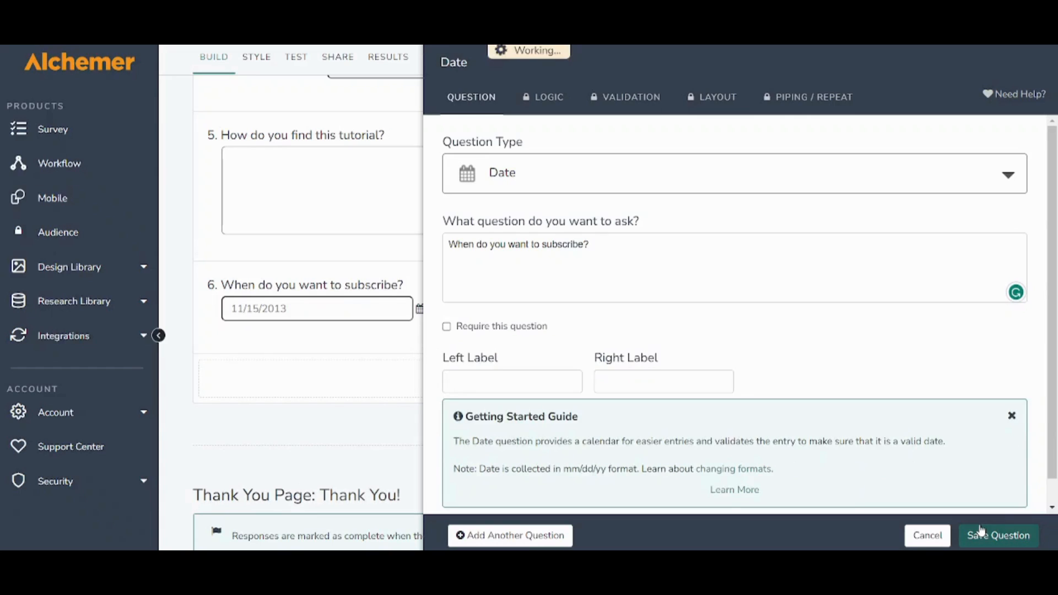
{"action": "left_click", "coordinate": [998, 536]}
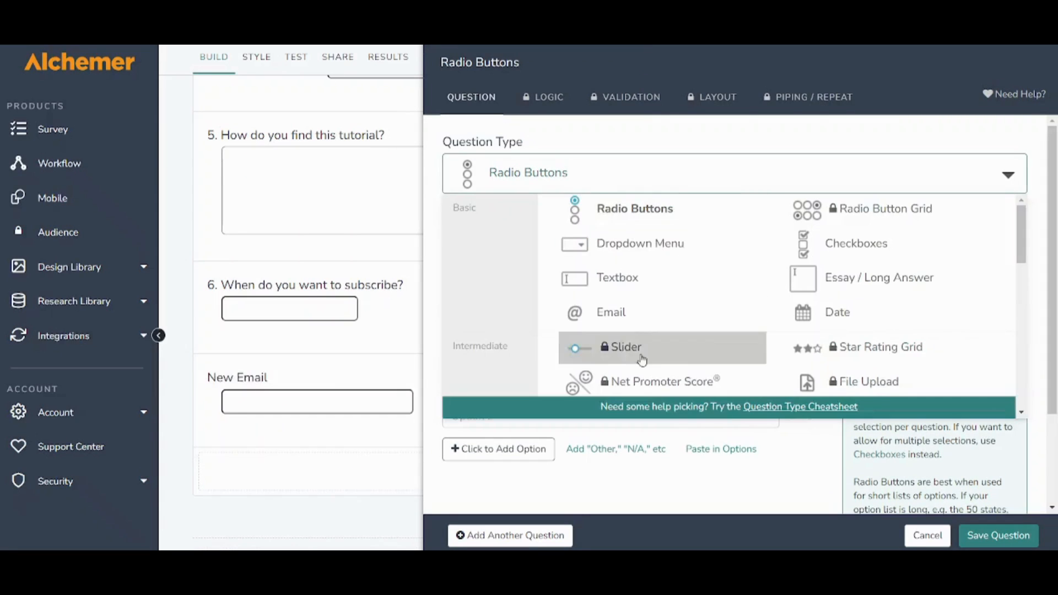
{"action": "left_click", "coordinate": [634, 208]}
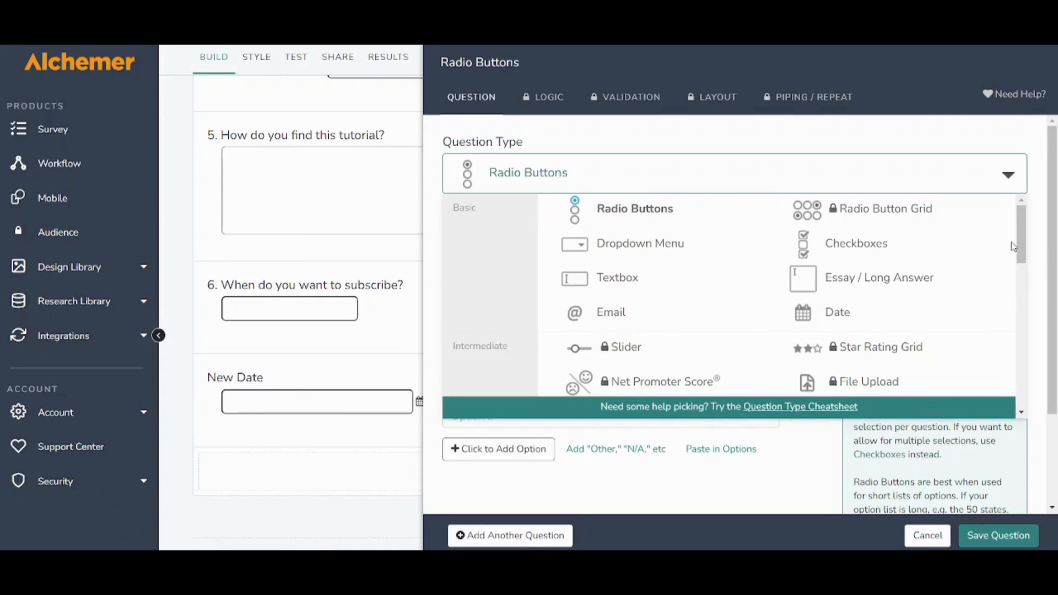
{"action": "scroll", "scroll_direction": "down", "scroll_amount": 3}
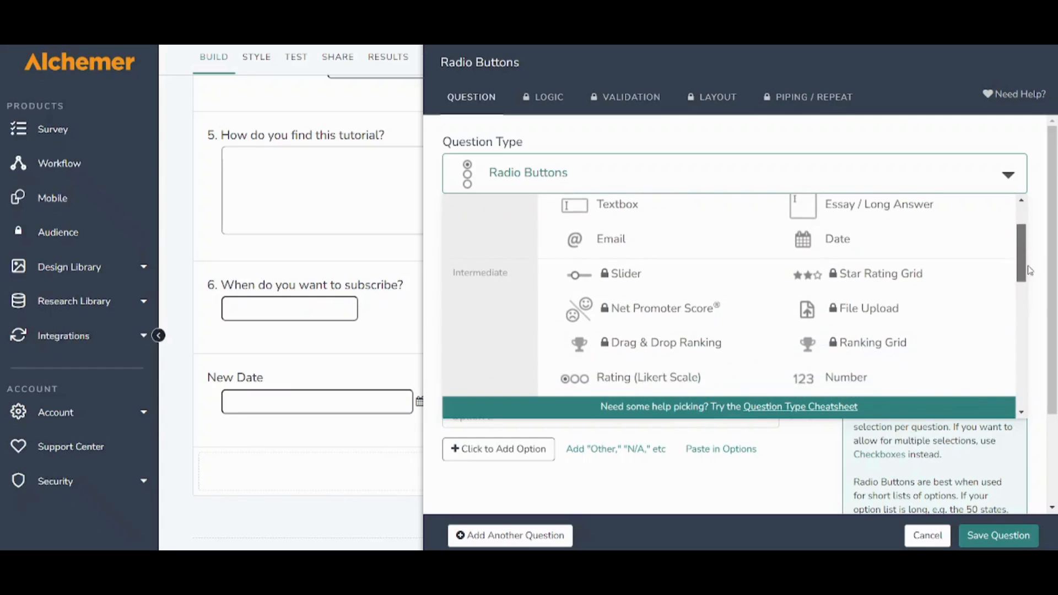
{"action": "scroll", "scroll_direction": "down", "scroll_amount": 3}
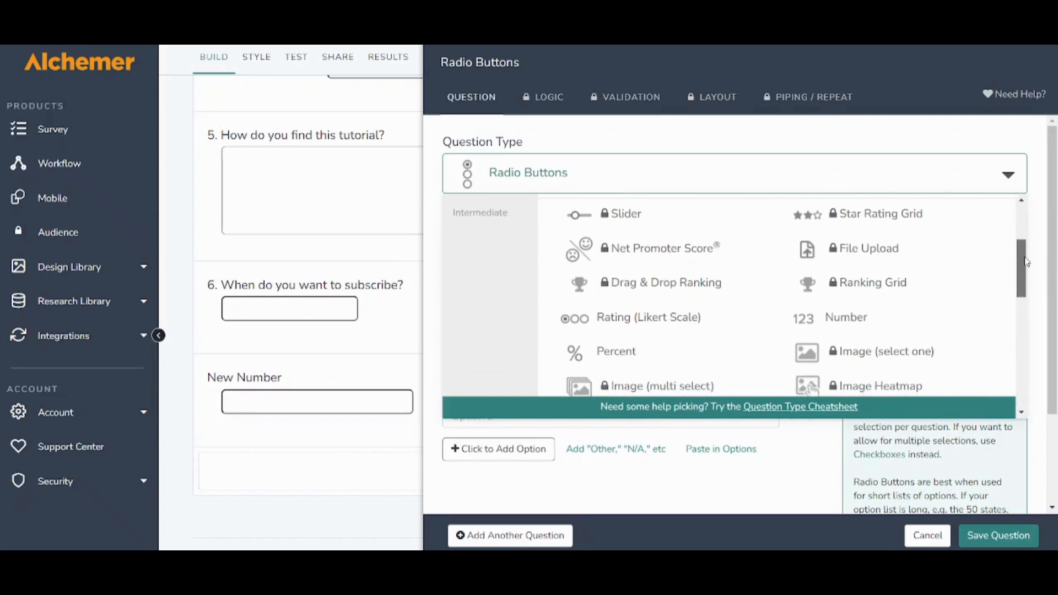
{"action": "left_click", "coordinate": [647, 250]}
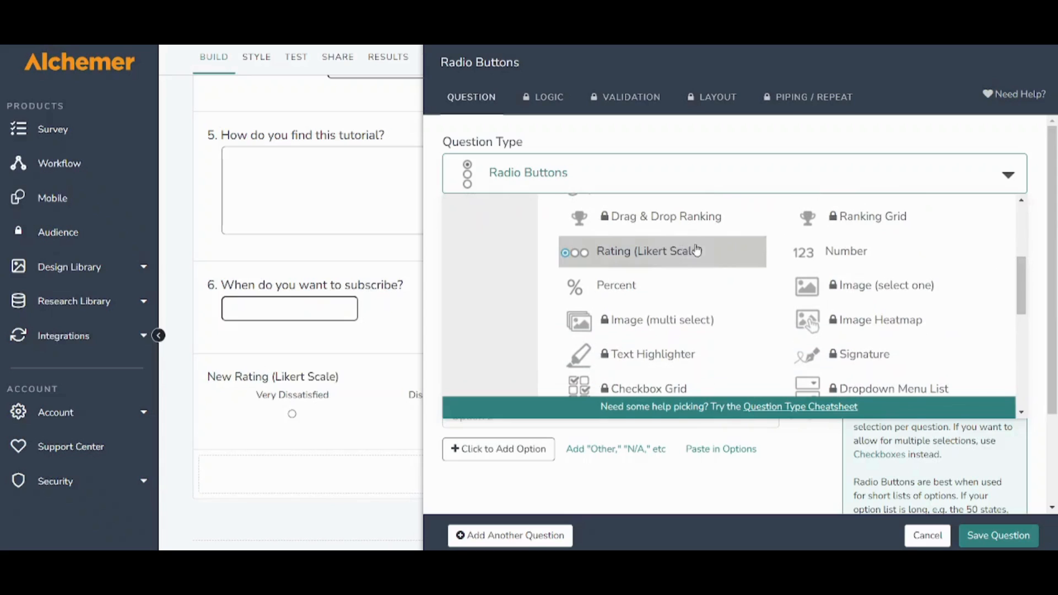
{"action": "mouse_move", "coordinate": [718, 260]}
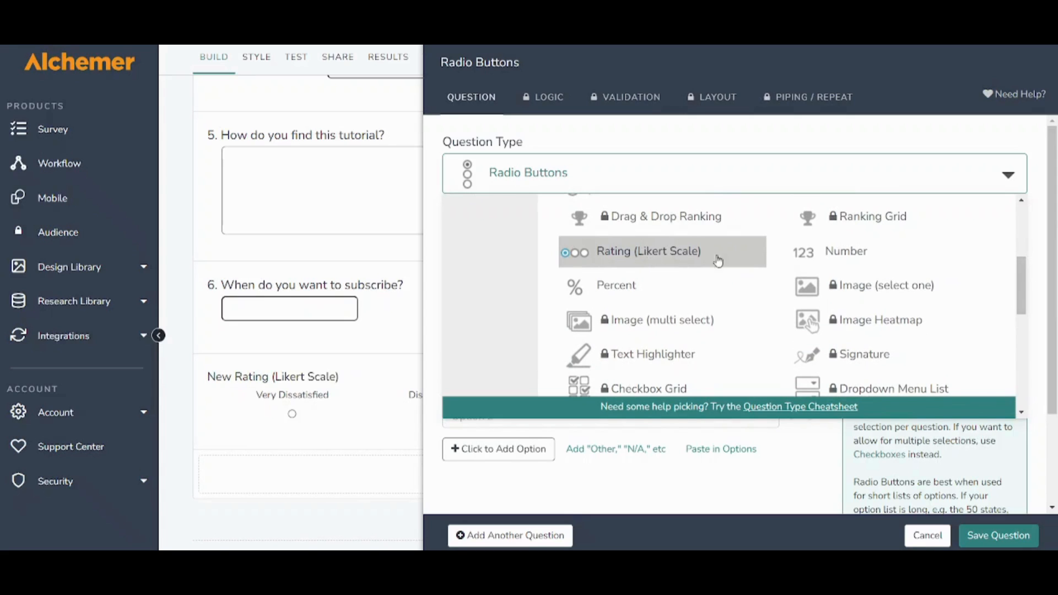
{"action": "left_click", "coordinate": [616, 285]}
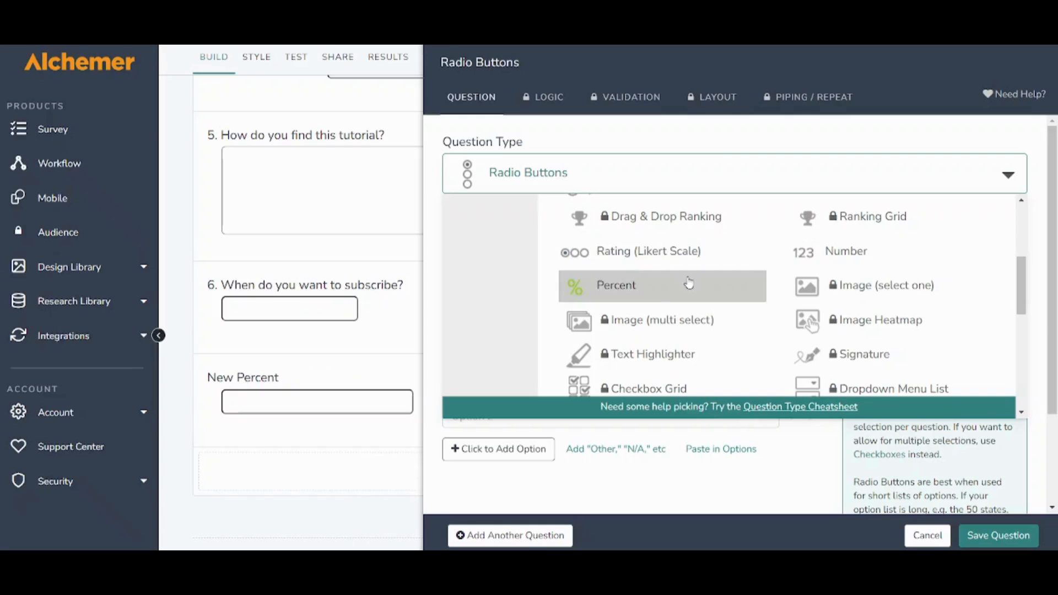
{"action": "scroll", "scroll_direction": "down", "scroll_amount": 3}
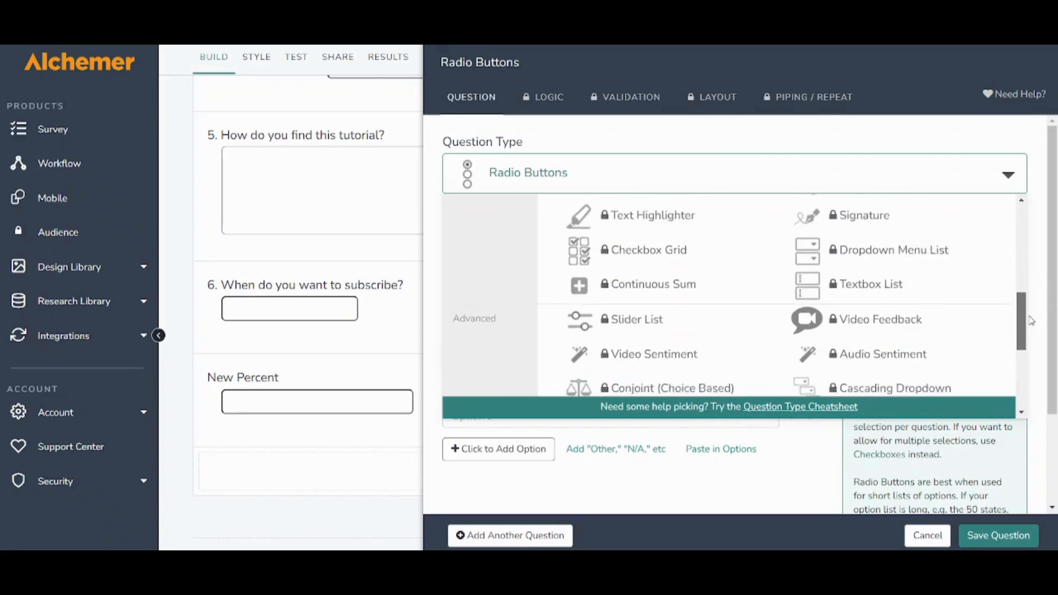
{"action": "scroll", "scroll_direction": "down", "scroll_amount": 3}
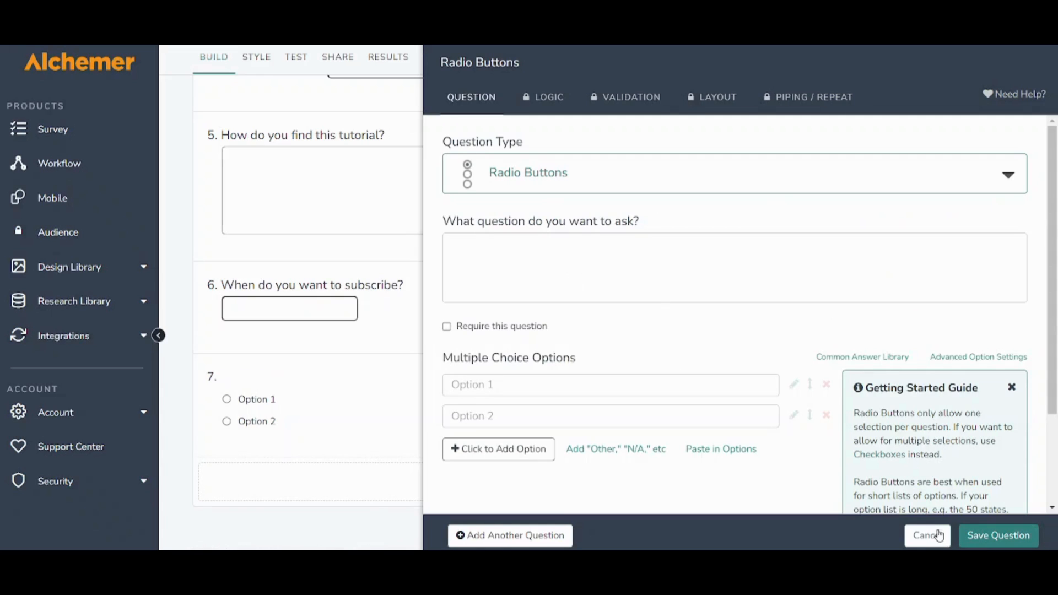
Step: Discard the unfinished question, preview the survey and choose Excellent for the first question
{"action": "left_click", "coordinate": [927, 535]}
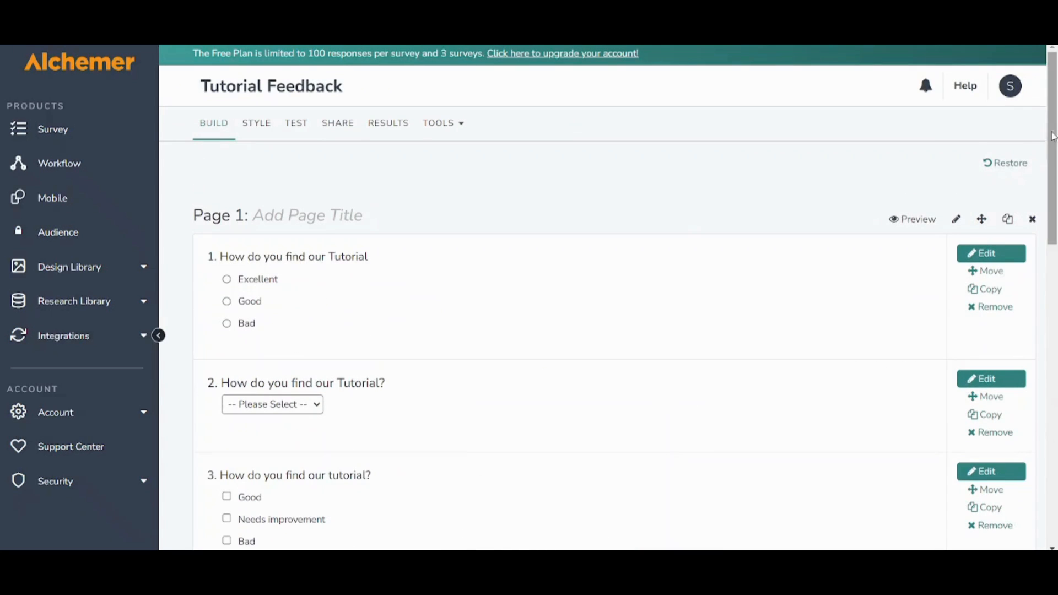
{"action": "left_click", "coordinate": [916, 219]}
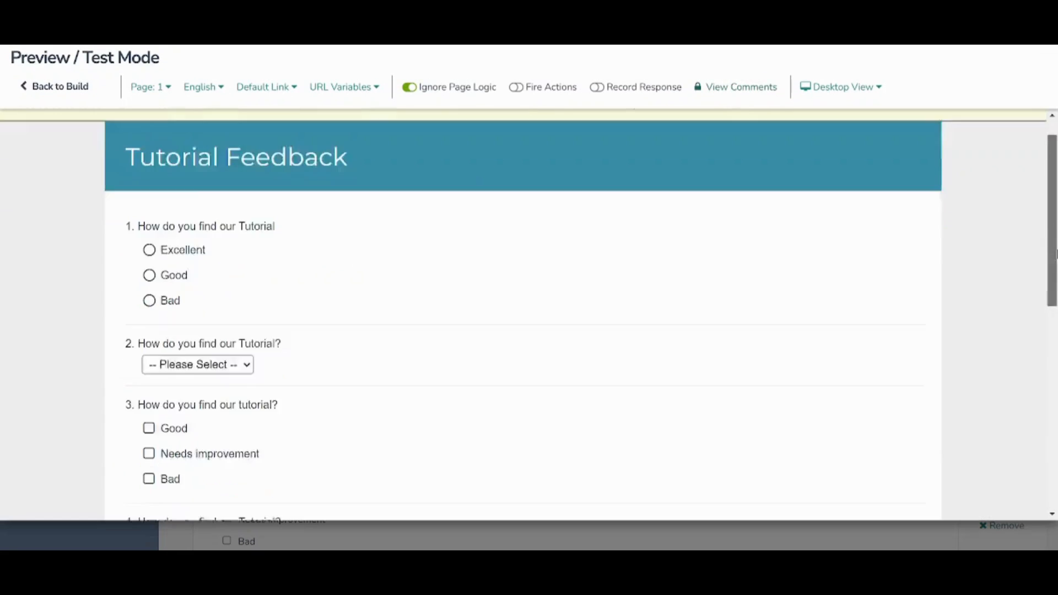
{"action": "scroll", "scroll_direction": "down", "scroll_amount": 3}
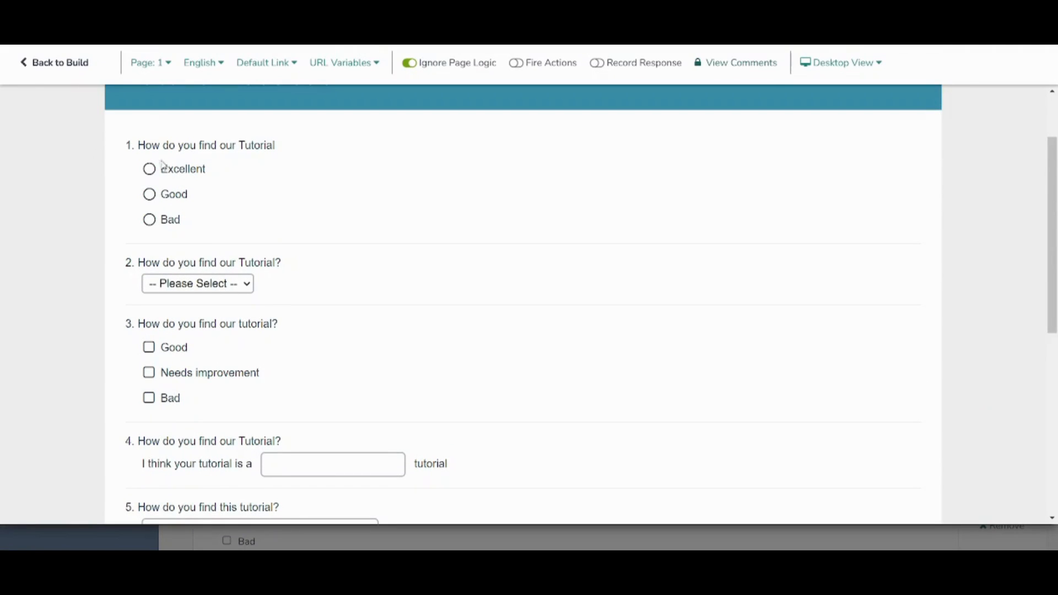
{"action": "left_click", "coordinate": [149, 169]}
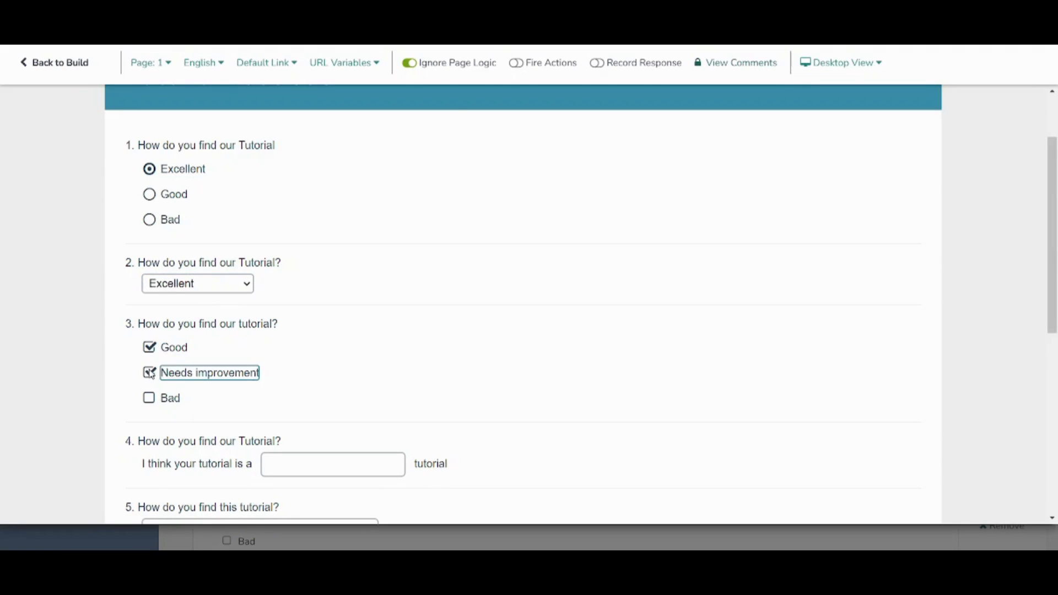
{"action": "scroll", "scroll_direction": "down", "scroll_amount": 3}
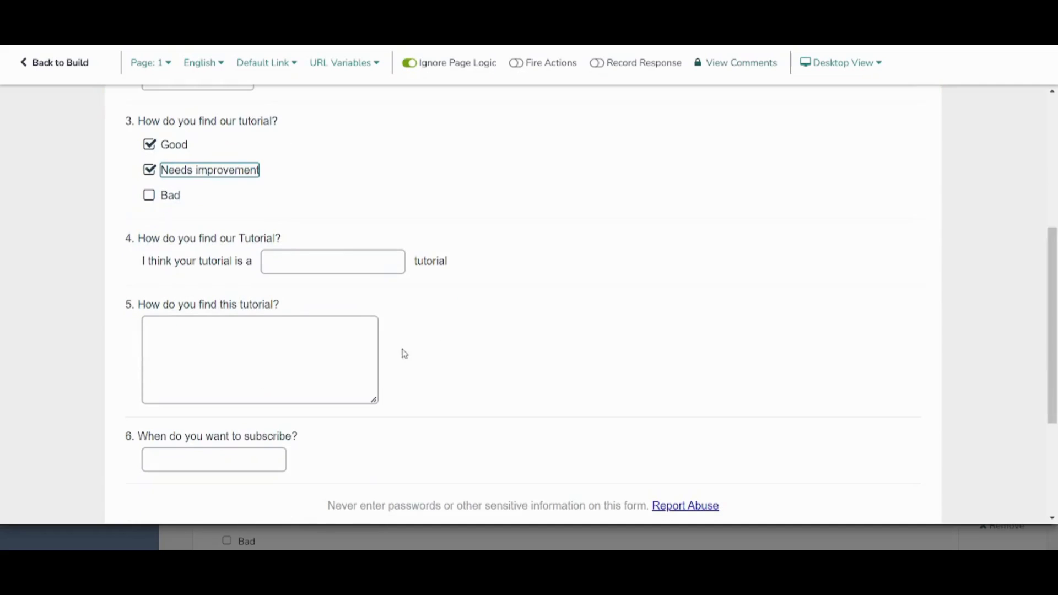
Step: Answer question 5 with 'The Tutorial is excellent'
{"action": "type", "text": "Excellent"}
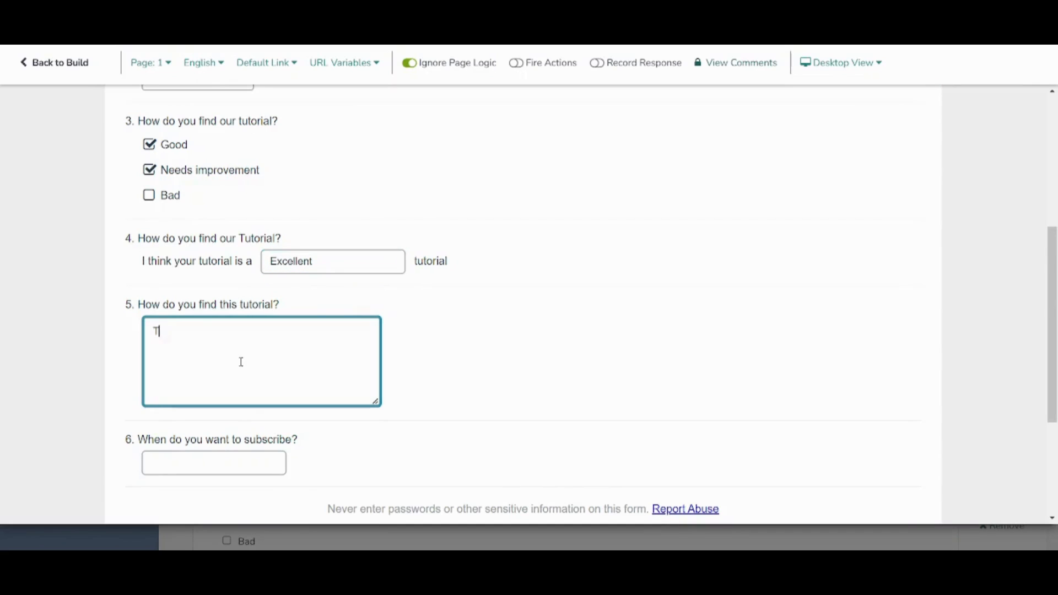
{"action": "type", "text": "he Tutoial is e"}
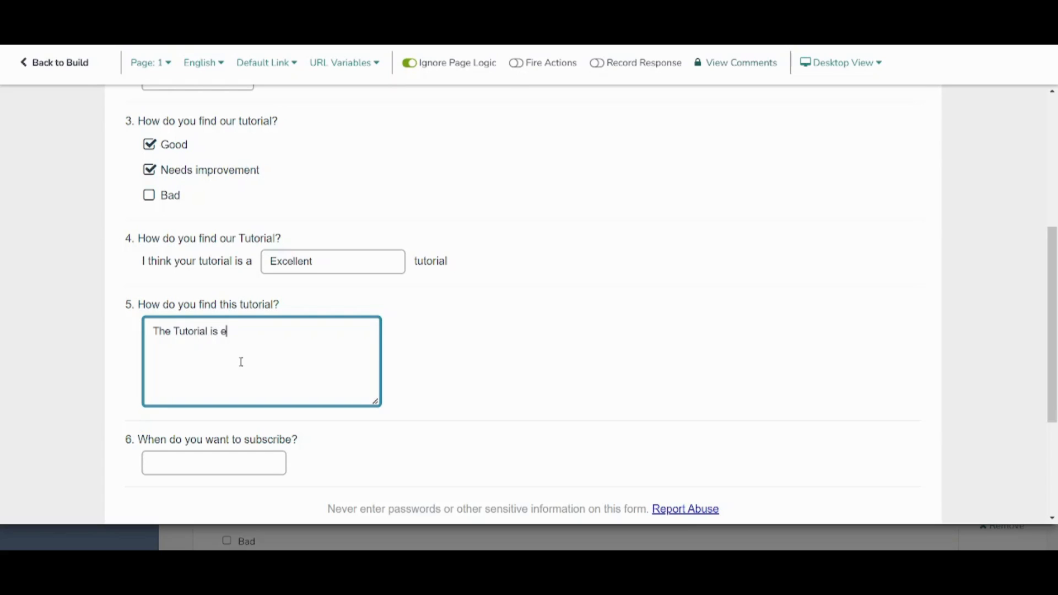
{"action": "type", "text": "xcellent"}
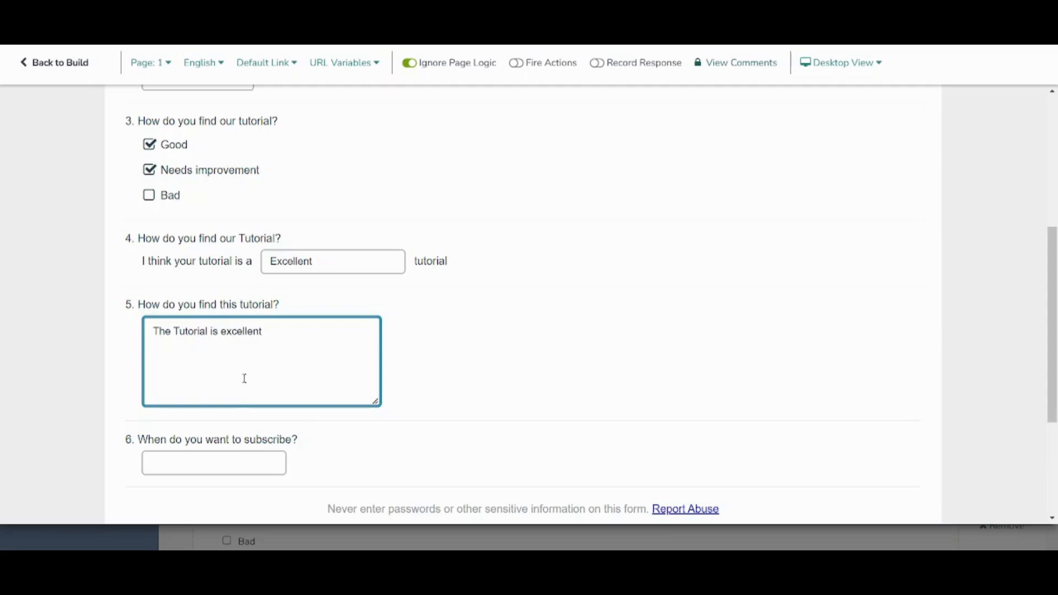
Step: Enter 11/12/2024 as the subscription date for question 6
{"action": "left_click", "coordinate": [215, 462]}
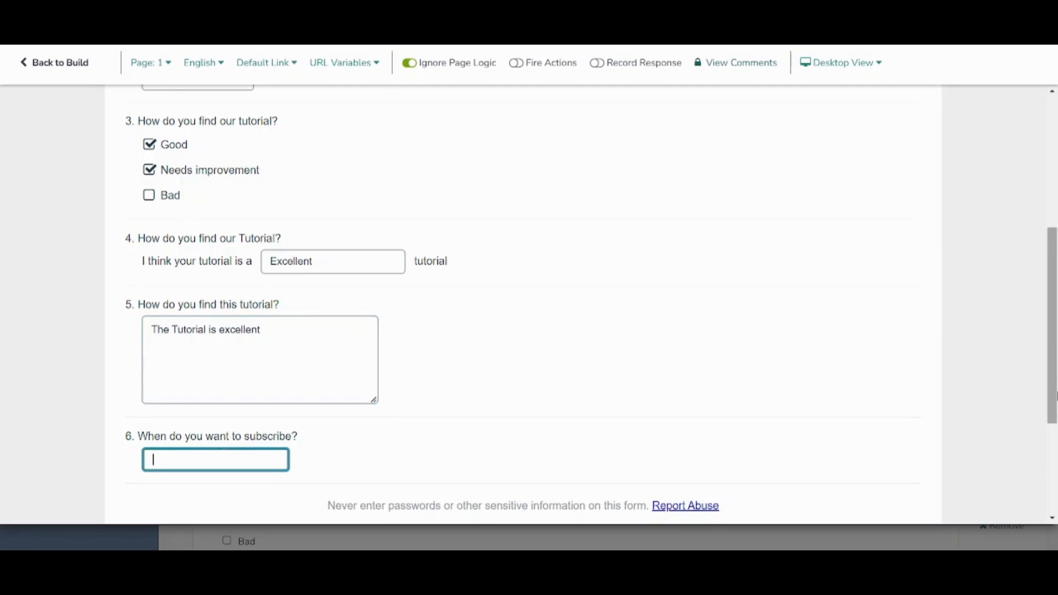
{"action": "scroll", "scroll_direction": "down", "scroll_amount": 3}
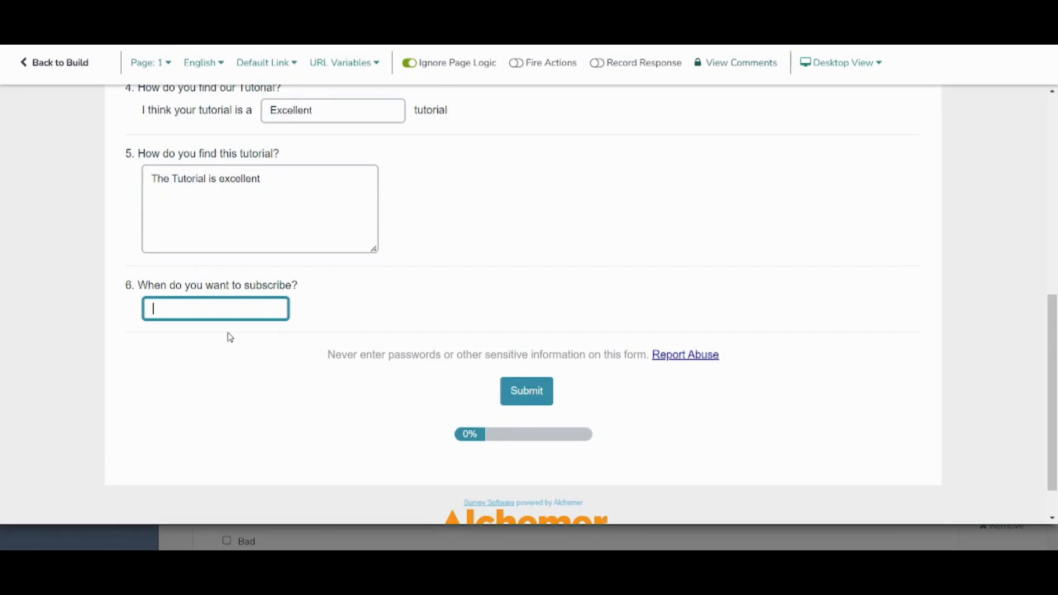
{"action": "type", "text": "11/12"}
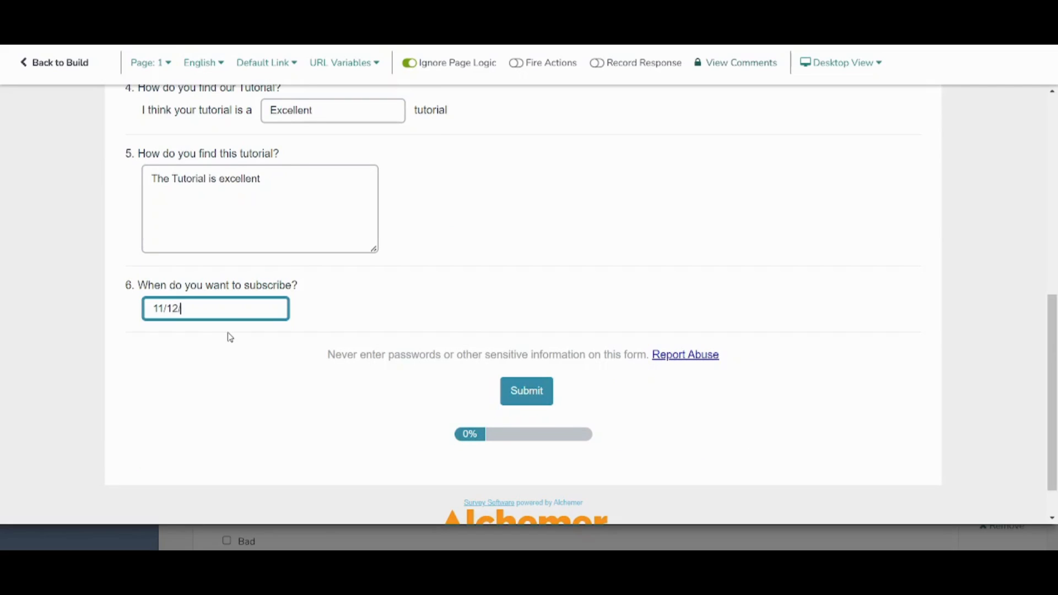
{"action": "type", "text": "/2024"}
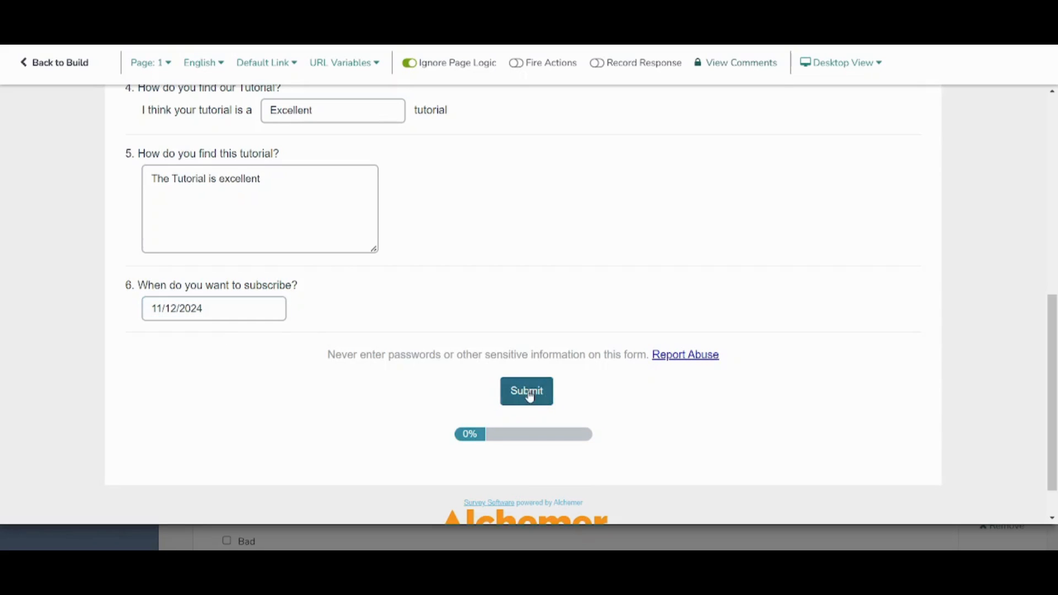
Step: Submit the preview responses and highlight the Thank You completion message
{"action": "left_click", "coordinate": [526, 391]}
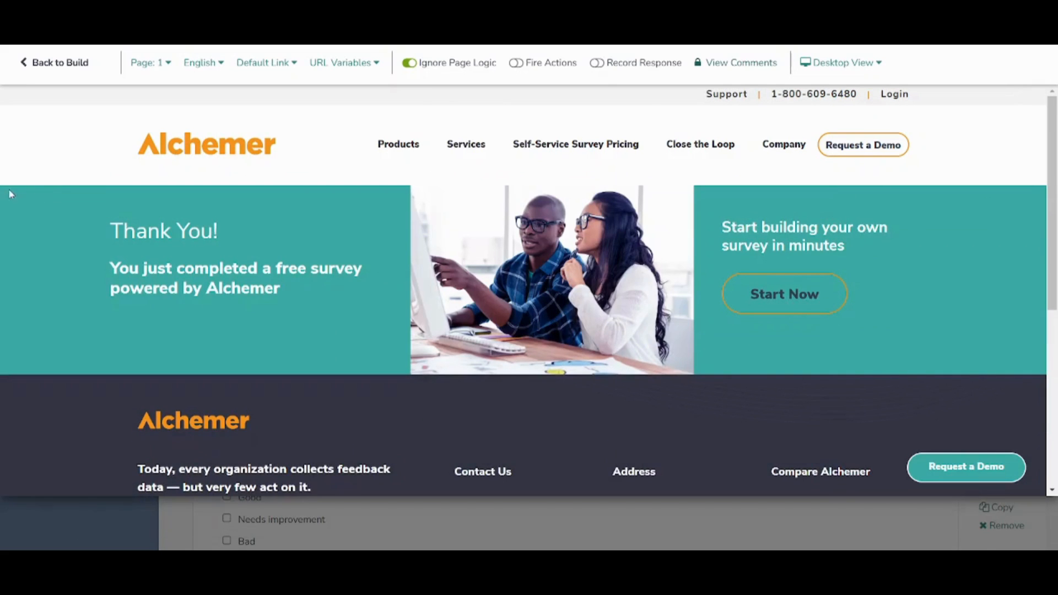
{"action": "left_click_drag", "start_coordinate": [131, 231], "coordinate": [280, 288]}
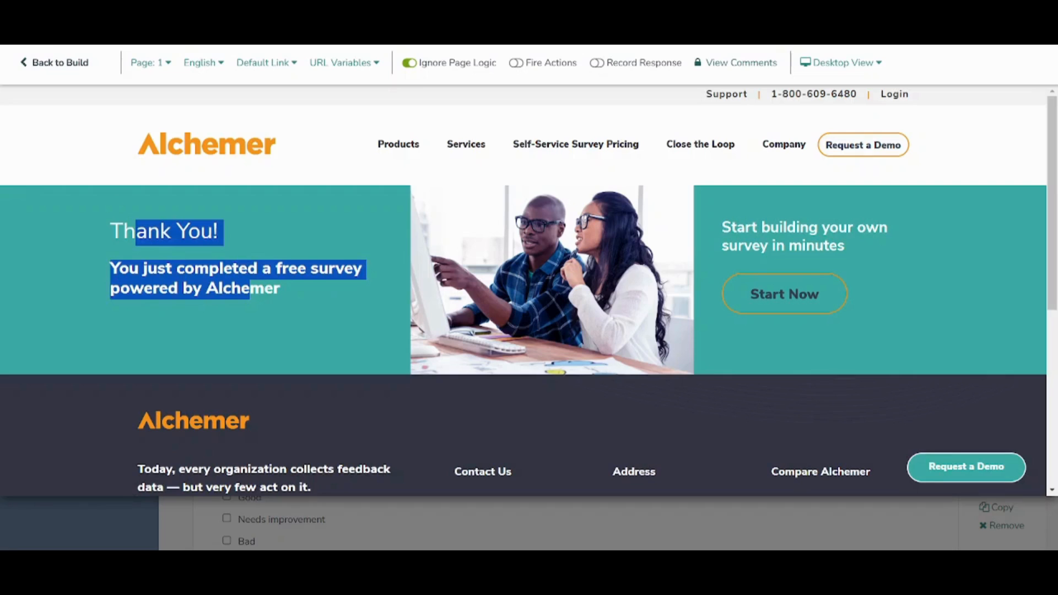
Step: Return to the builder and show the Style settings with the Logo panel for Tutorial Feedback
{"action": "left_click", "coordinate": [54, 62]}
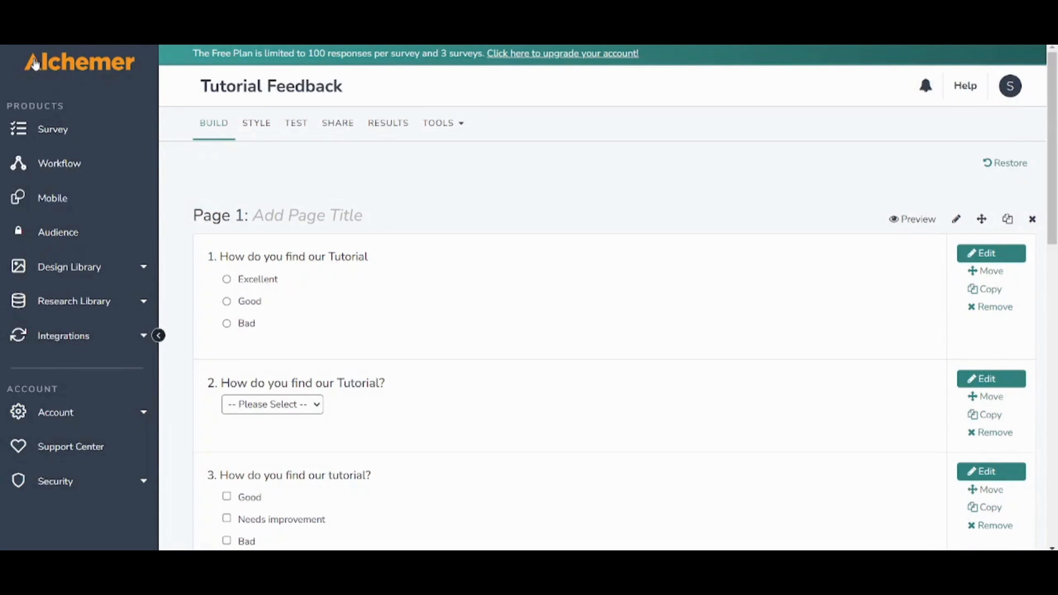
{"action": "mouse_move", "coordinate": [253, 153]}
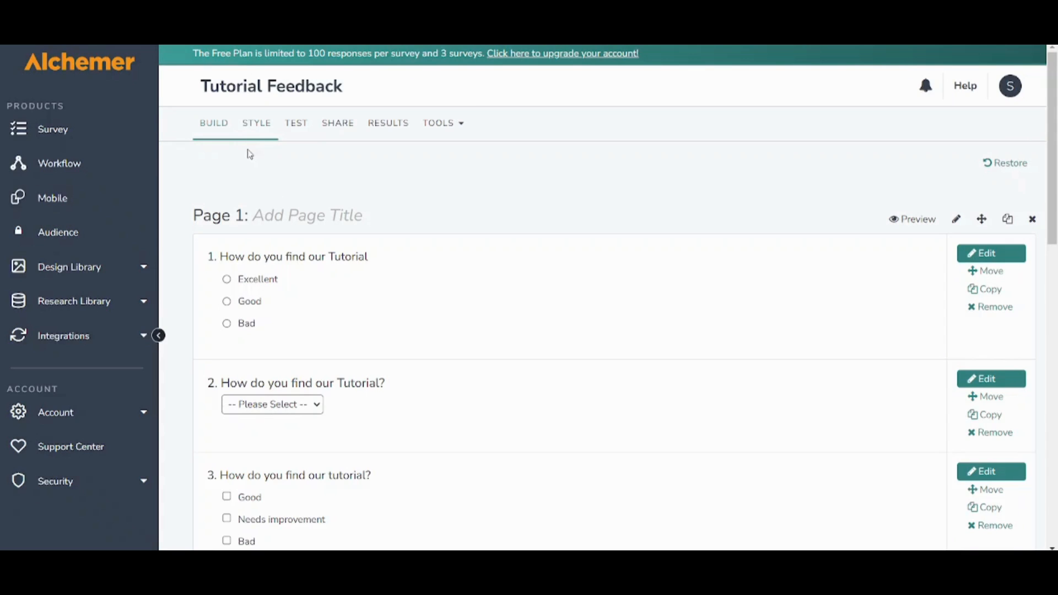
{"action": "left_click", "coordinate": [256, 123]}
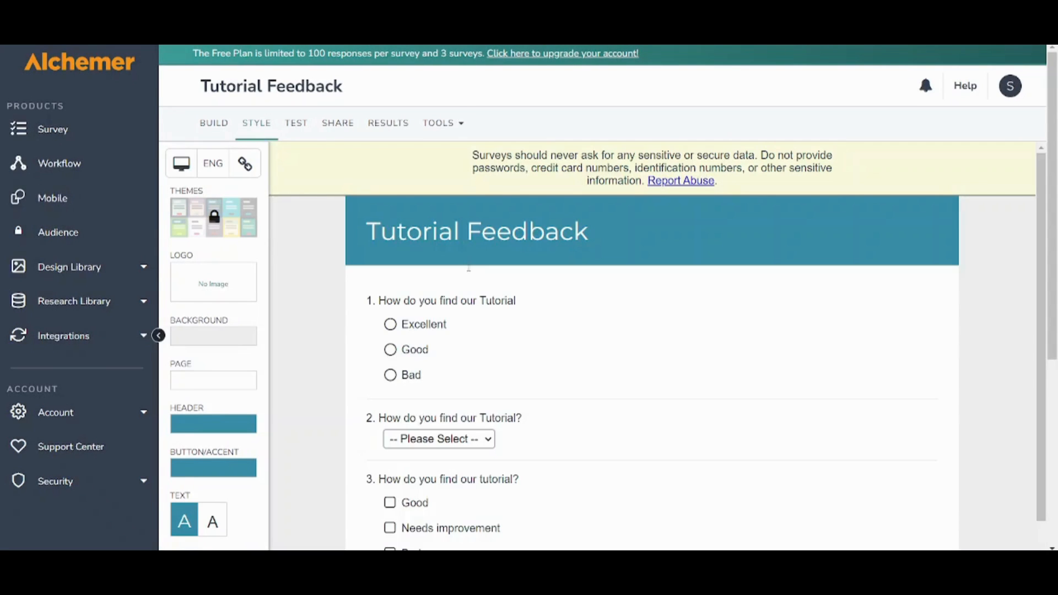
{"action": "mouse_move", "coordinate": [217, 303]}
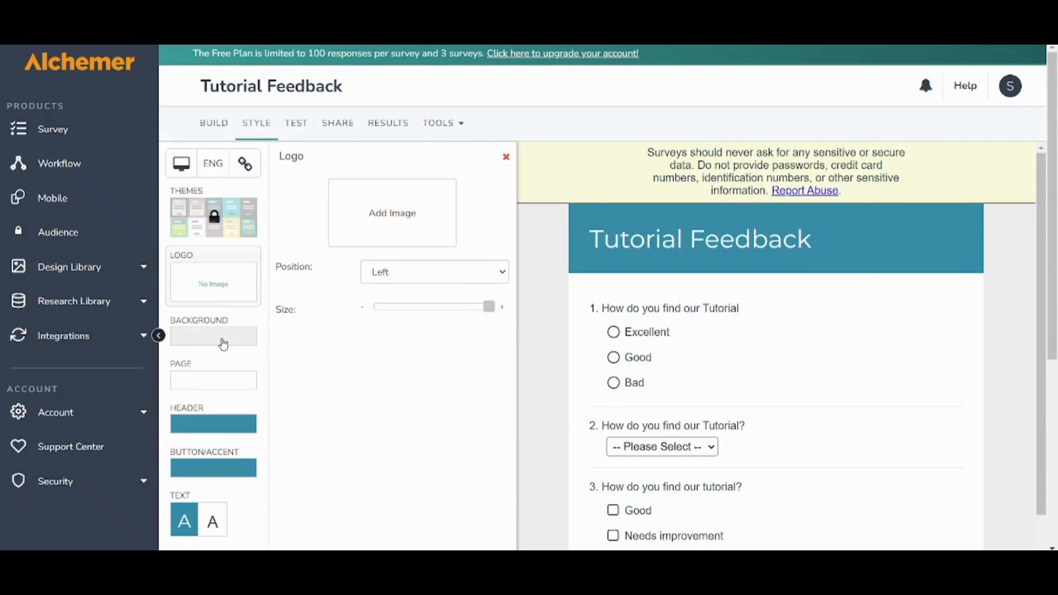
{"action": "mouse_move", "coordinate": [216, 452]}
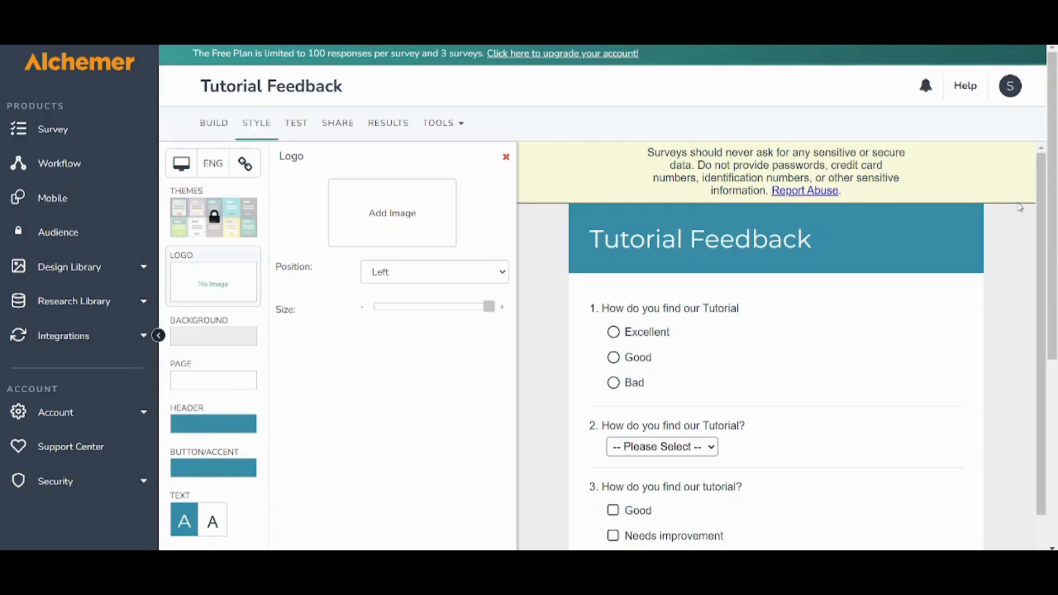
{"action": "scroll", "scroll_direction": "down", "scroll_amount": 3}
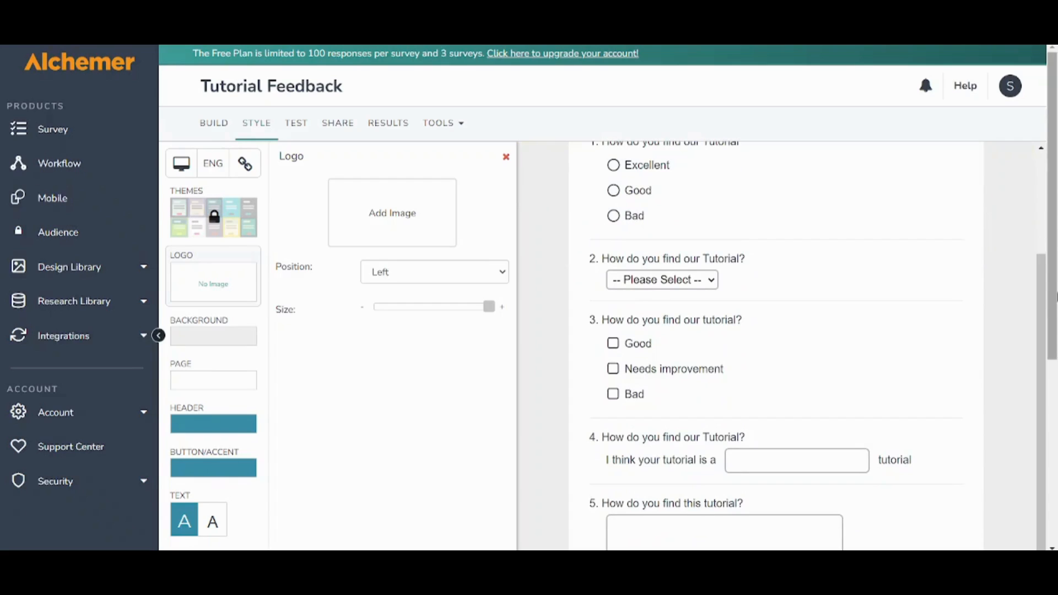
{"action": "scroll", "scroll_direction": "down", "scroll_amount": 3}
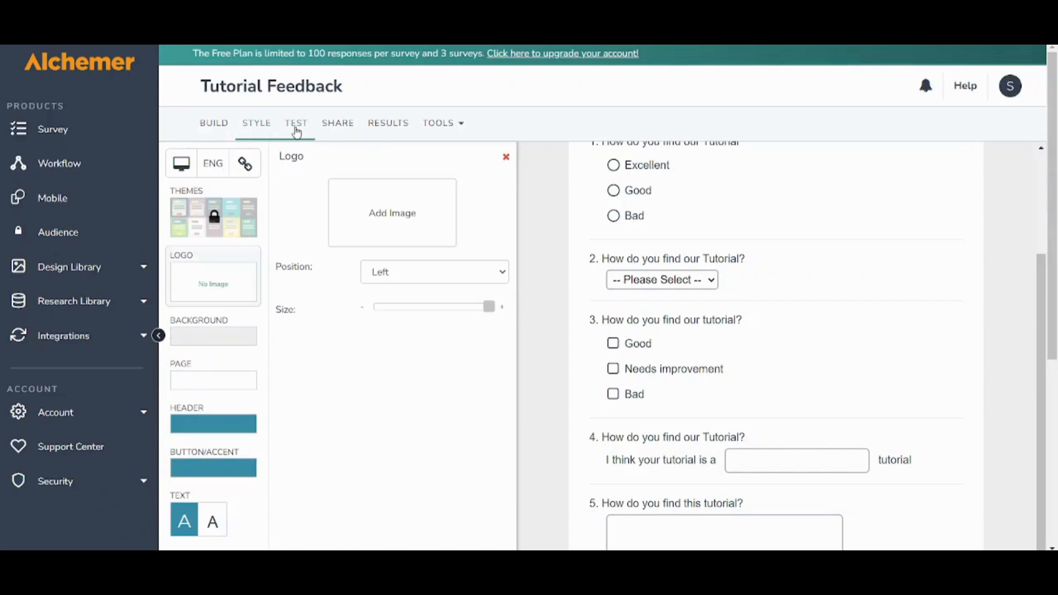
Step: Review the Test overview's length, fatigue and accessibility scores, then show the Tools menu
{"action": "left_click", "coordinate": [295, 123]}
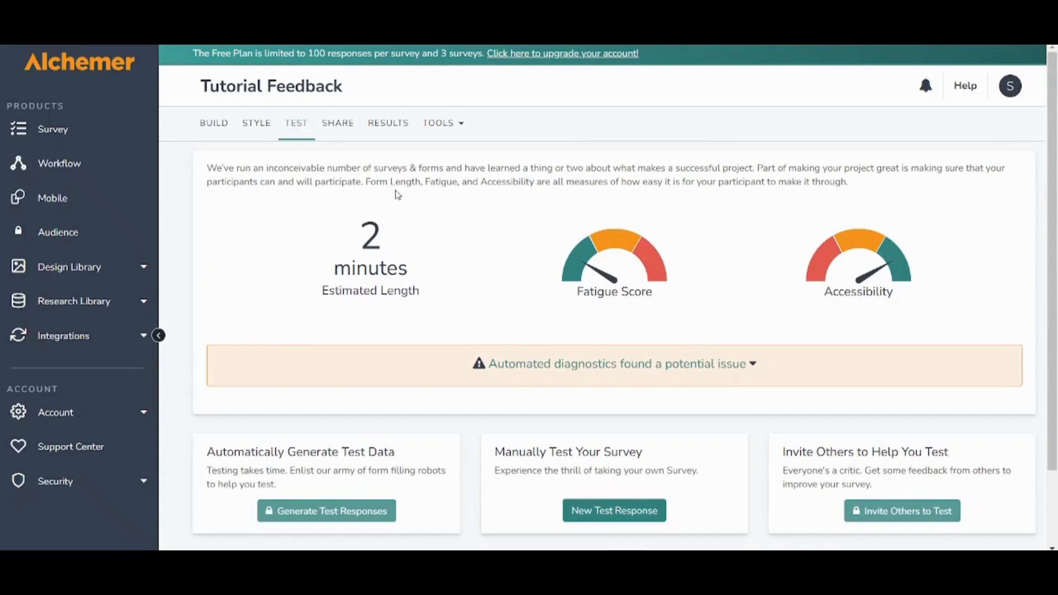
{"action": "scroll", "scroll_direction": "down", "scroll_amount": 3}
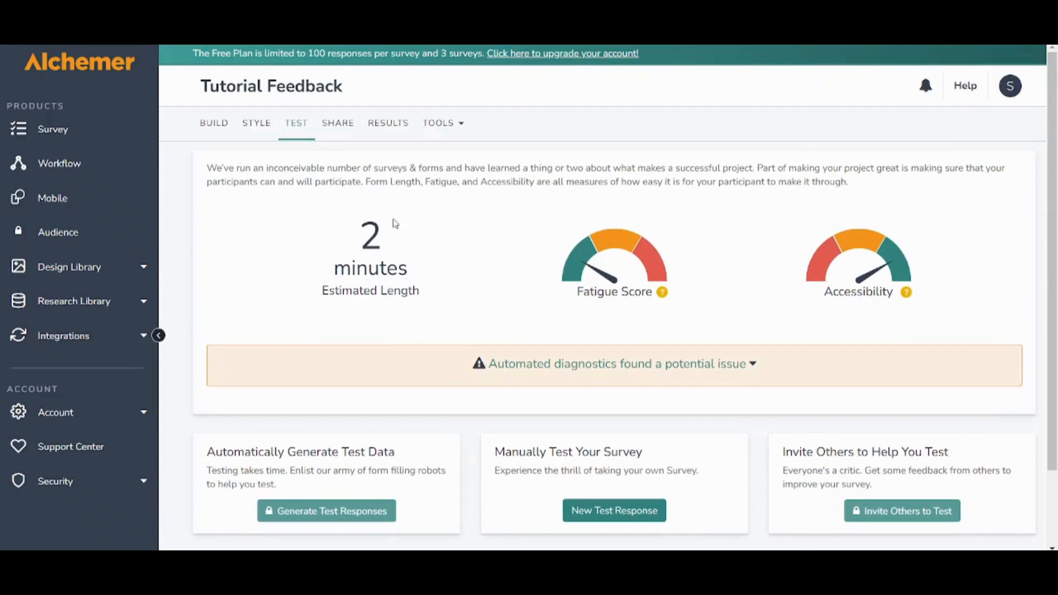
{"action": "mouse_move", "coordinate": [761, 187]}
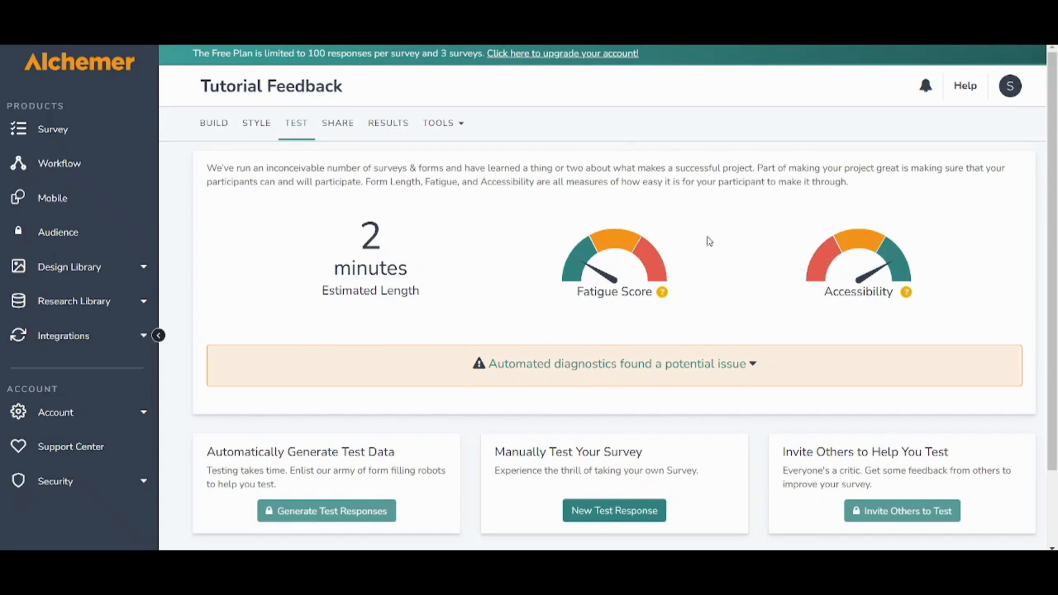
{"action": "mouse_move", "coordinate": [680, 229]}
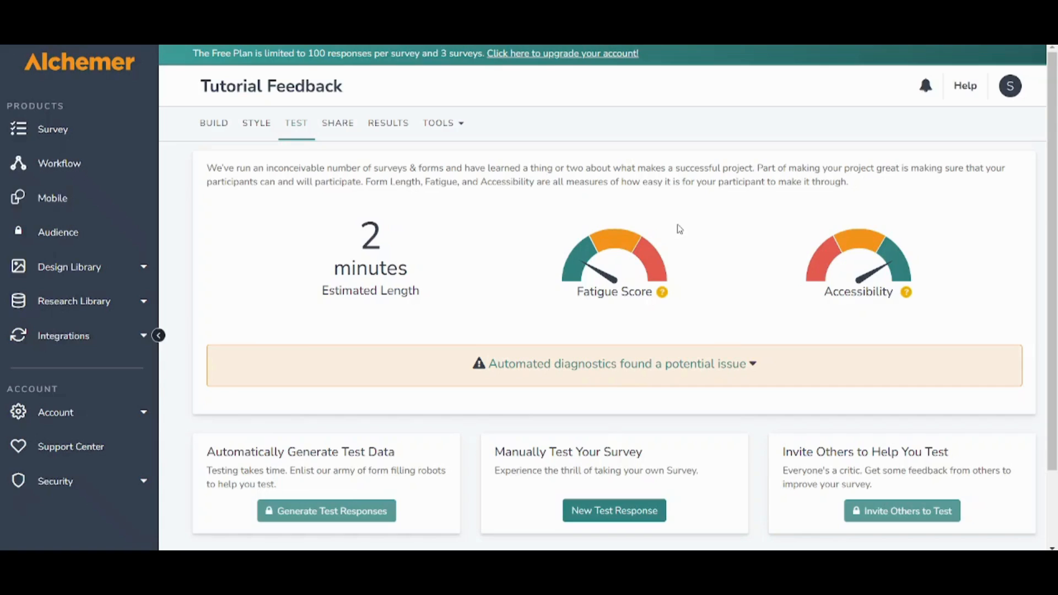
{"action": "mouse_move", "coordinate": [531, 123]}
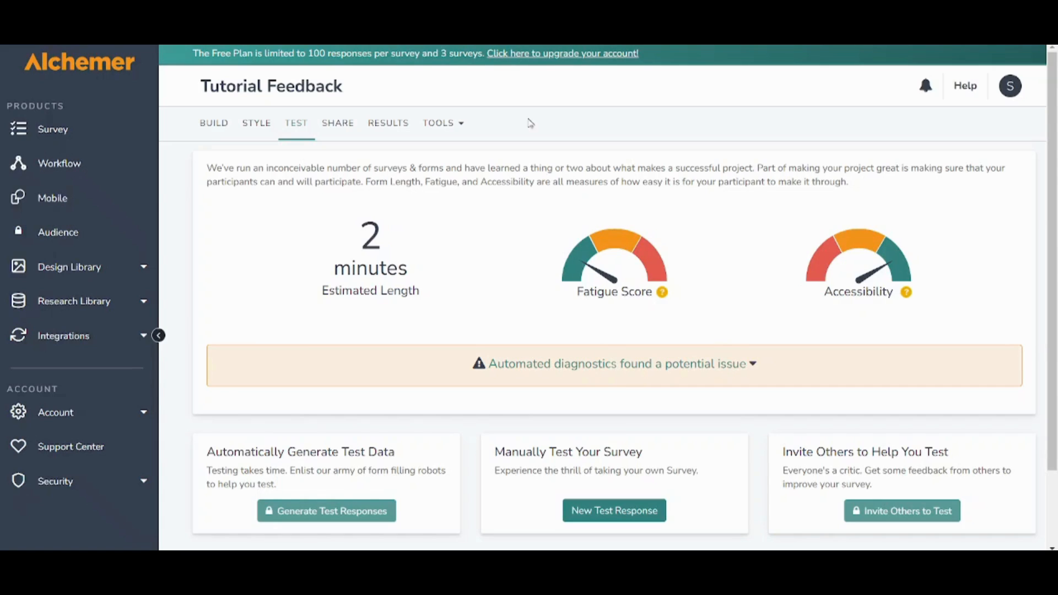
{"action": "mouse_move", "coordinate": [746, 255]}
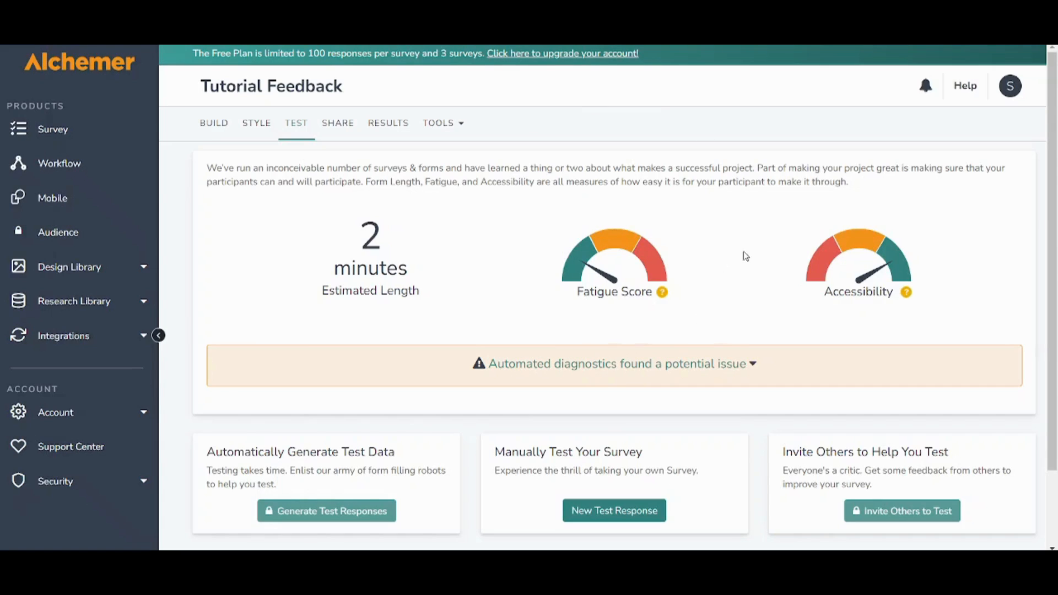
{"action": "mouse_move", "coordinate": [985, 151]}
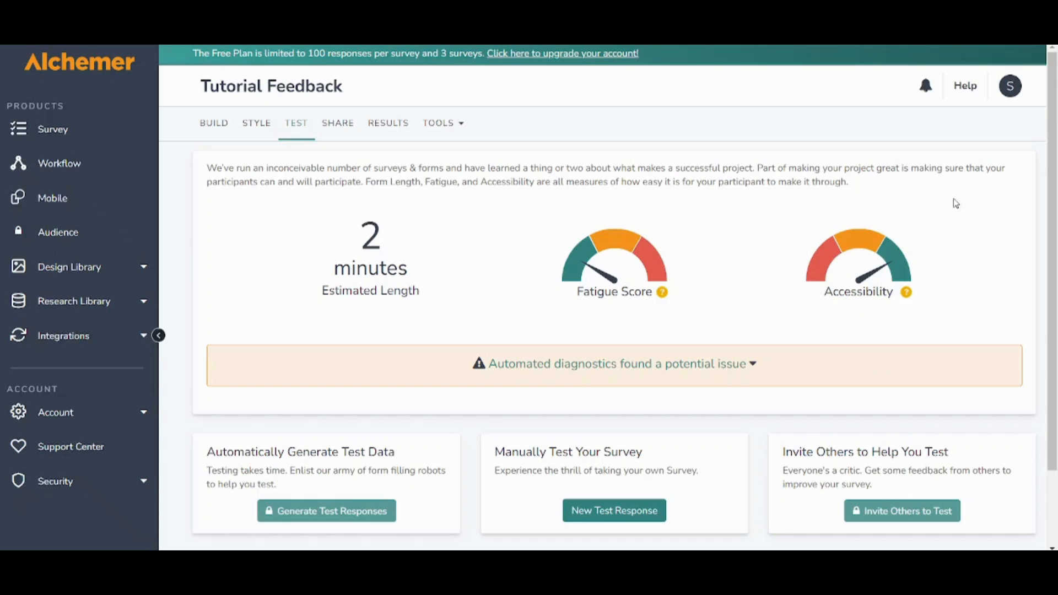
{"action": "scroll", "scroll_direction": "down", "scroll_amount": 3}
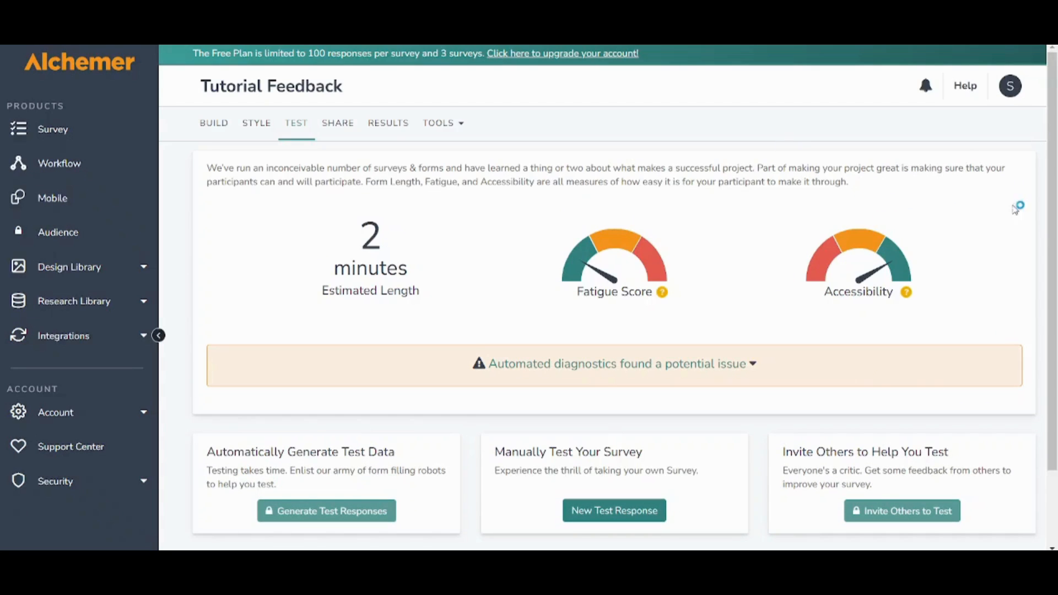
{"action": "mouse_move", "coordinate": [947, 252]}
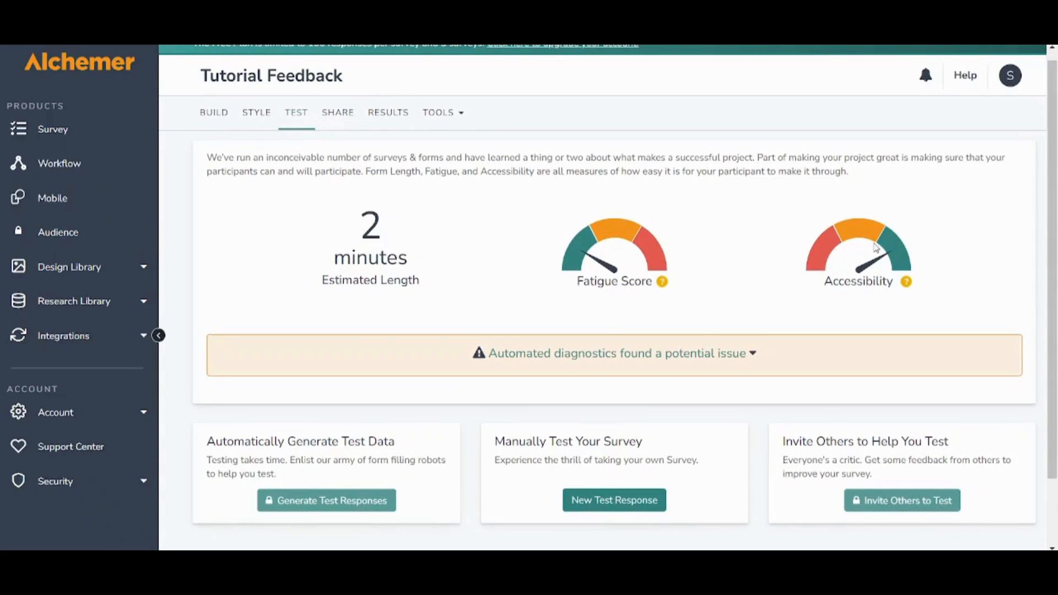
{"action": "scroll", "scroll_direction": "down", "scroll_amount": 3}
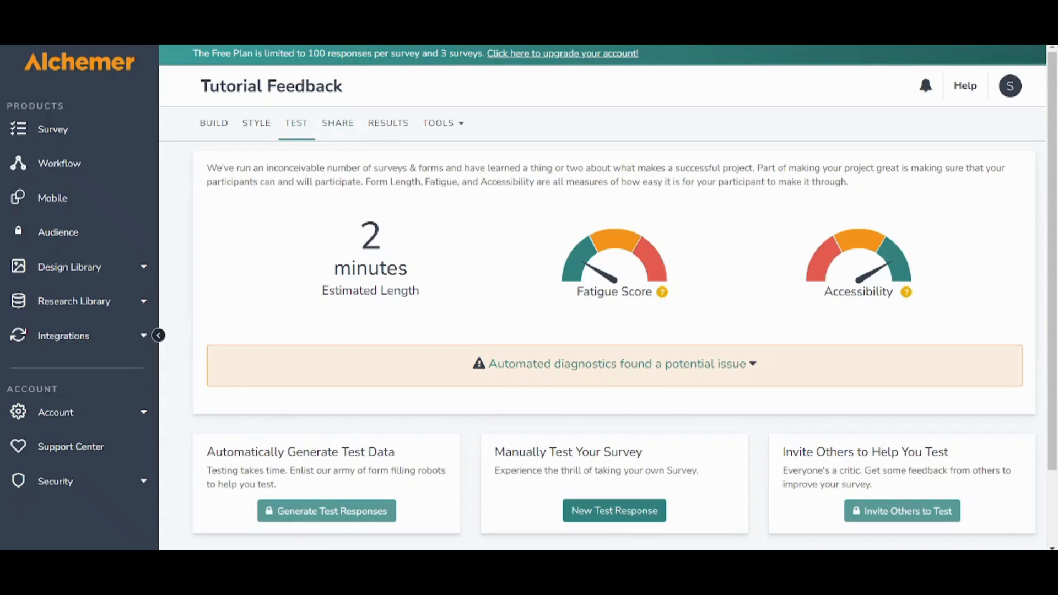
{"action": "mouse_move", "coordinate": [614, 91]}
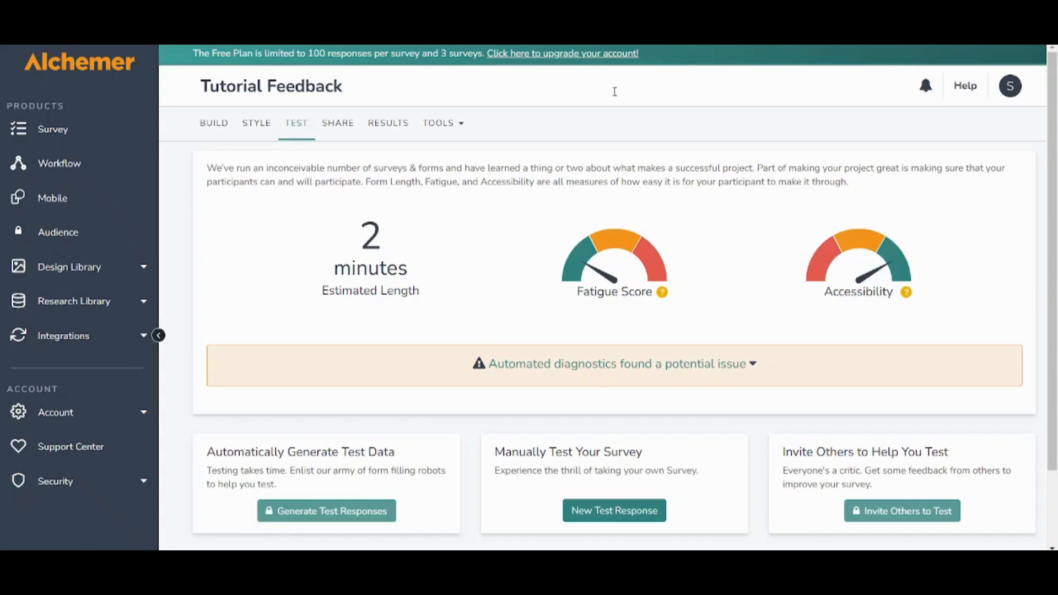
{"action": "mouse_move", "coordinate": [442, 135]}
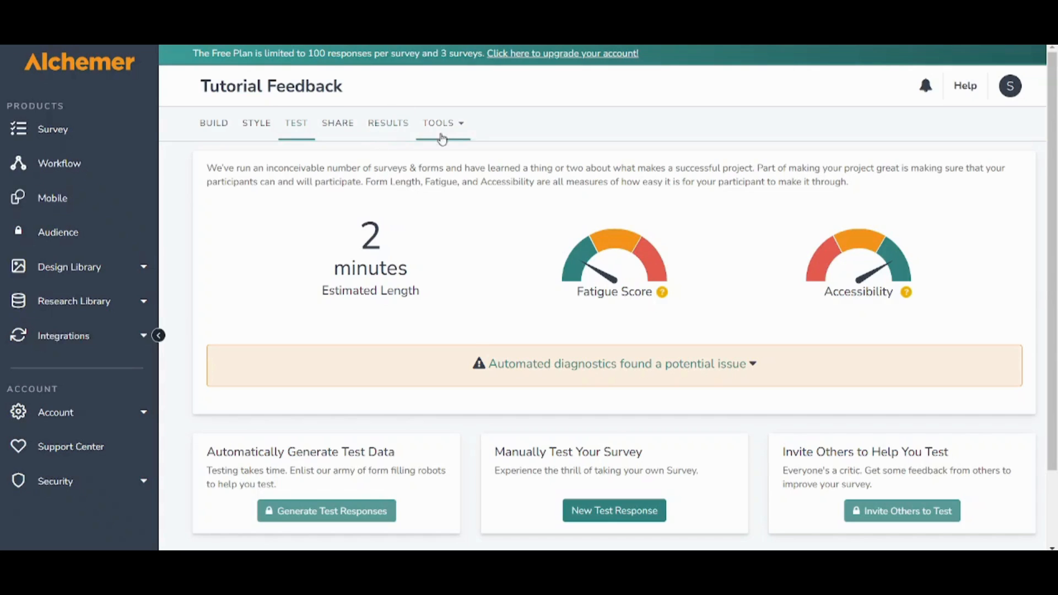
{"action": "left_click", "coordinate": [440, 123]}
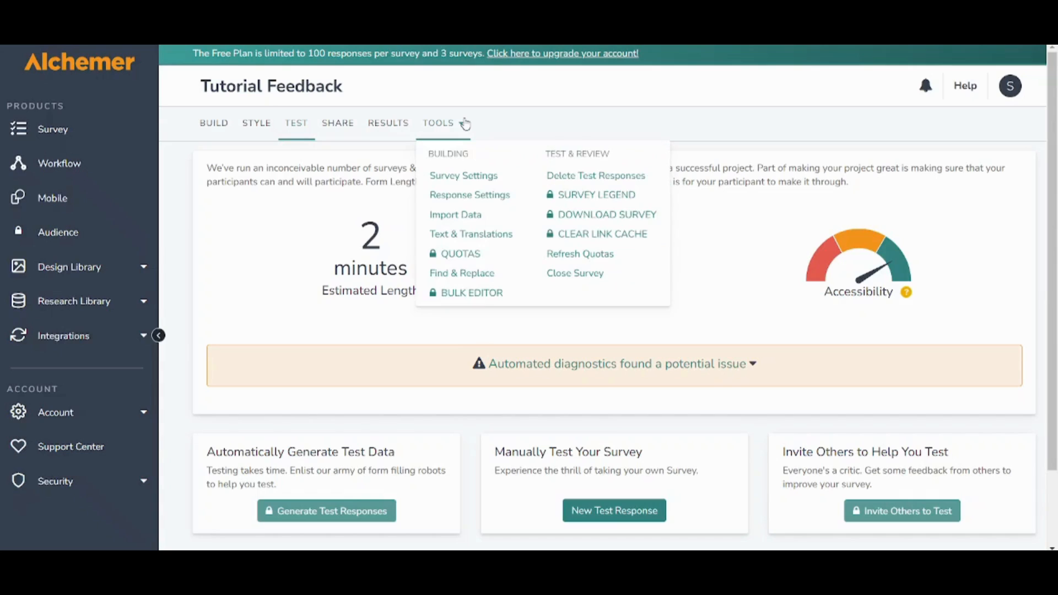
{"action": "mouse_move", "coordinate": [508, 119]}
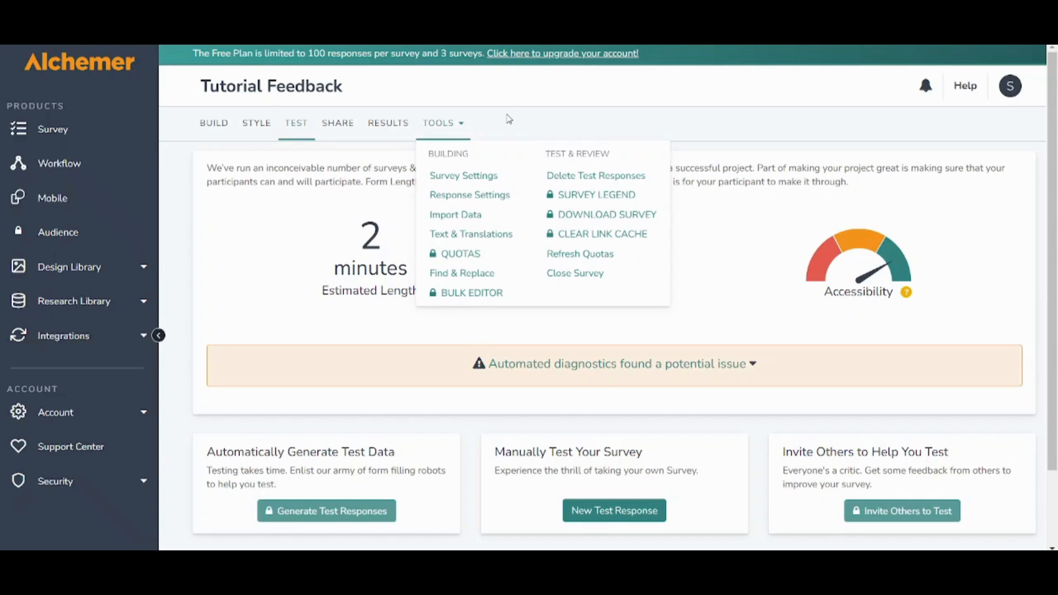